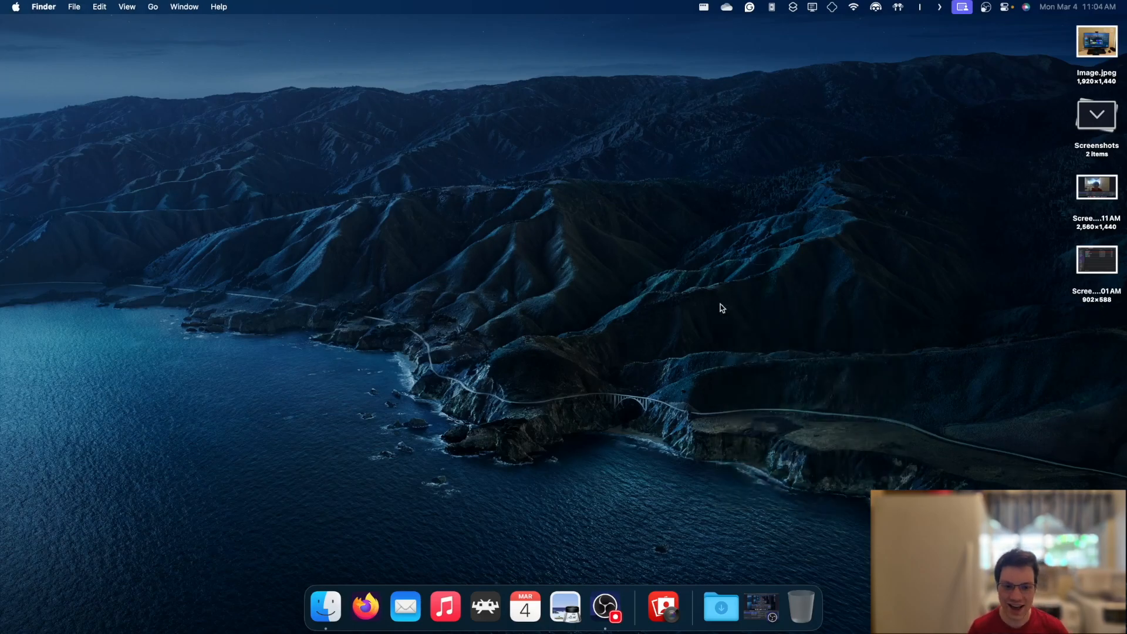
pyautogui.moveTo(593, 241)
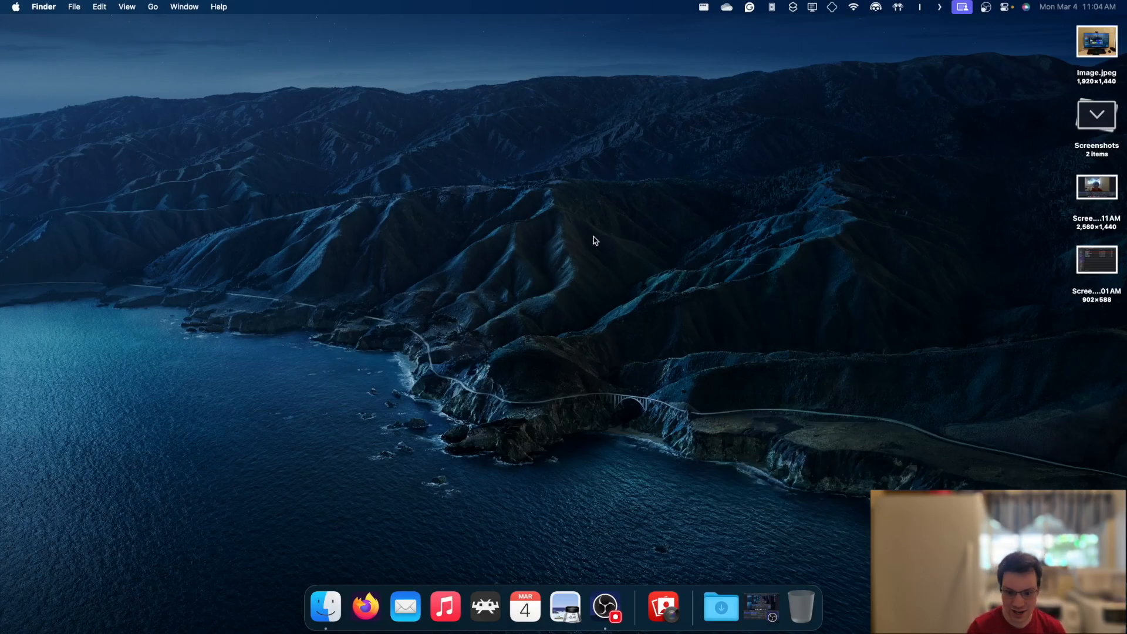
pyautogui.moveTo(605, 247)
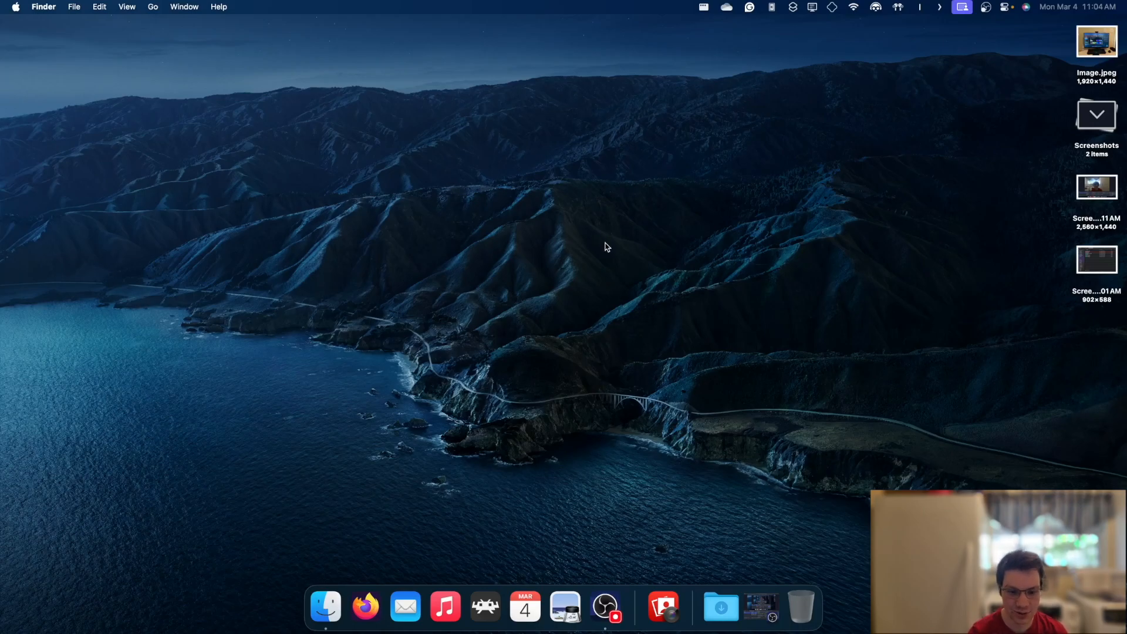
pyautogui.moveTo(405, 607)
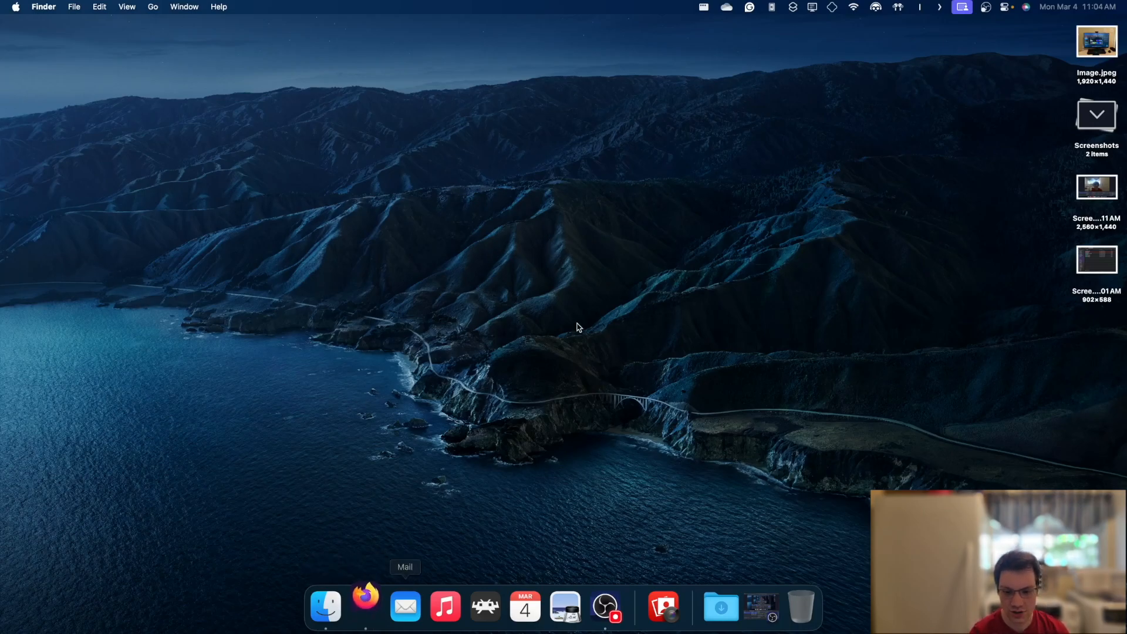
# - Search Google for 'whiskey macOS' from Firefox and land on the getwhisky.app homepage
pyautogui.click(365, 606)
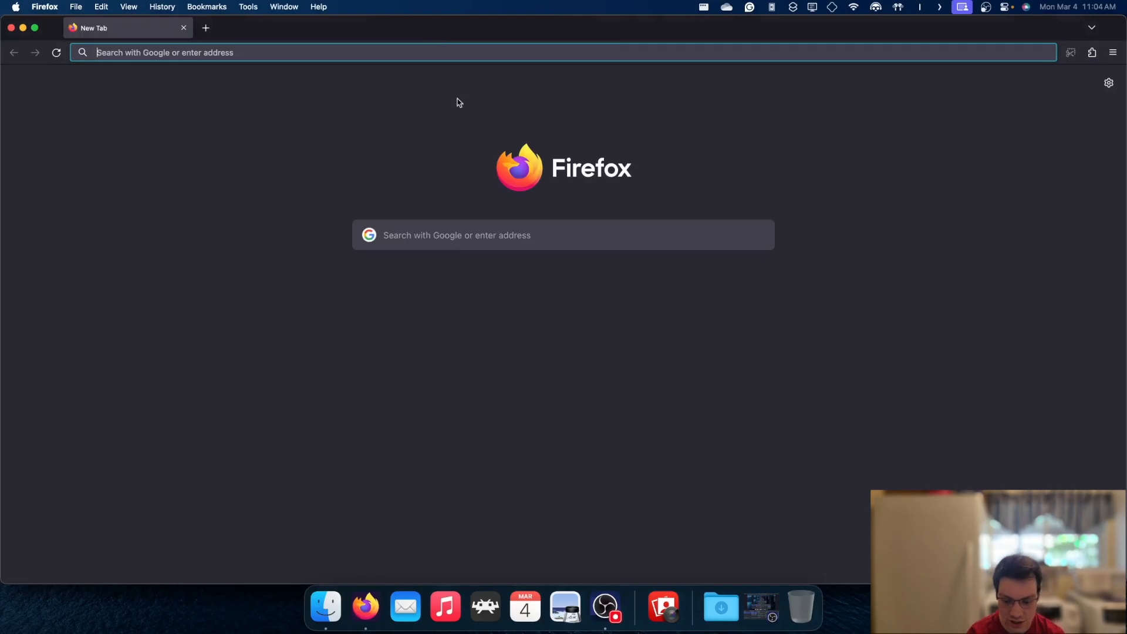
pyautogui.write('whiskey')
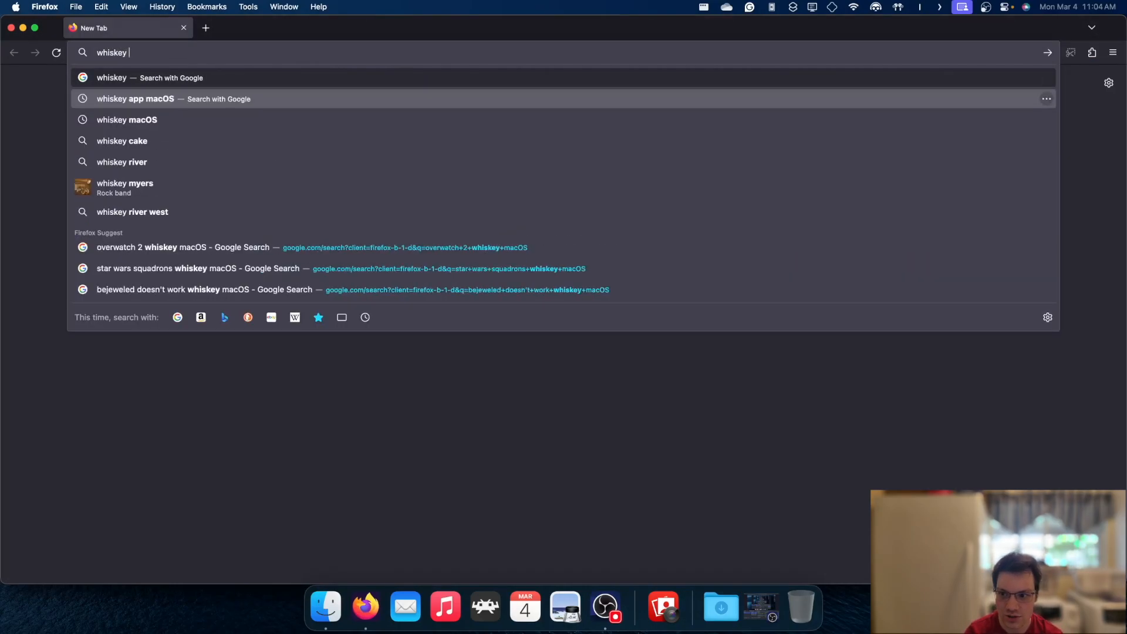
pyautogui.click(127, 119)
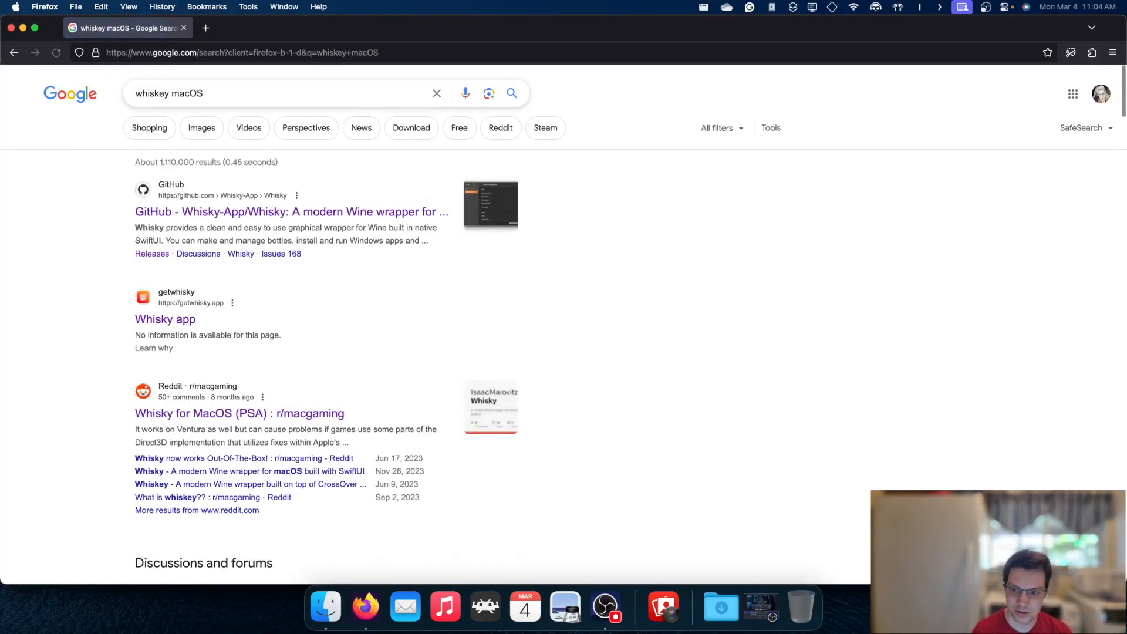
pyautogui.moveTo(220, 212)
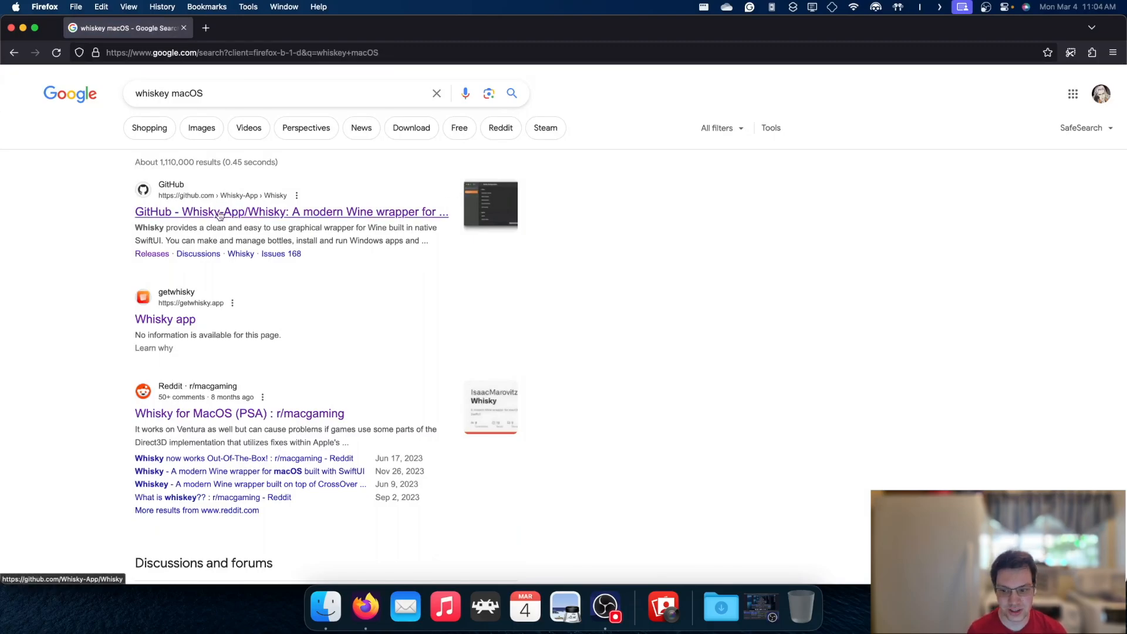
pyautogui.moveTo(281, 216)
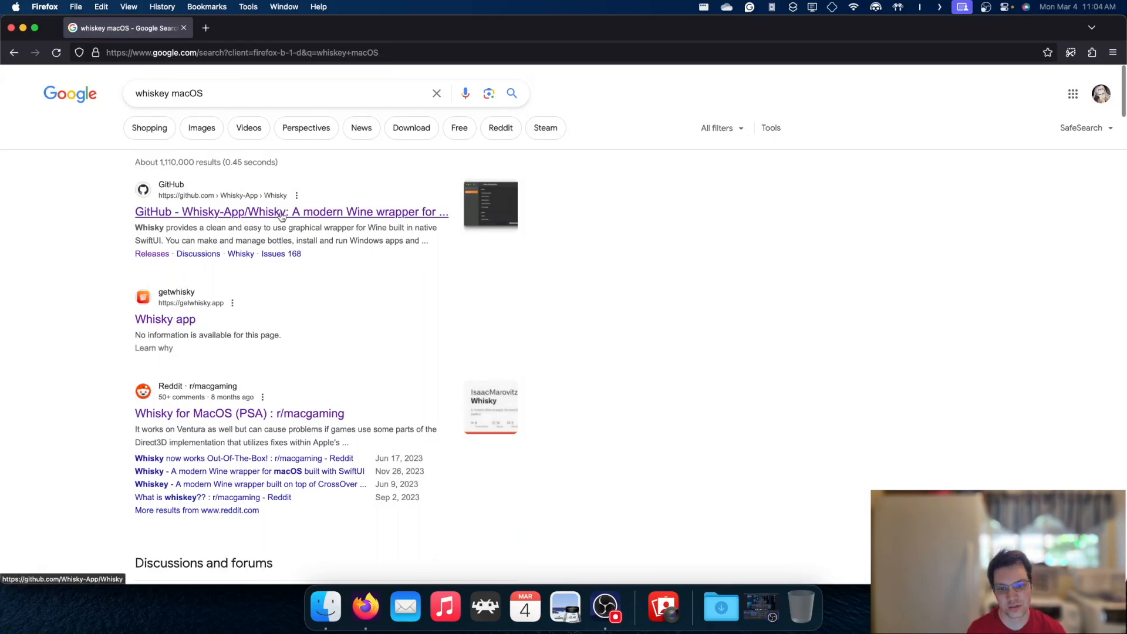
pyautogui.moveTo(402, 240)
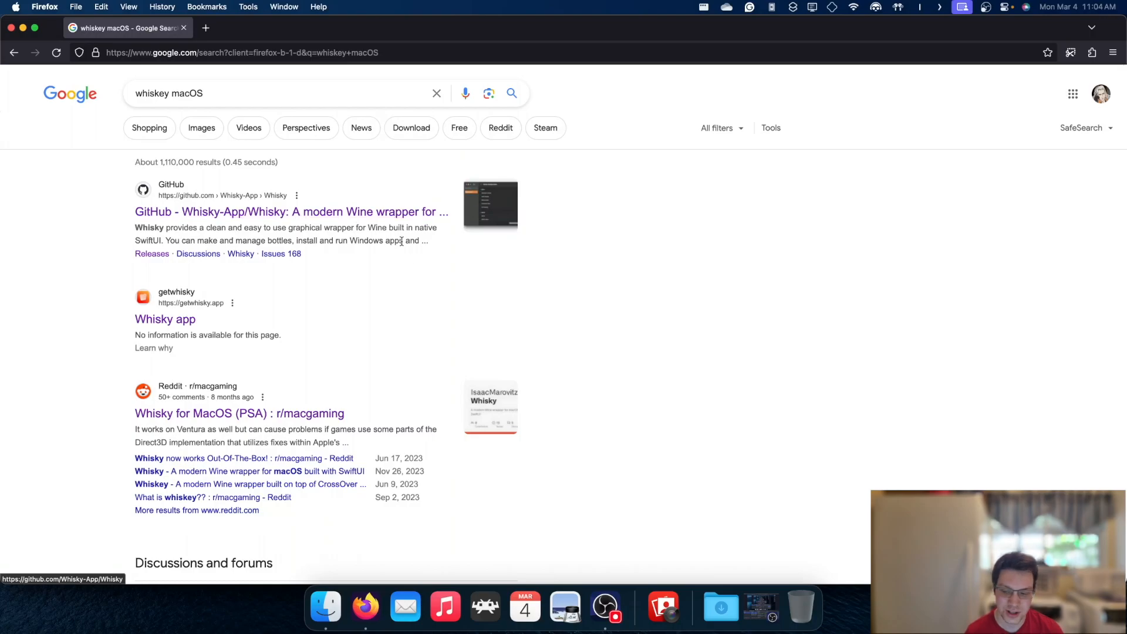
pyautogui.click(164, 318)
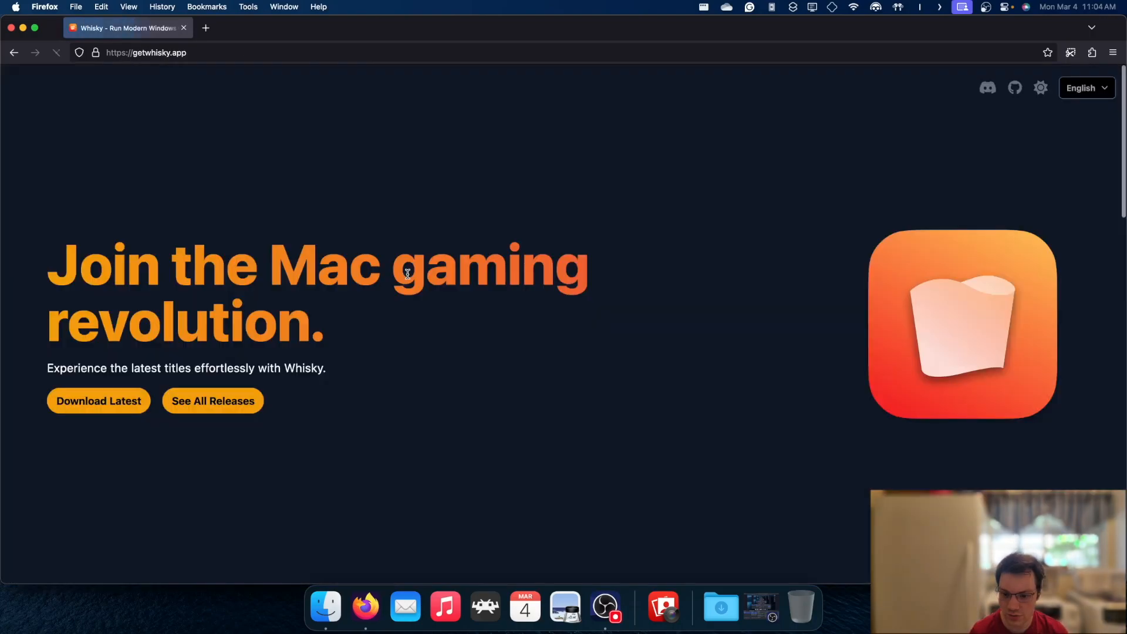
pyautogui.moveTo(212, 401)
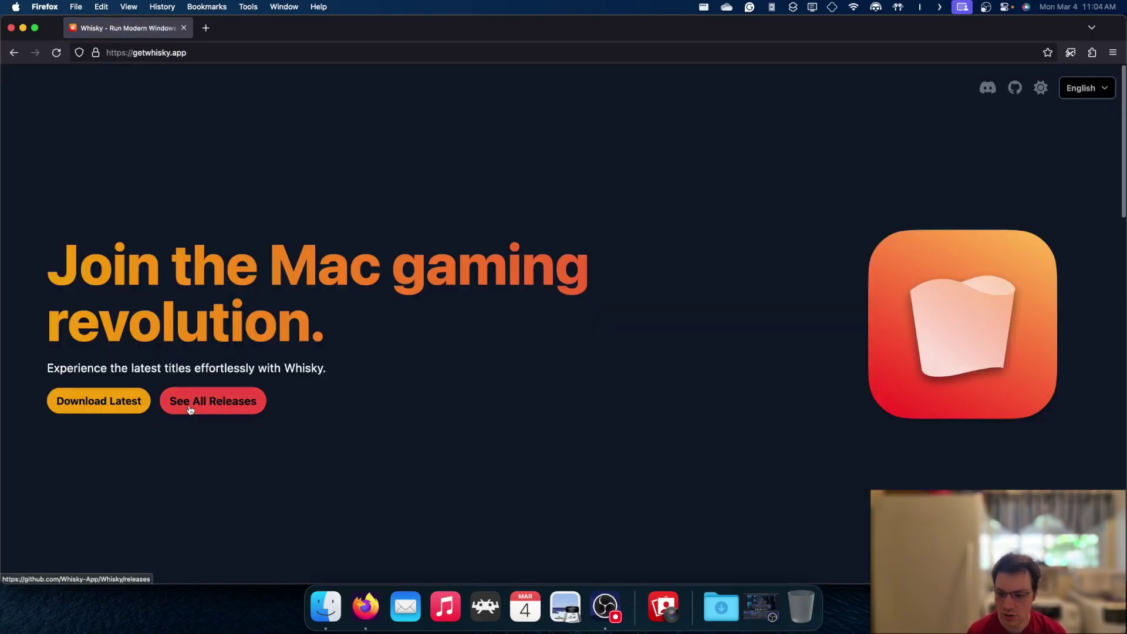
# - Download Whisky.zip from GitHub release 2.2.3 and reveal it in the Downloads folder
pyautogui.click(213, 401)
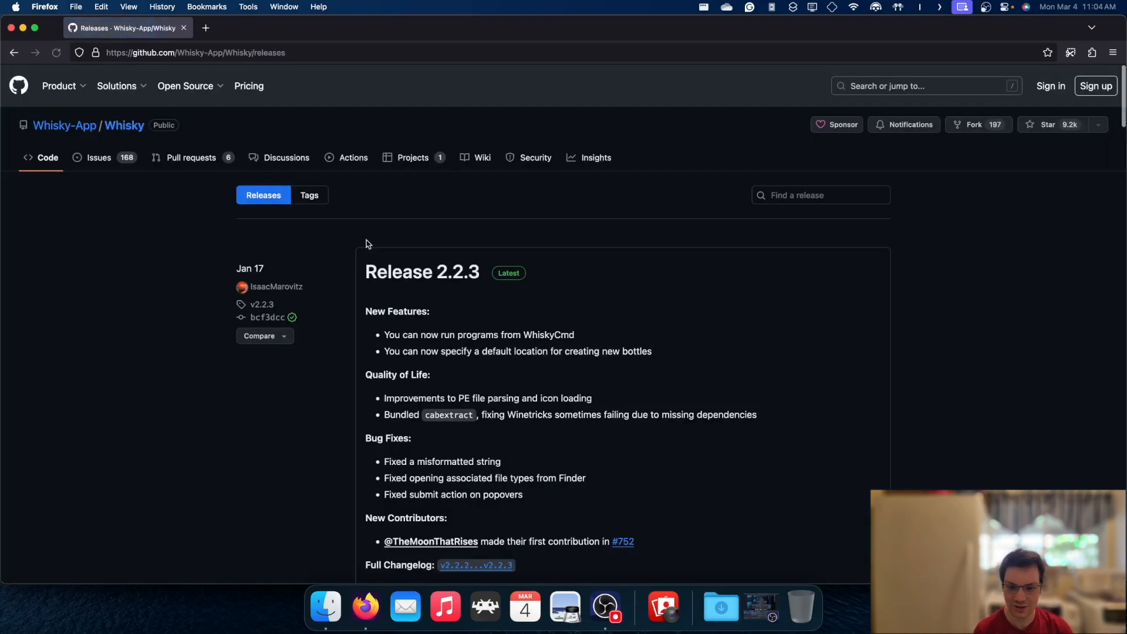
pyautogui.scroll(-3)
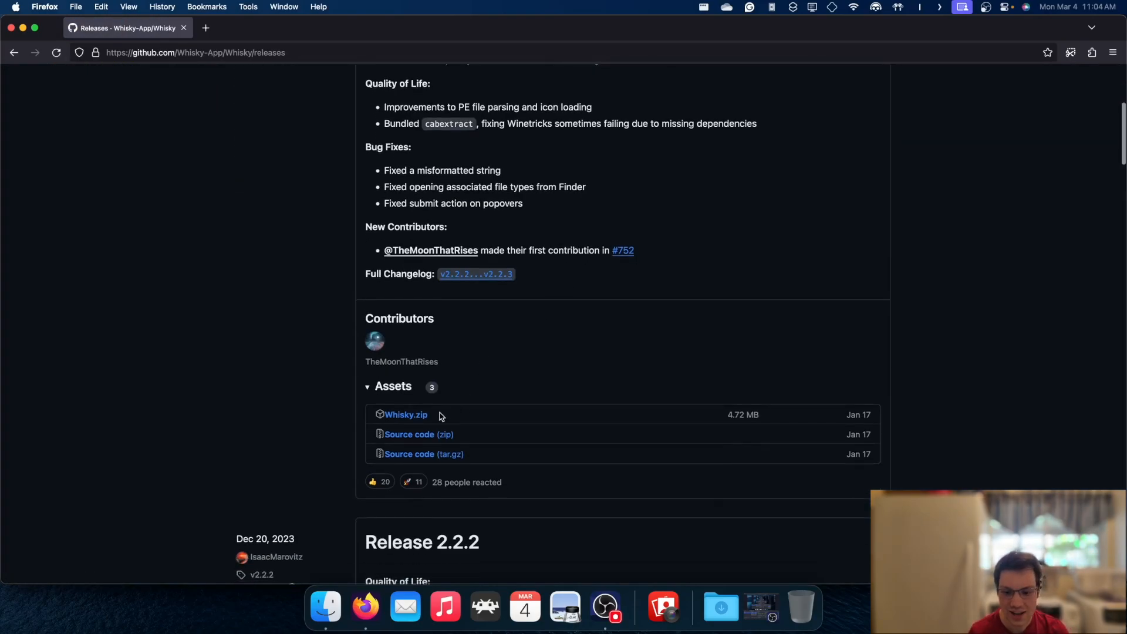
pyautogui.click(405, 414)
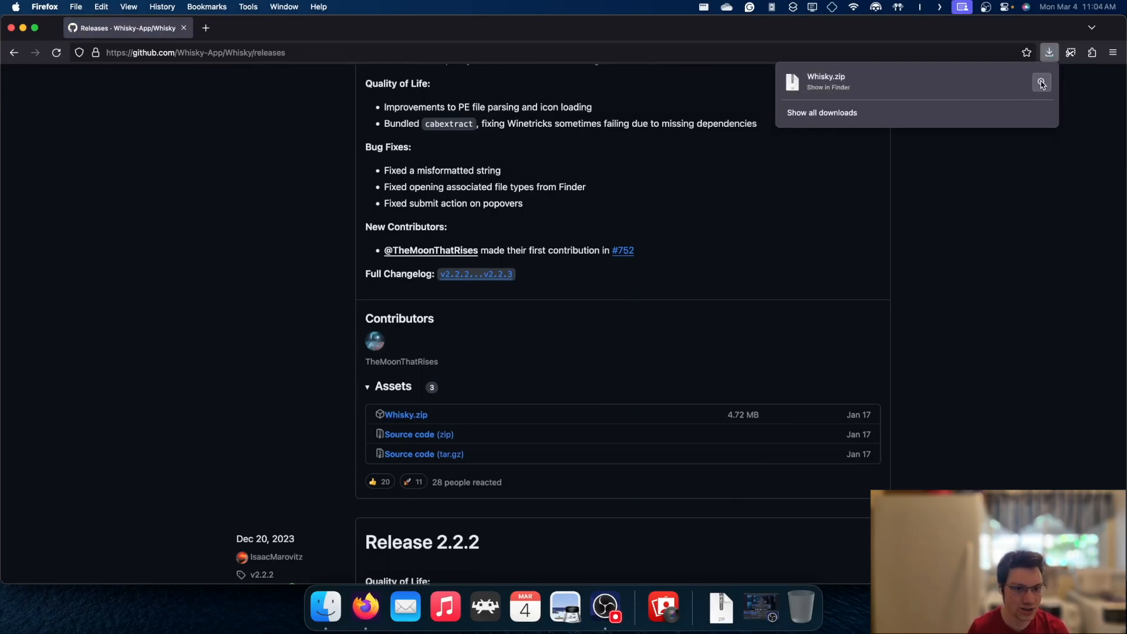
pyautogui.click(1040, 82)
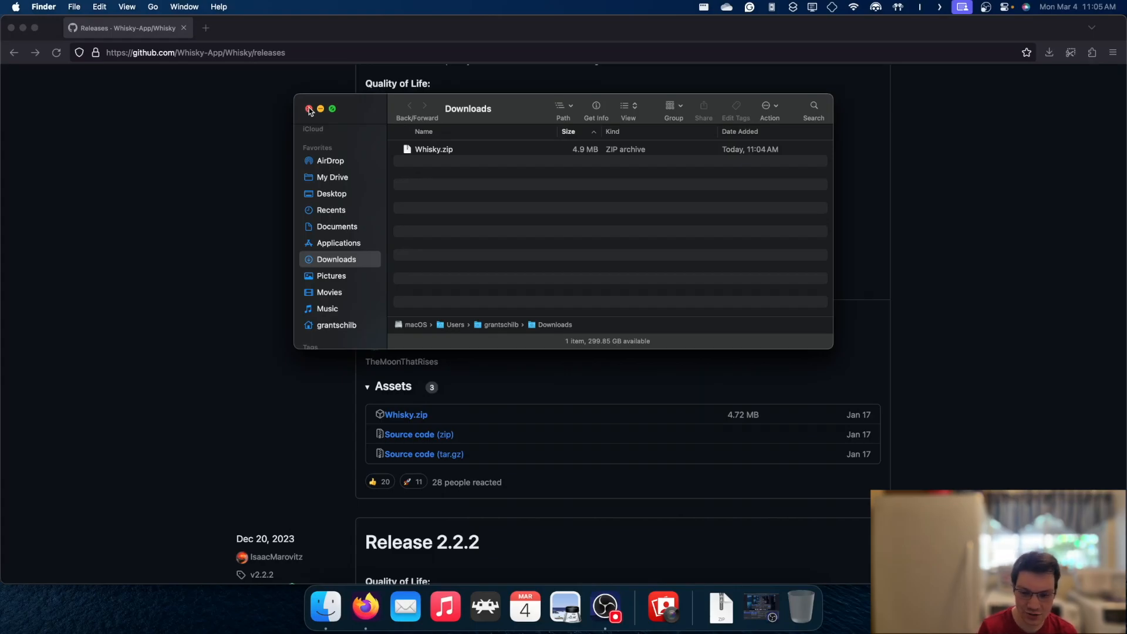
# - Launch Whisky from Finder's Applications folder and approve the internet-download security prompt
pyautogui.click(308, 109)
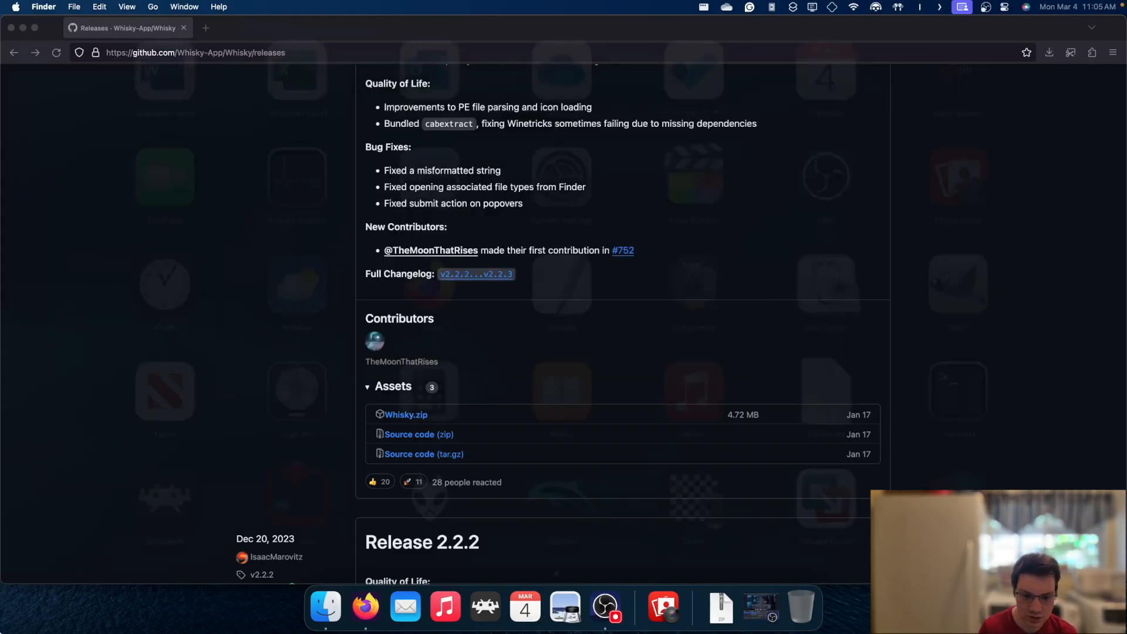
pyautogui.click(325, 606)
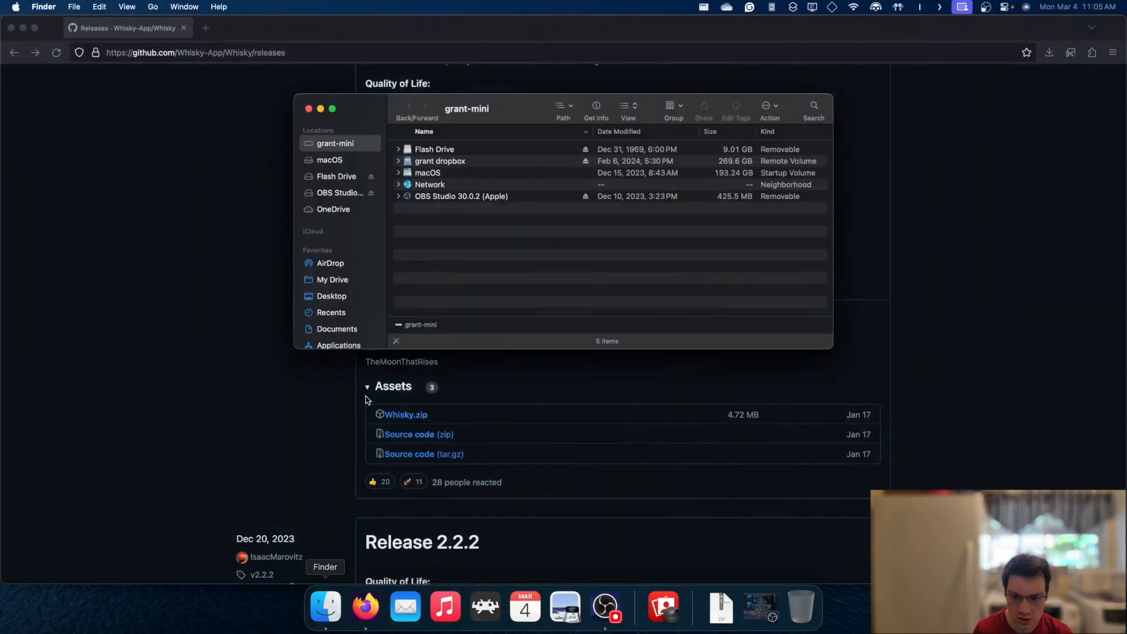
pyautogui.click(338, 345)
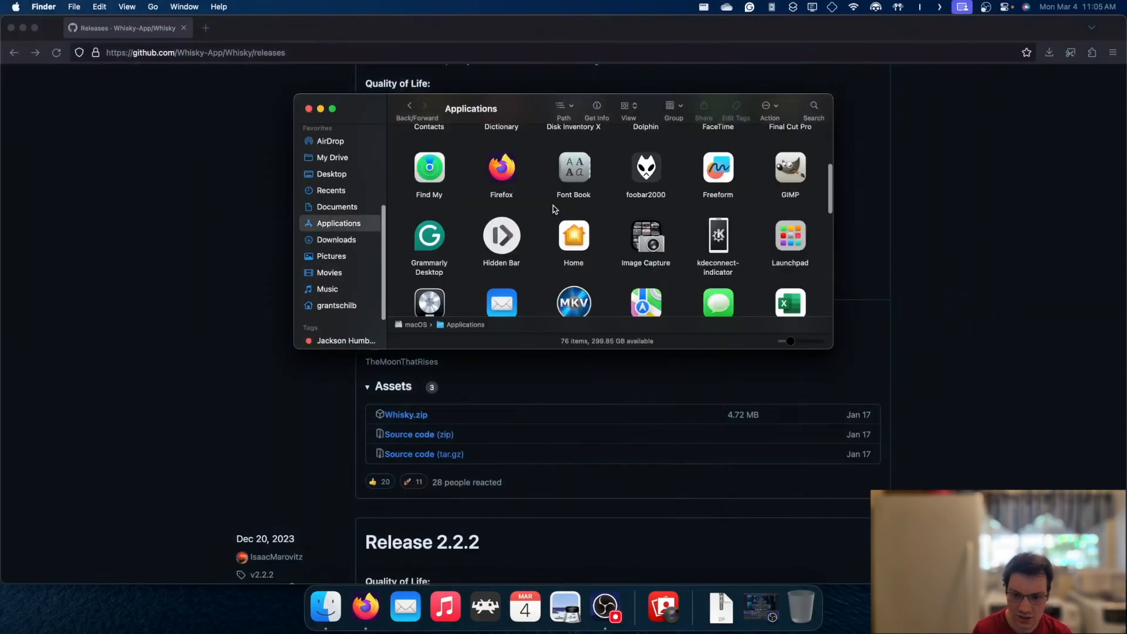
pyautogui.scroll(-3)
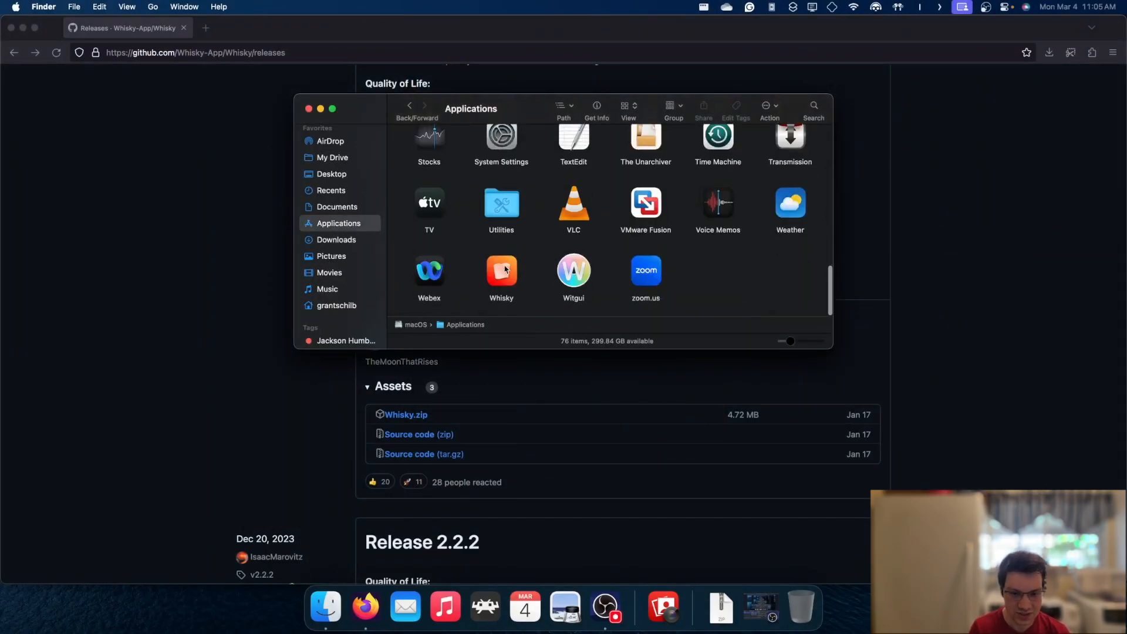
pyautogui.click(501, 277)
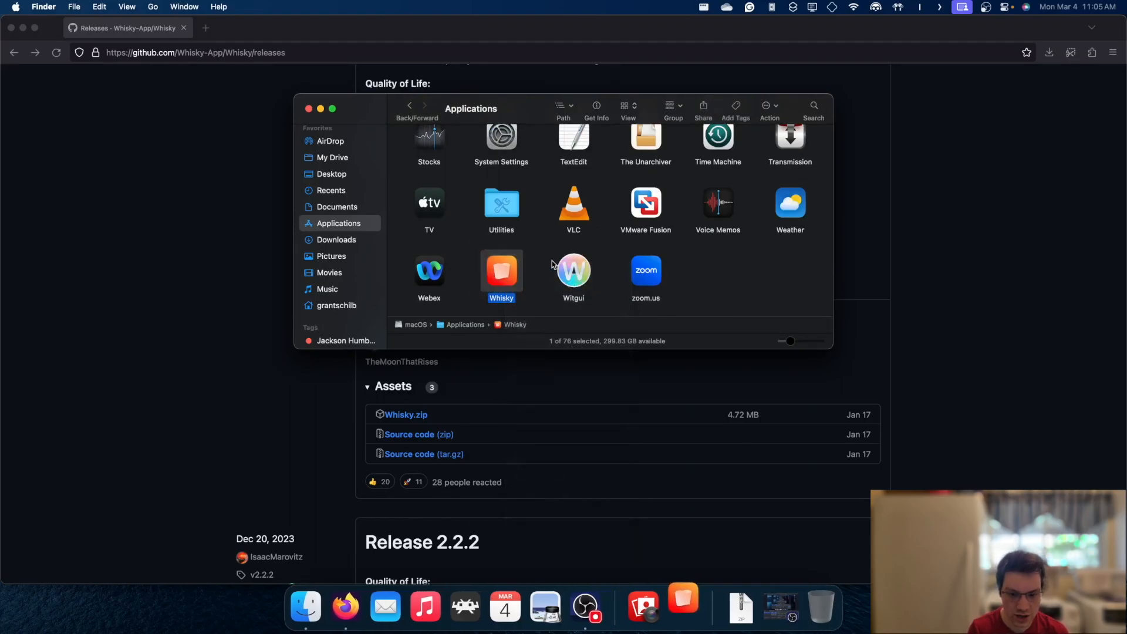
pyautogui.doubleClick(502, 271)
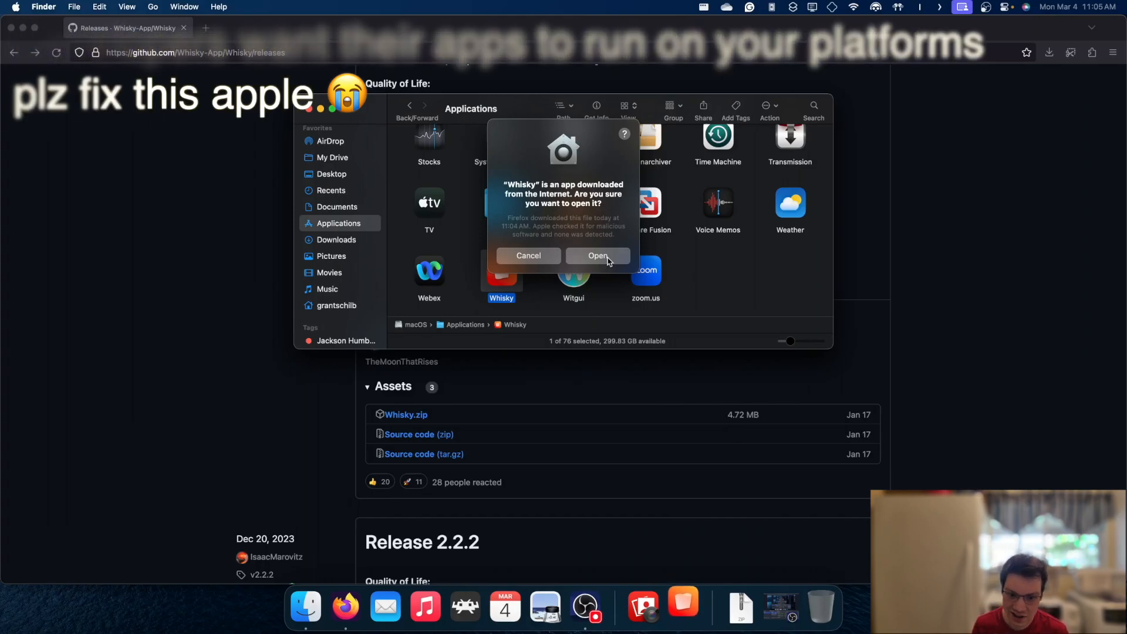
pyautogui.click(596, 255)
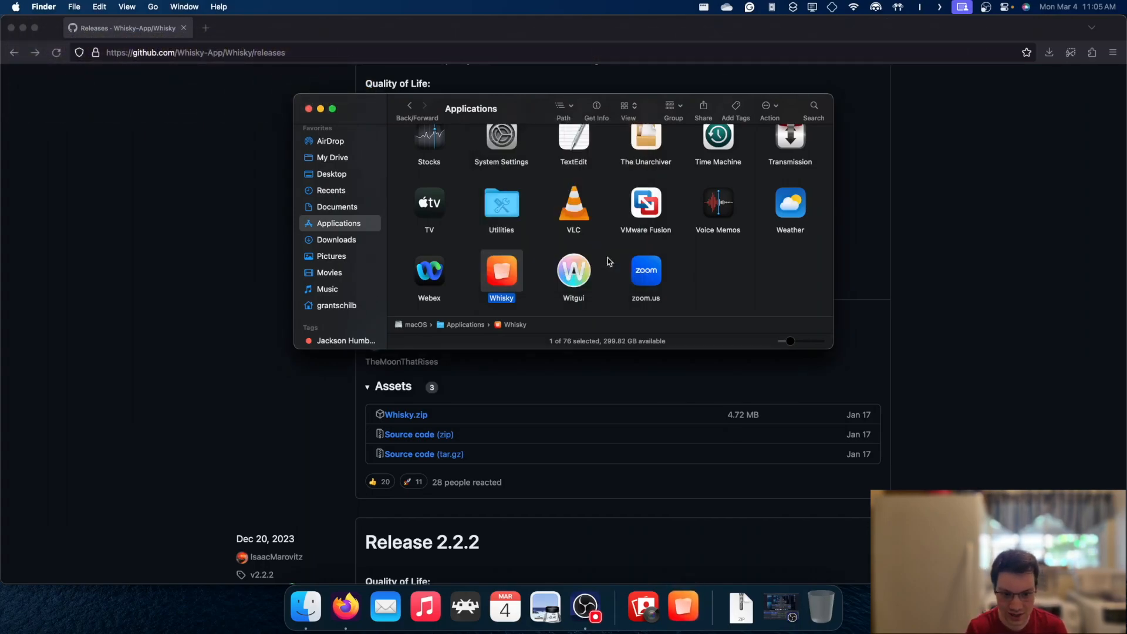
# - Start Whisky's dependency setup, with Rosetta present, and begin installing GPTK
pyautogui.doubleClick(501, 271)
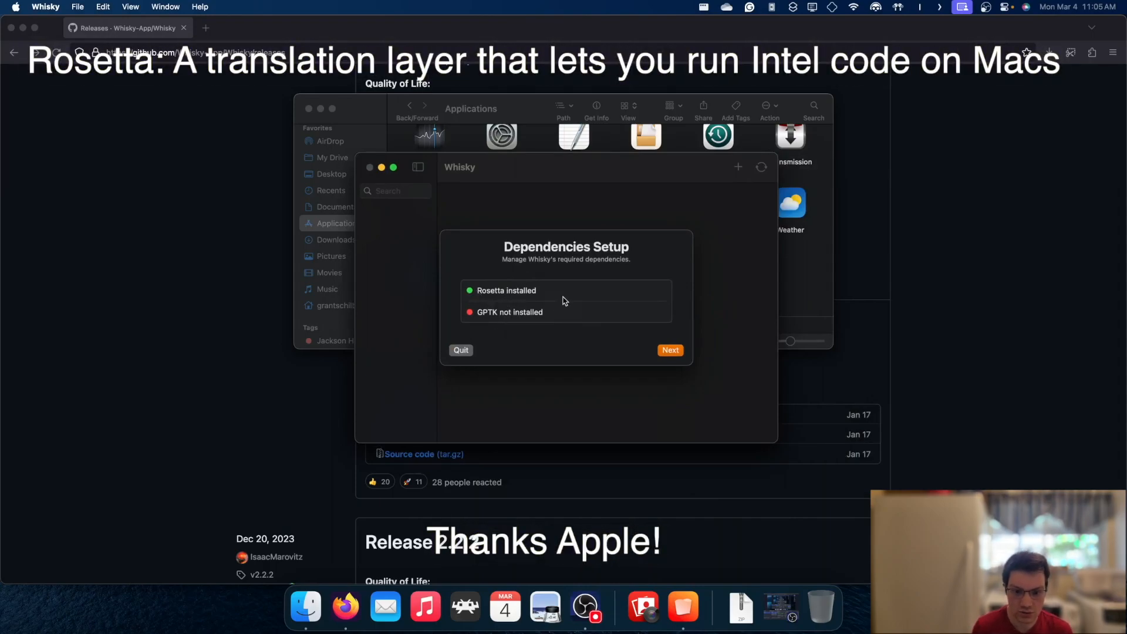
pyautogui.moveTo(548, 299)
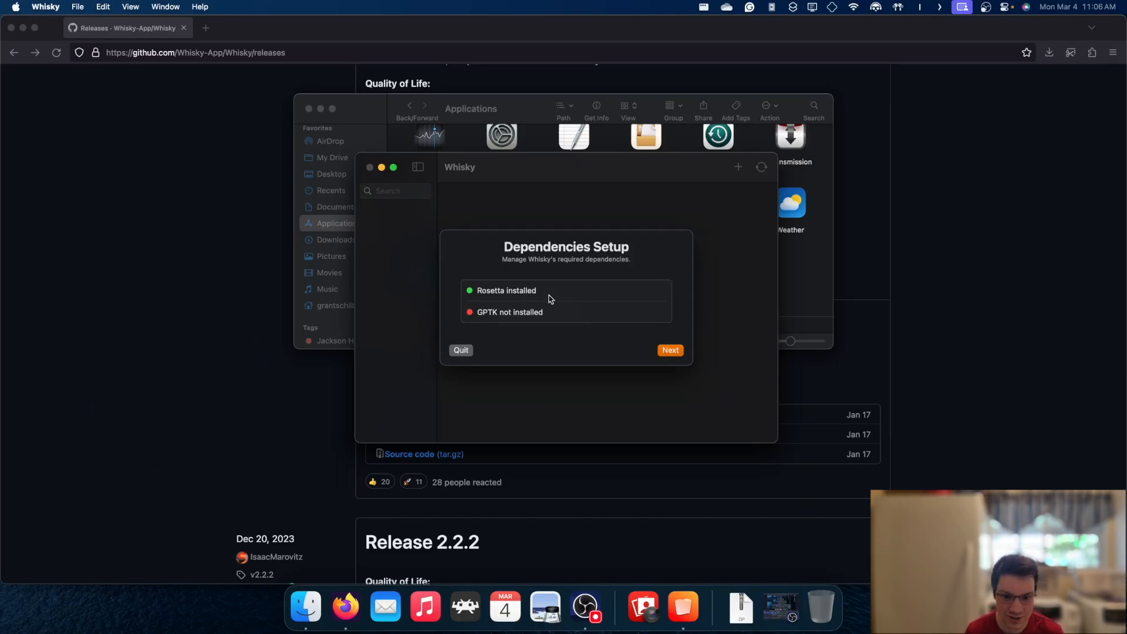
pyautogui.moveTo(518, 338)
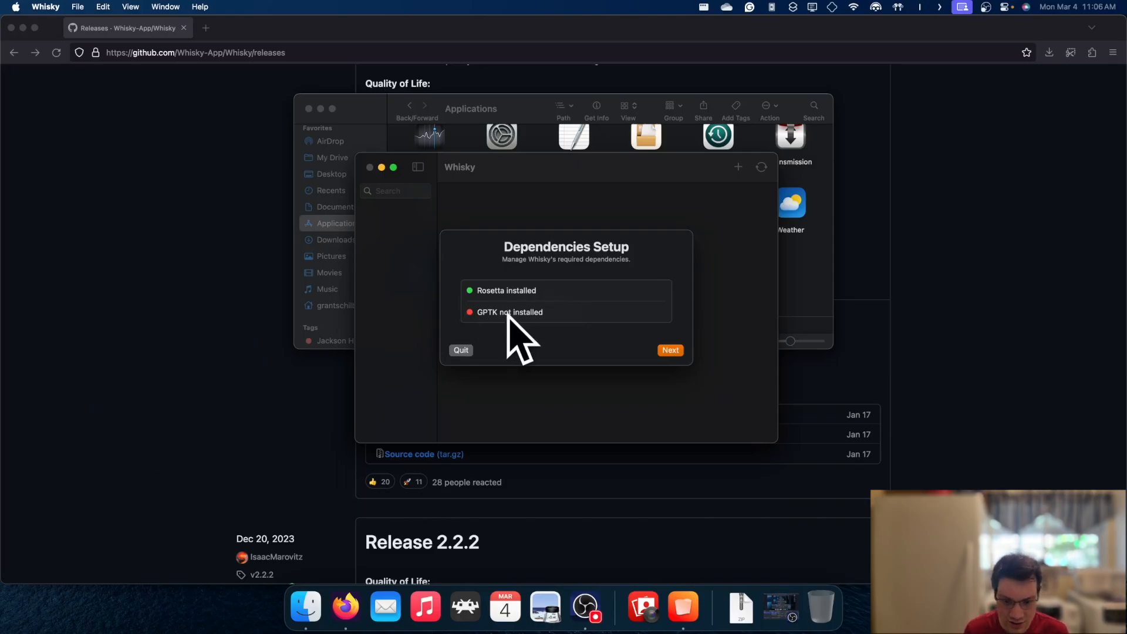
pyautogui.click(669, 350)
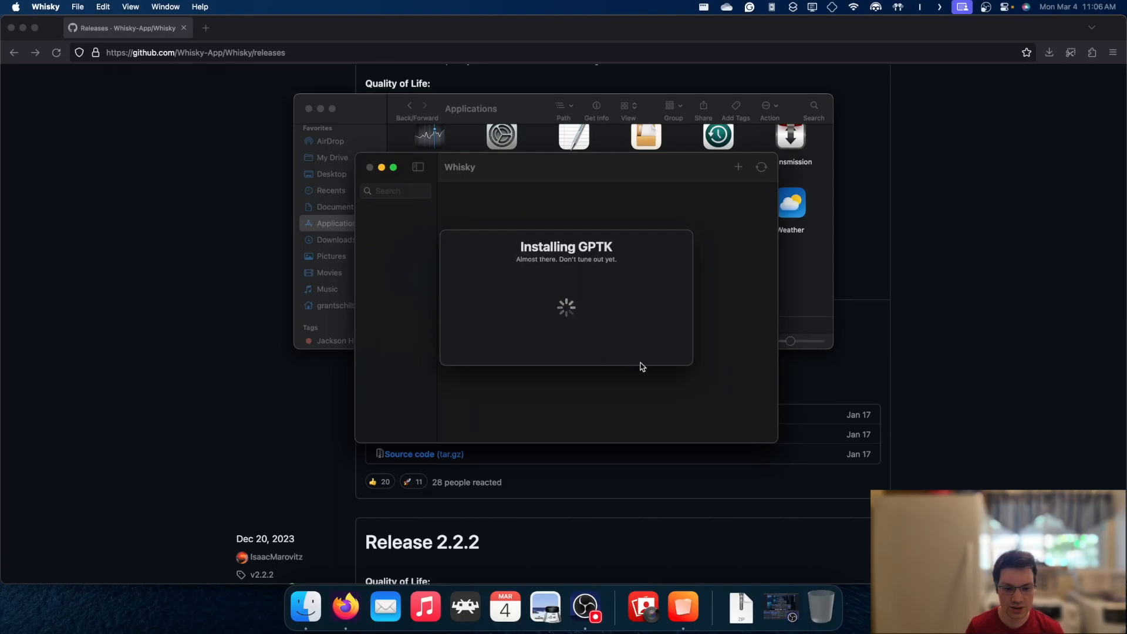
pyautogui.moveTo(709, 367)
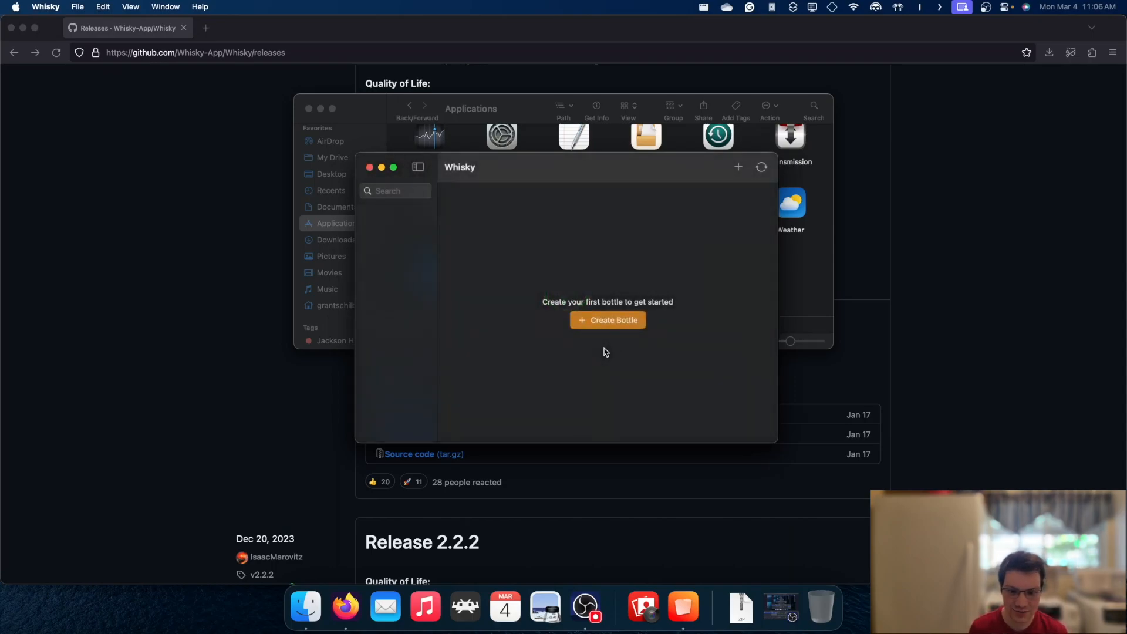
pyautogui.moveTo(647, 242)
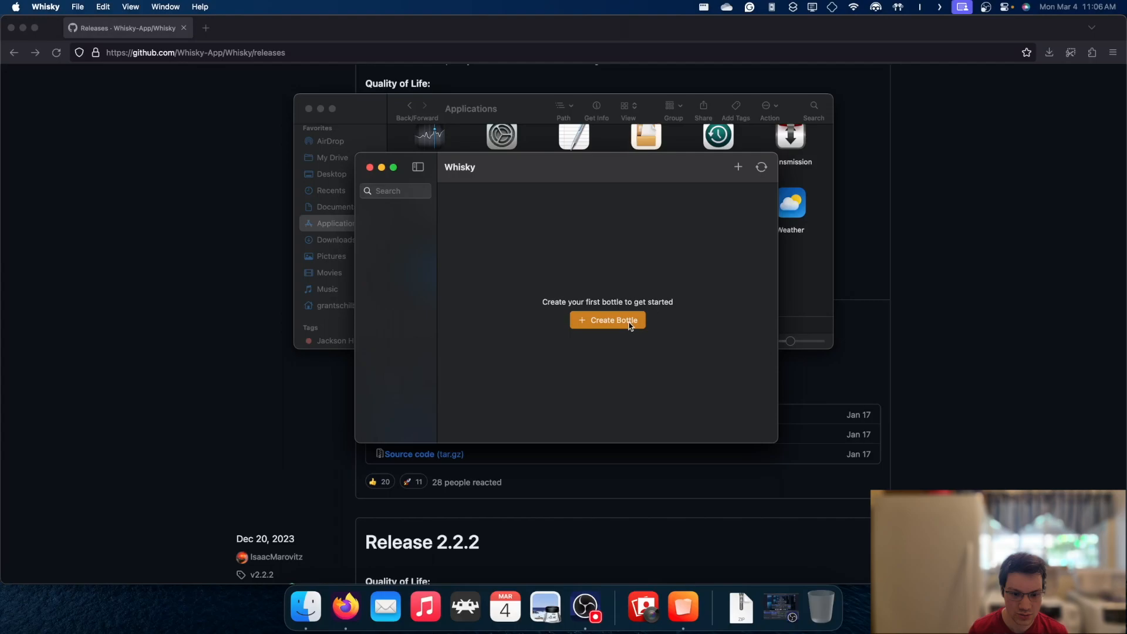
# - Create a bottle named Steam with the Windows version kept at Windows 10
pyautogui.click(607, 319)
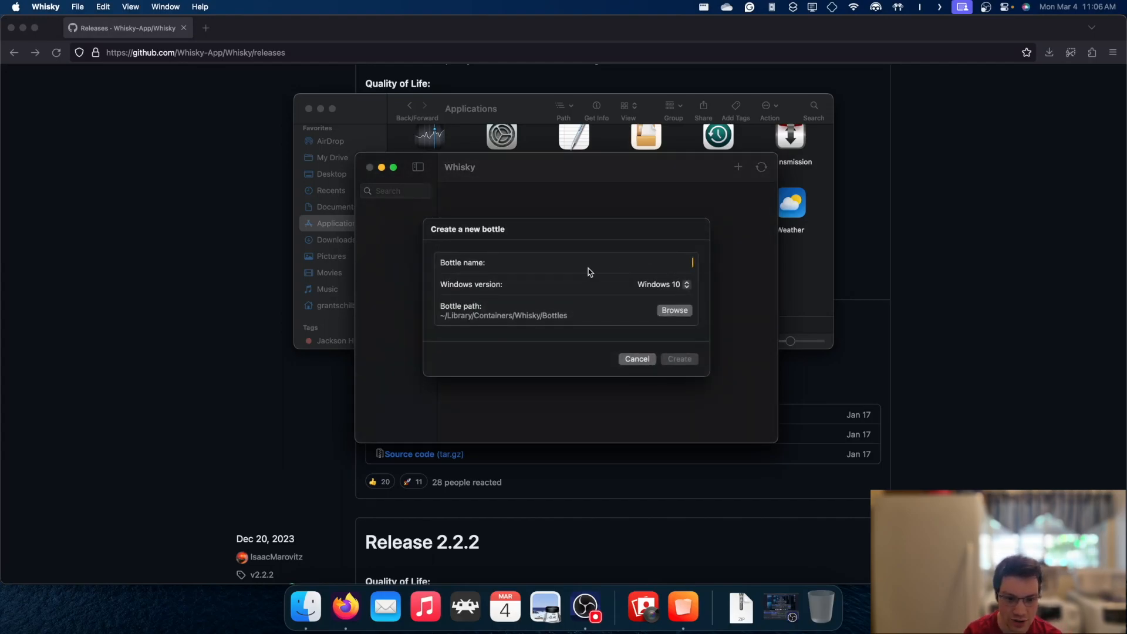
pyautogui.write('Steam')
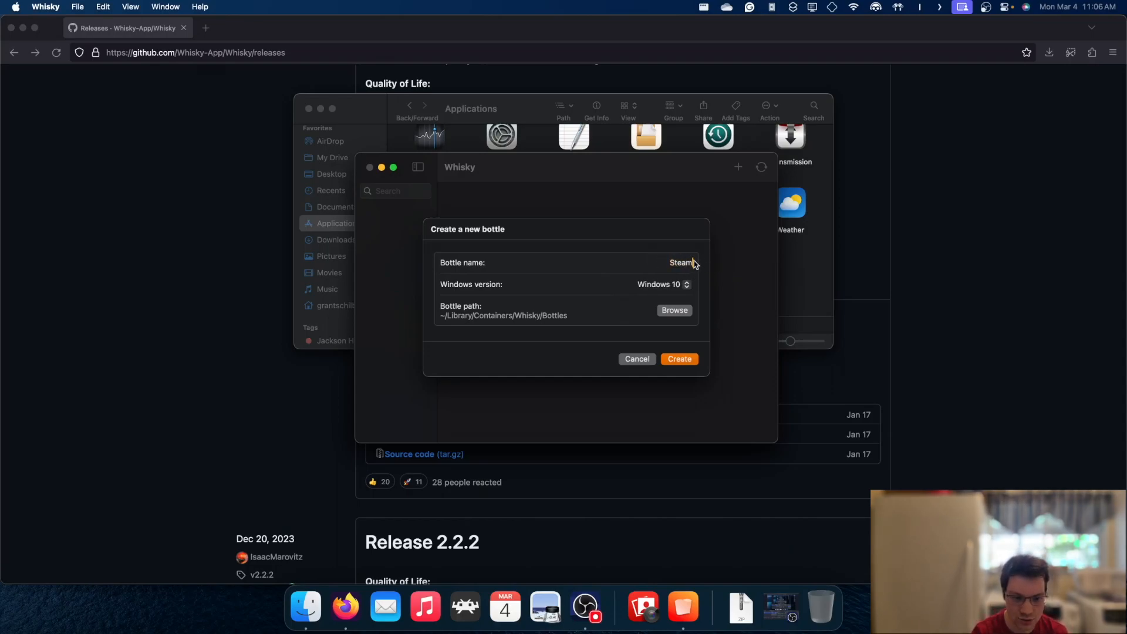
pyautogui.click(660, 284)
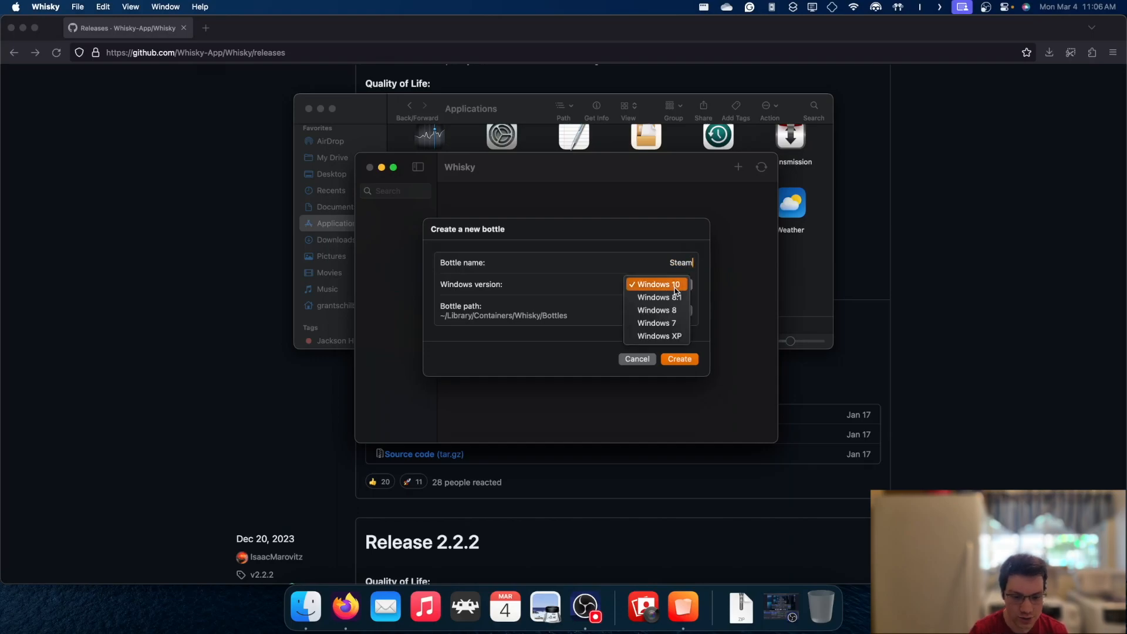
pyautogui.click(655, 284)
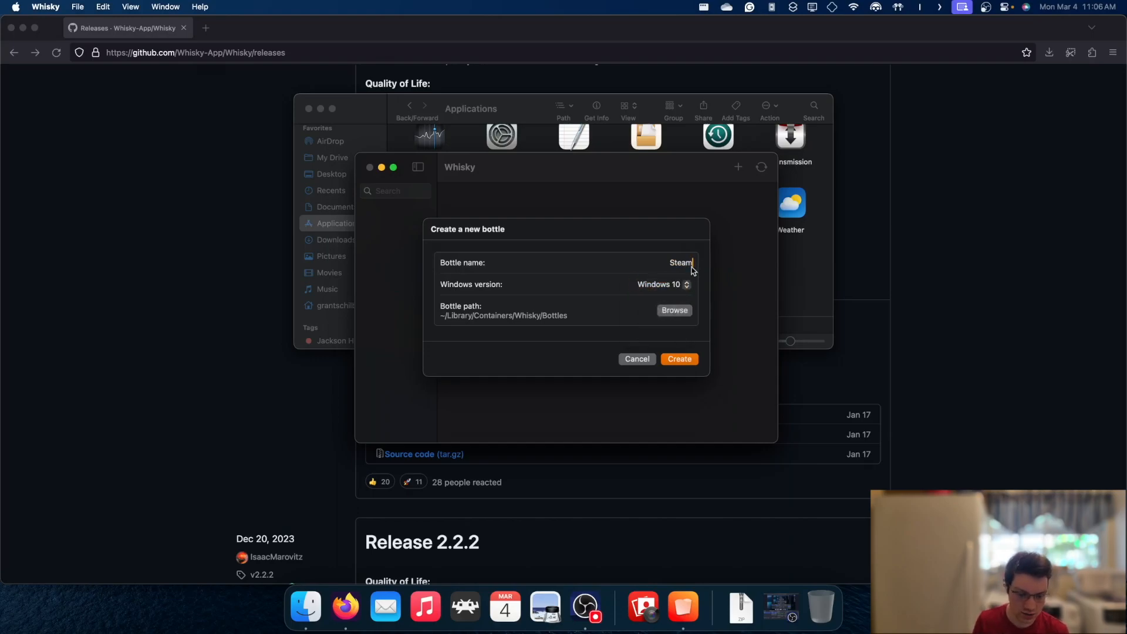
pyautogui.click(661, 284)
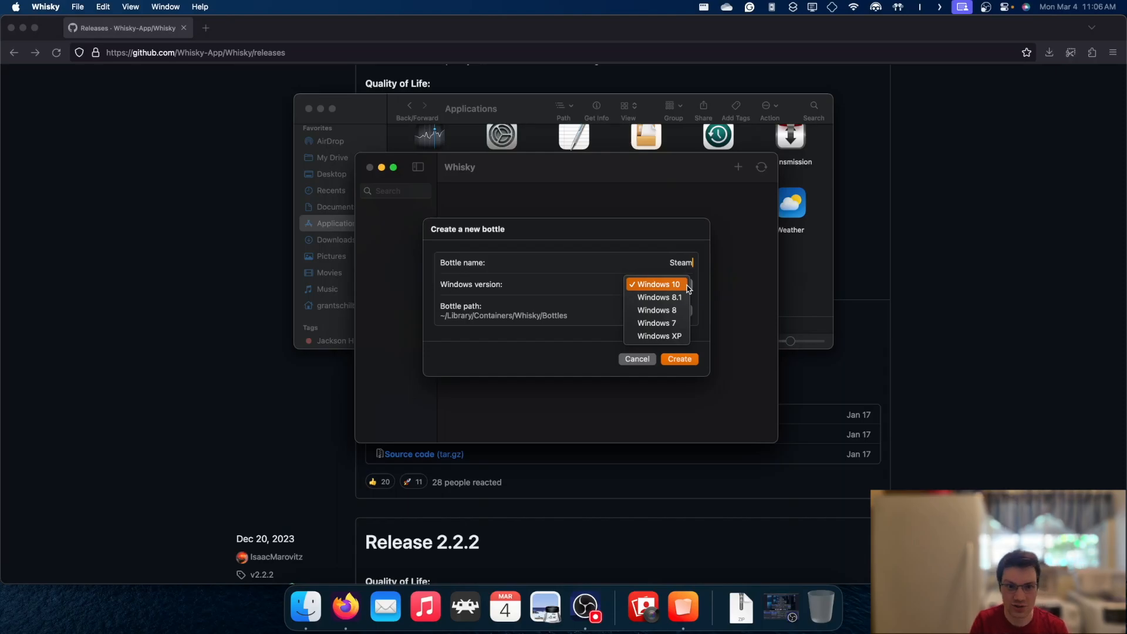
pyautogui.click(657, 284)
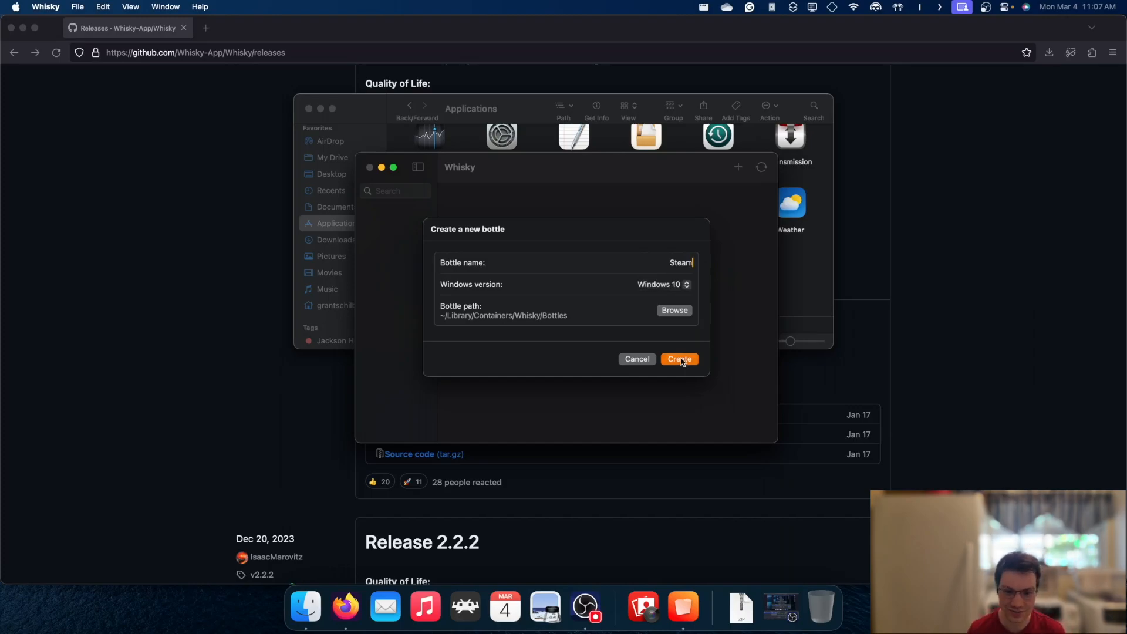
pyautogui.click(677, 359)
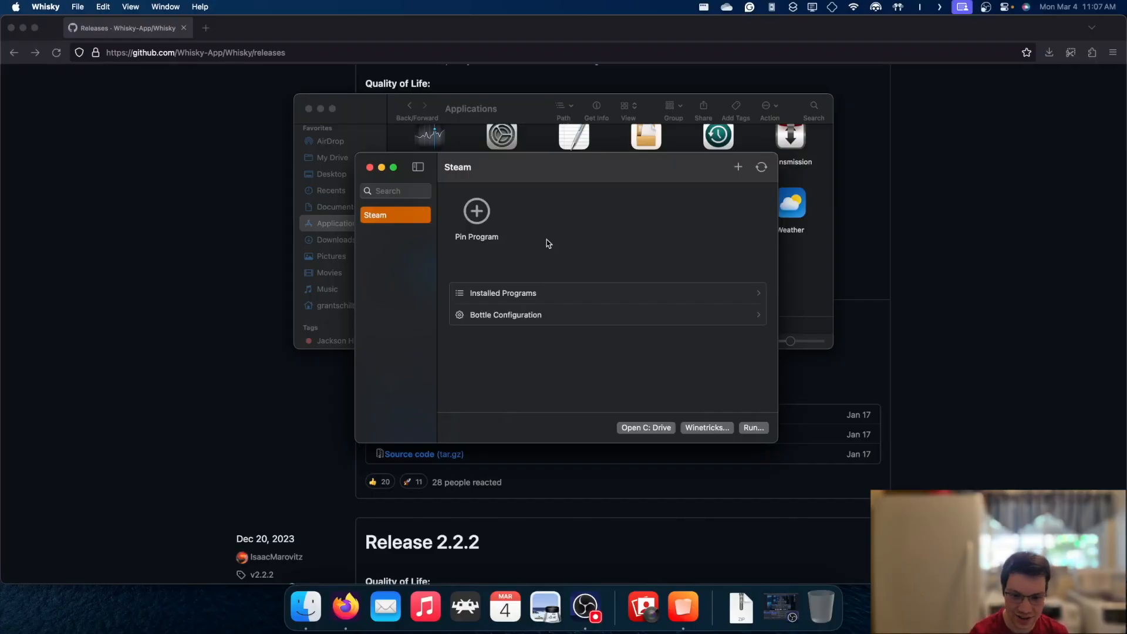
pyautogui.moveTo(565, 223)
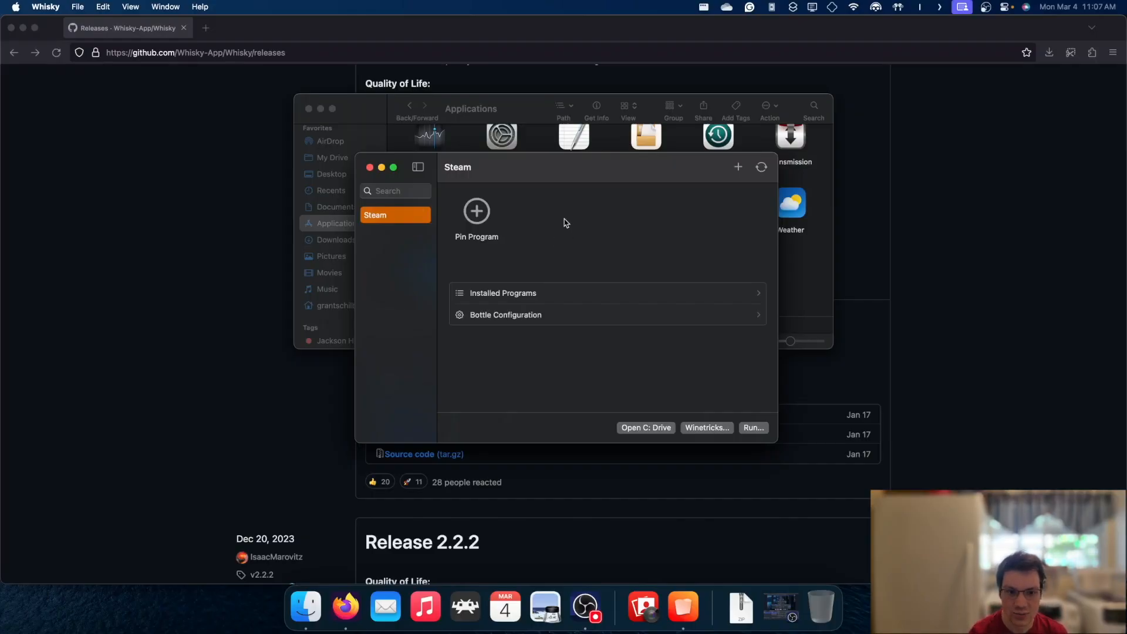
pyautogui.moveTo(415, 181)
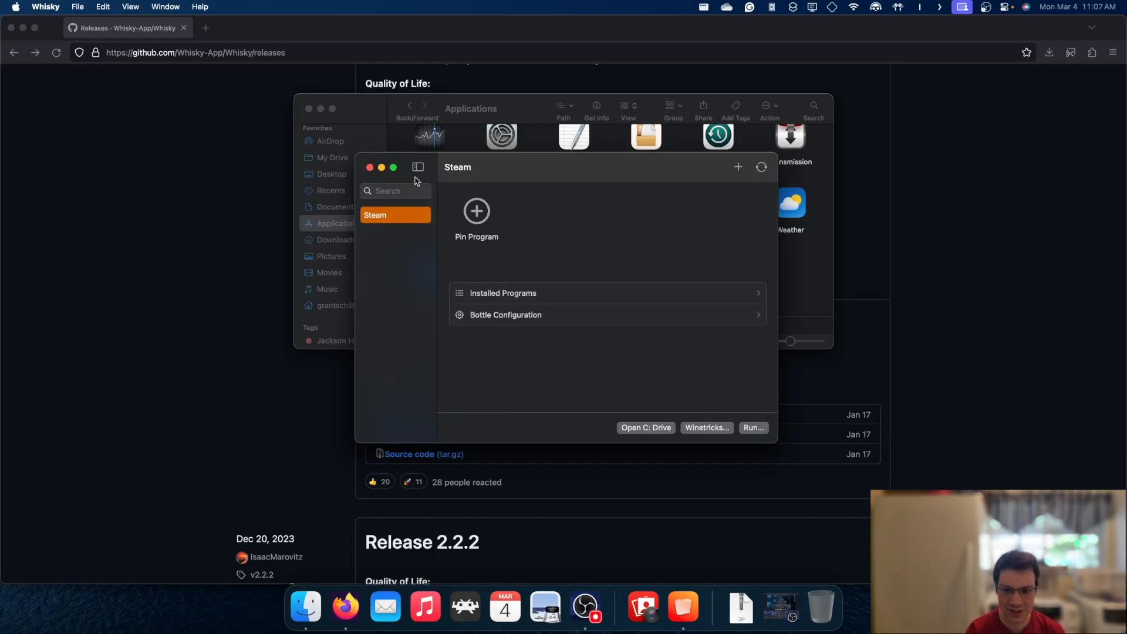
pyautogui.click(370, 166)
pyautogui.write('stea')
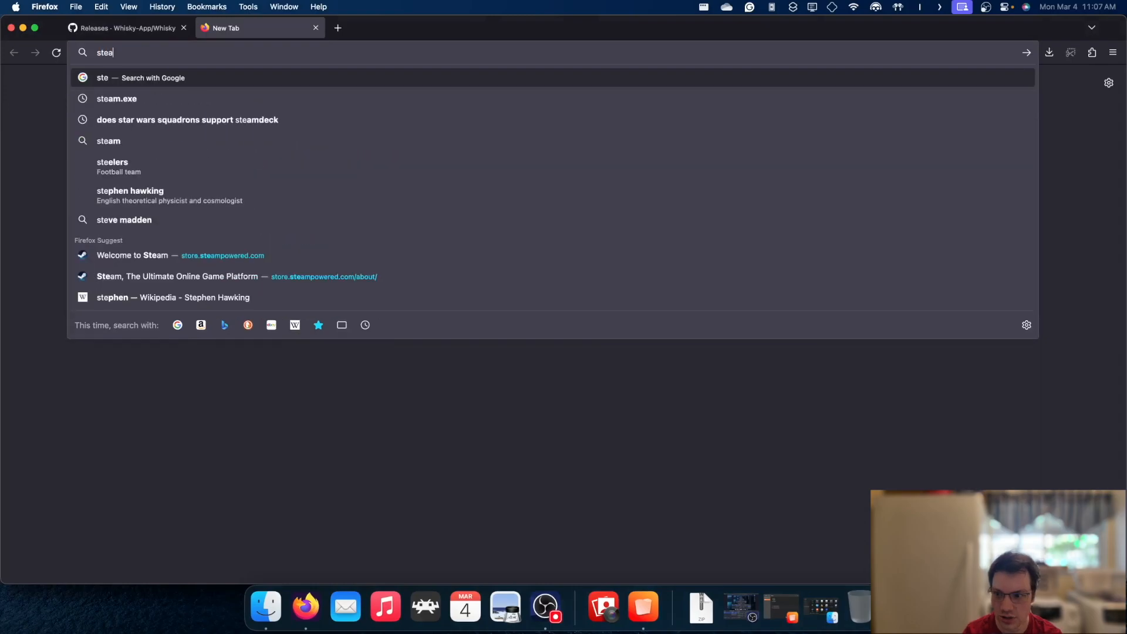
# - Search Google for 'steam' and follow the 'Welcome to Steam' result to the About page
pyautogui.press('Return')
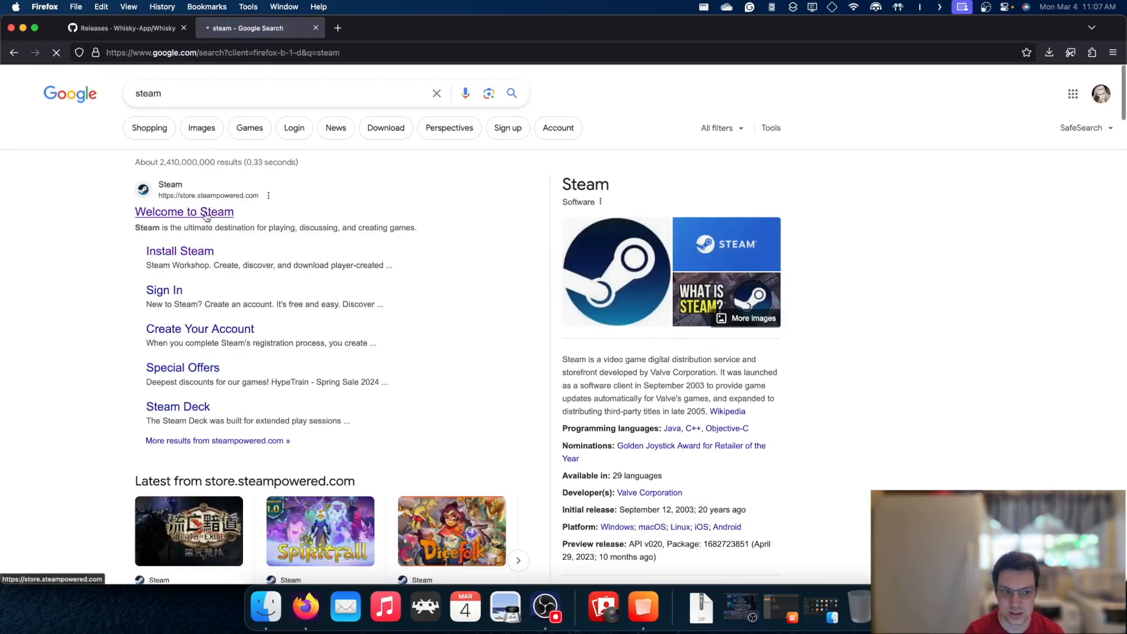
pyautogui.click(184, 211)
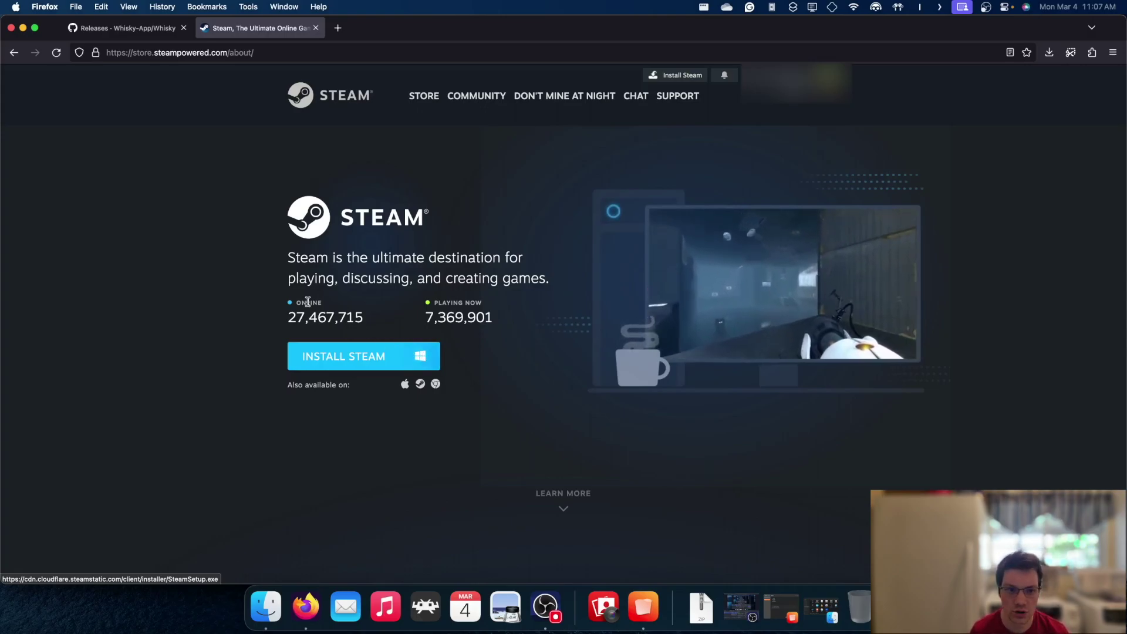
# - Switch Firefox's user agent to Windows / Firefox 123 via the User-Agent Switcher extension
pyautogui.click(1091, 53)
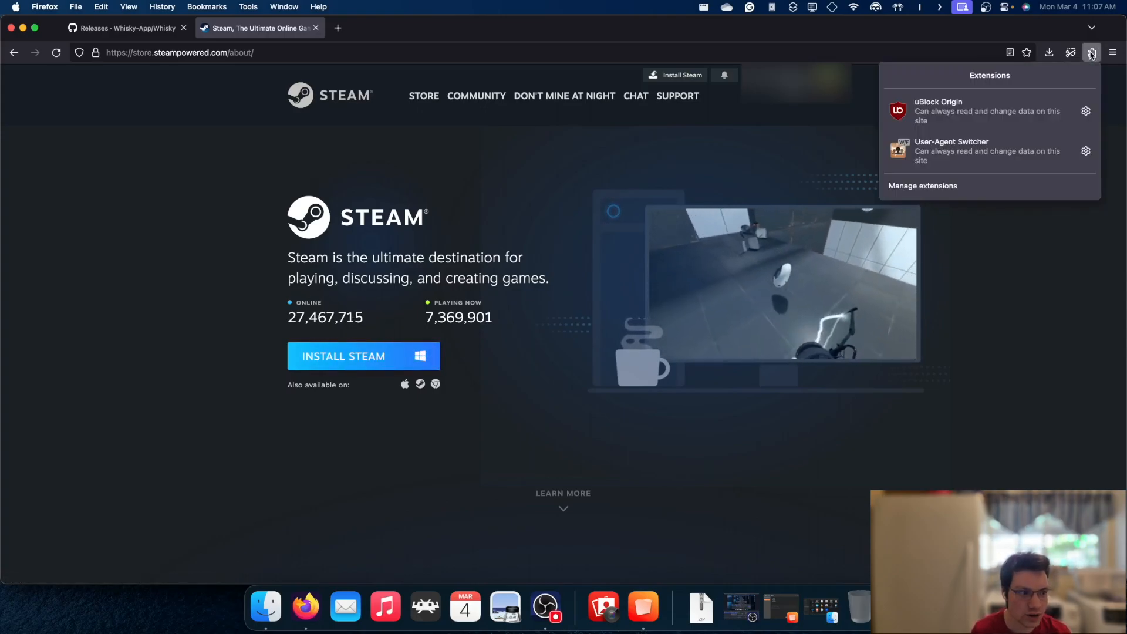
pyautogui.moveTo(951, 145)
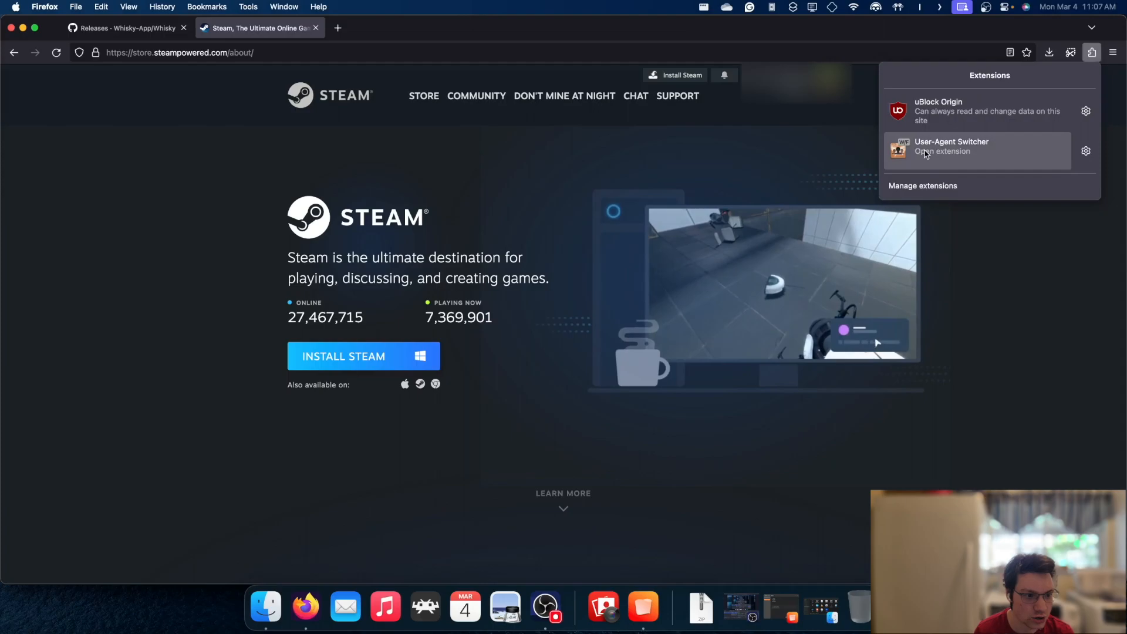
pyautogui.moveTo(950, 145)
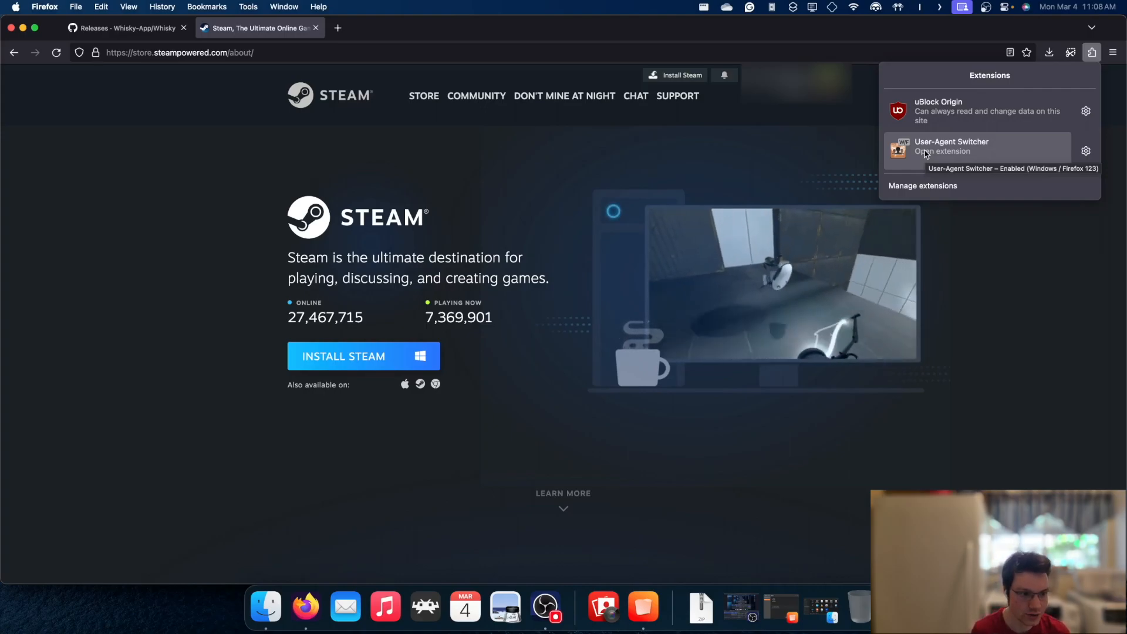
pyautogui.click(951, 145)
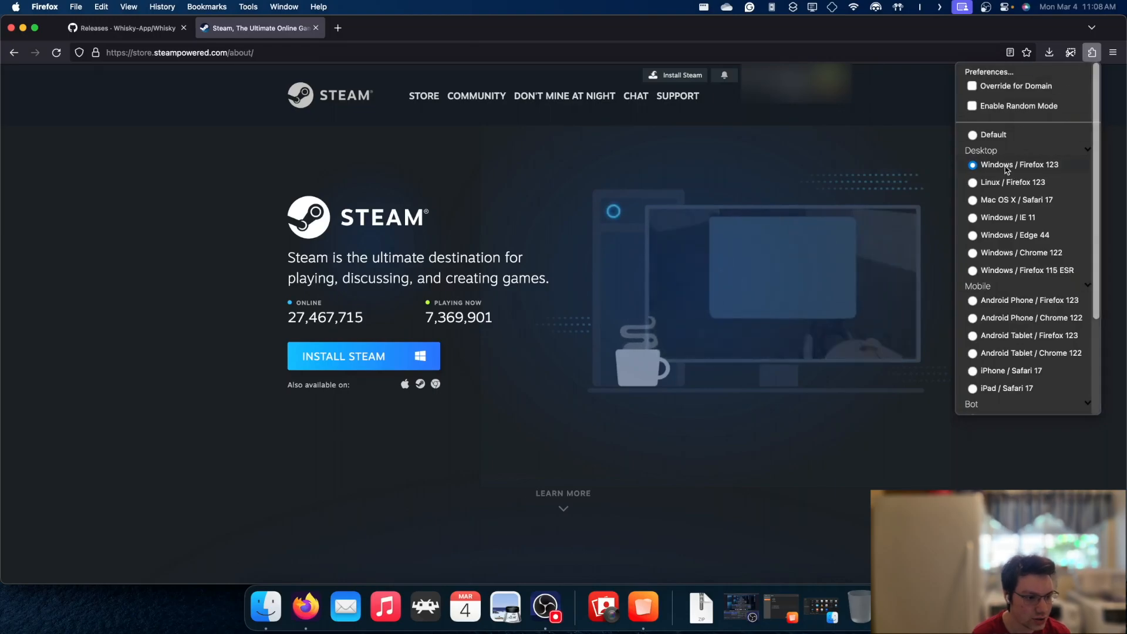
pyautogui.moveTo(995, 144)
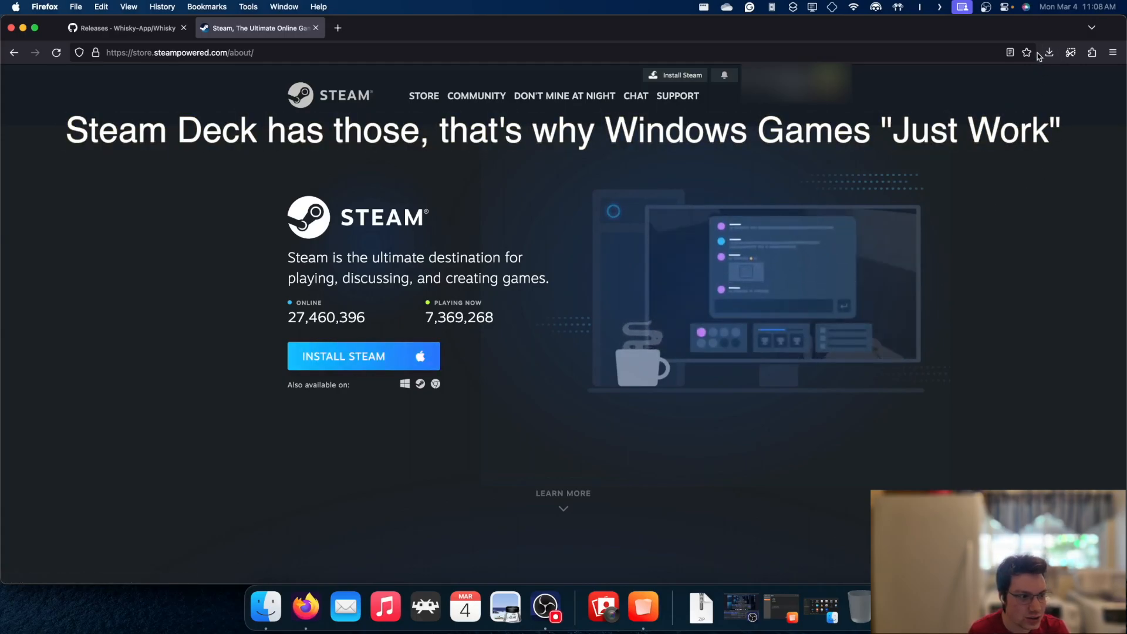
pyautogui.click(1091, 52)
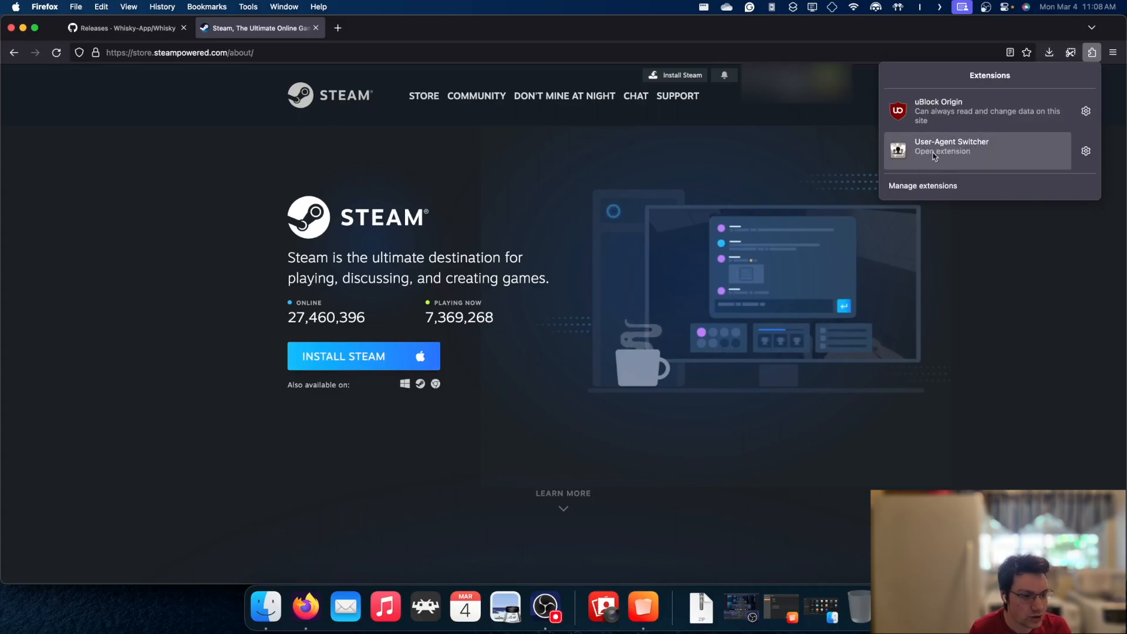
pyautogui.moveTo(1012, 159)
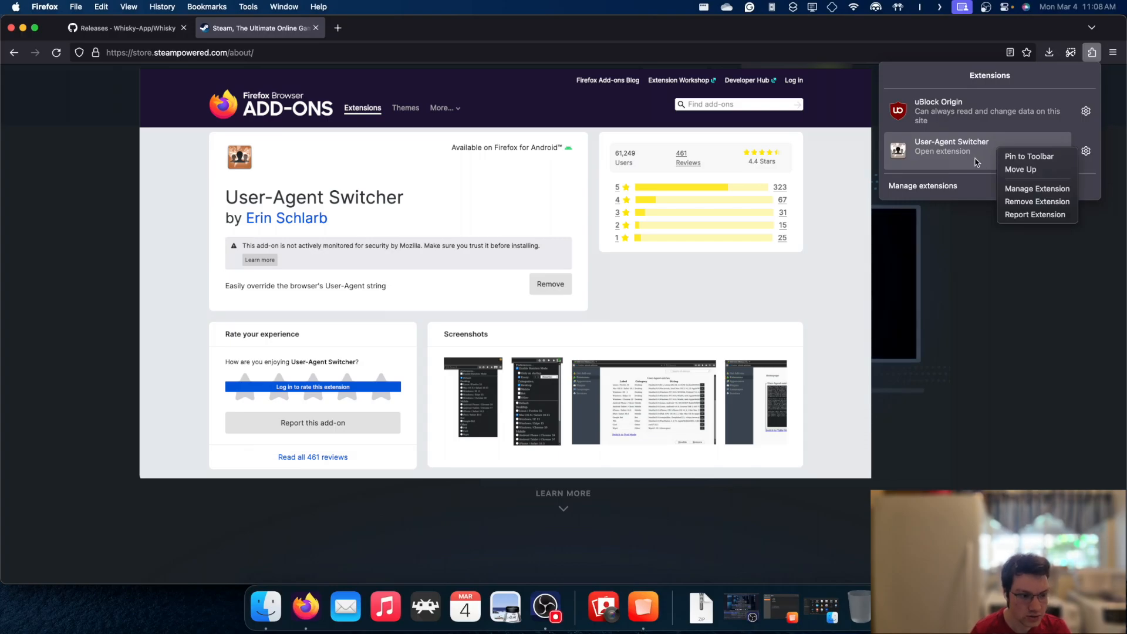
pyautogui.click(943, 151)
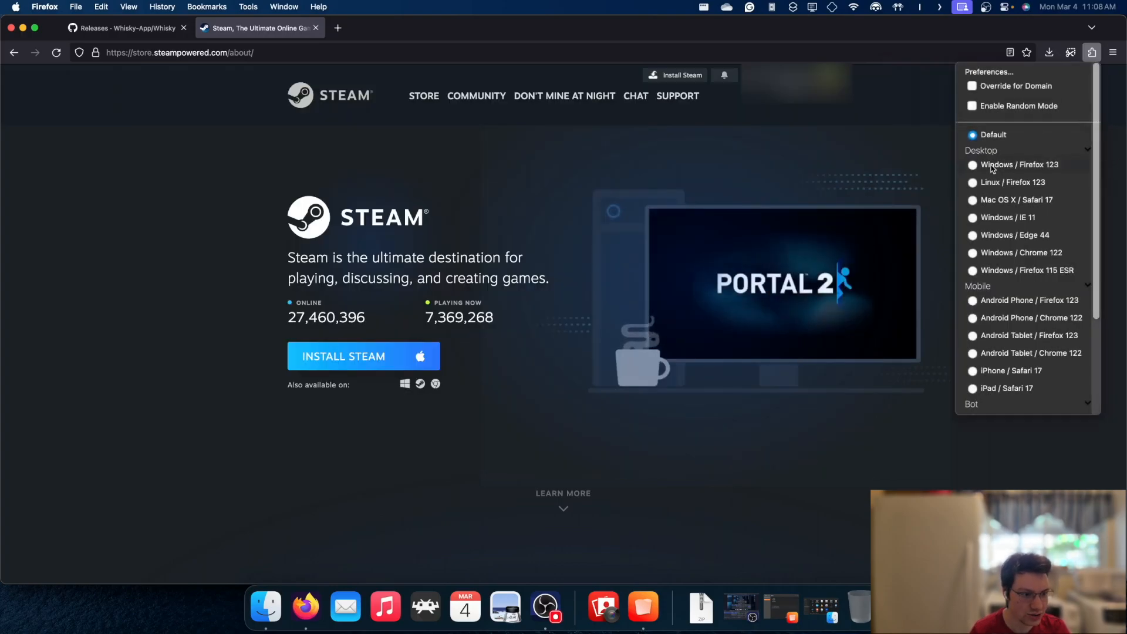
pyautogui.click(56, 53)
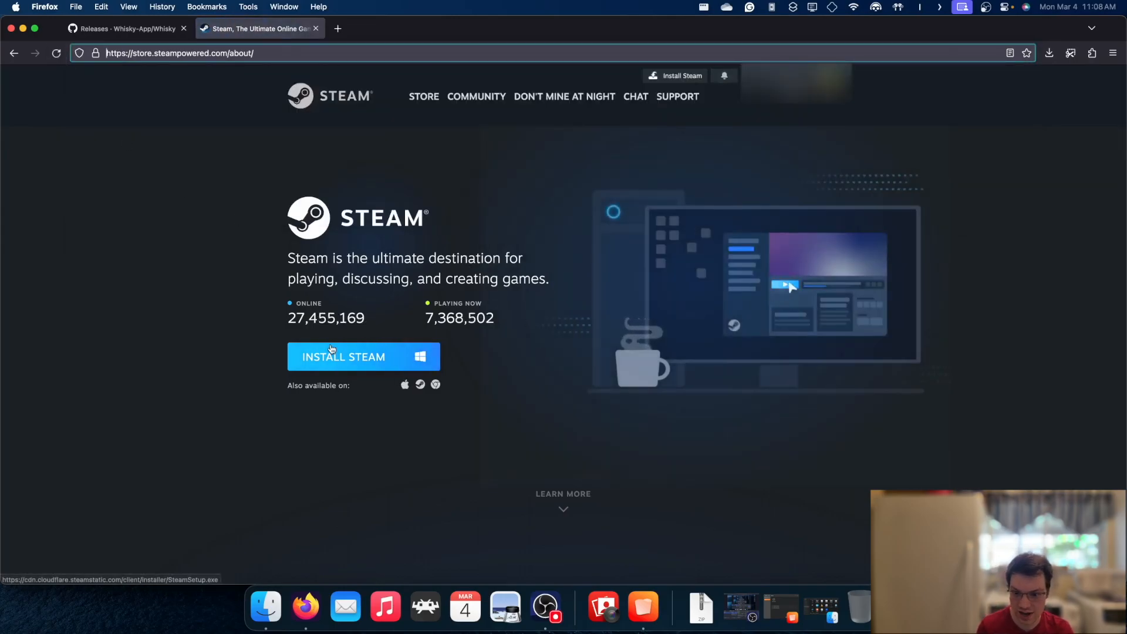
# - Download SteamSetup.exe from the Steam site and launch it from the downloads panel
pyautogui.click(1049, 53)
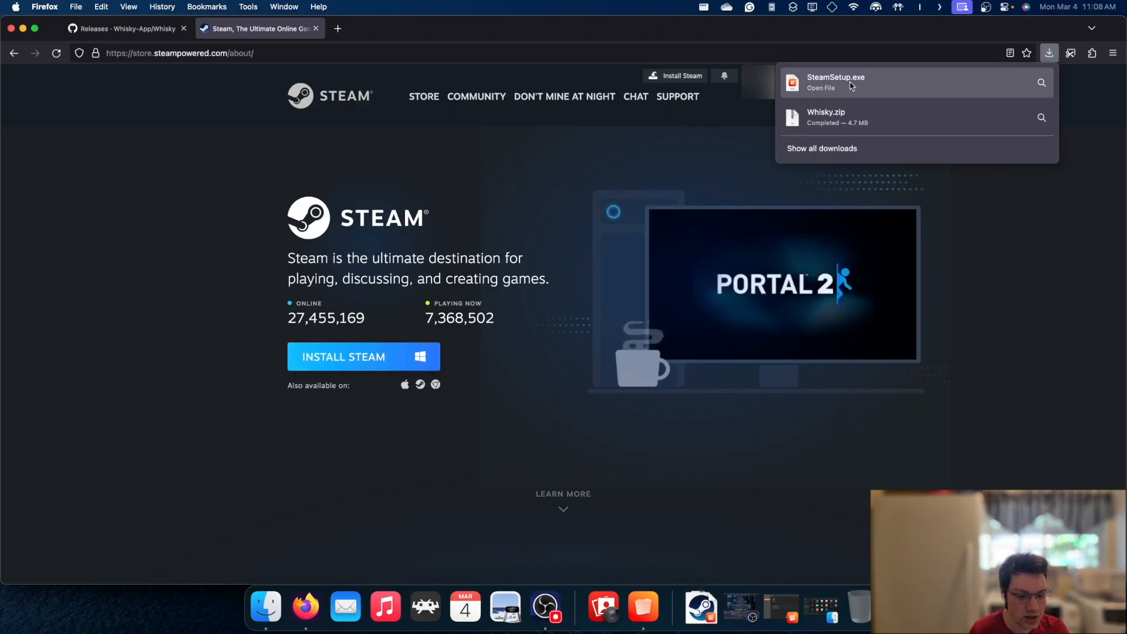
pyautogui.click(821, 87)
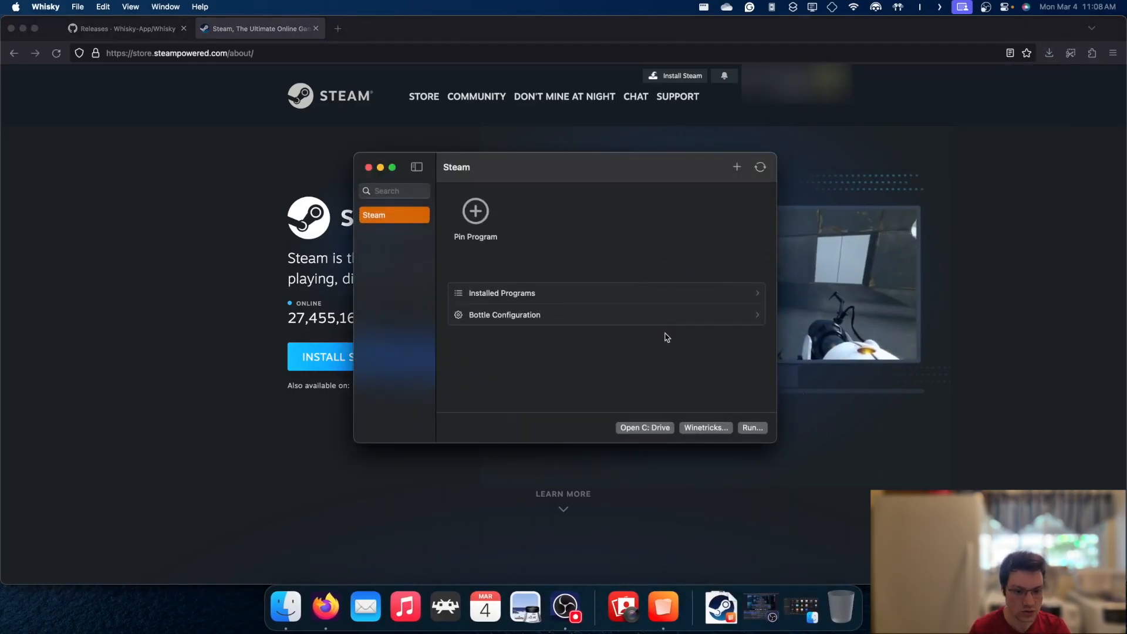
pyautogui.moveTo(541, 264)
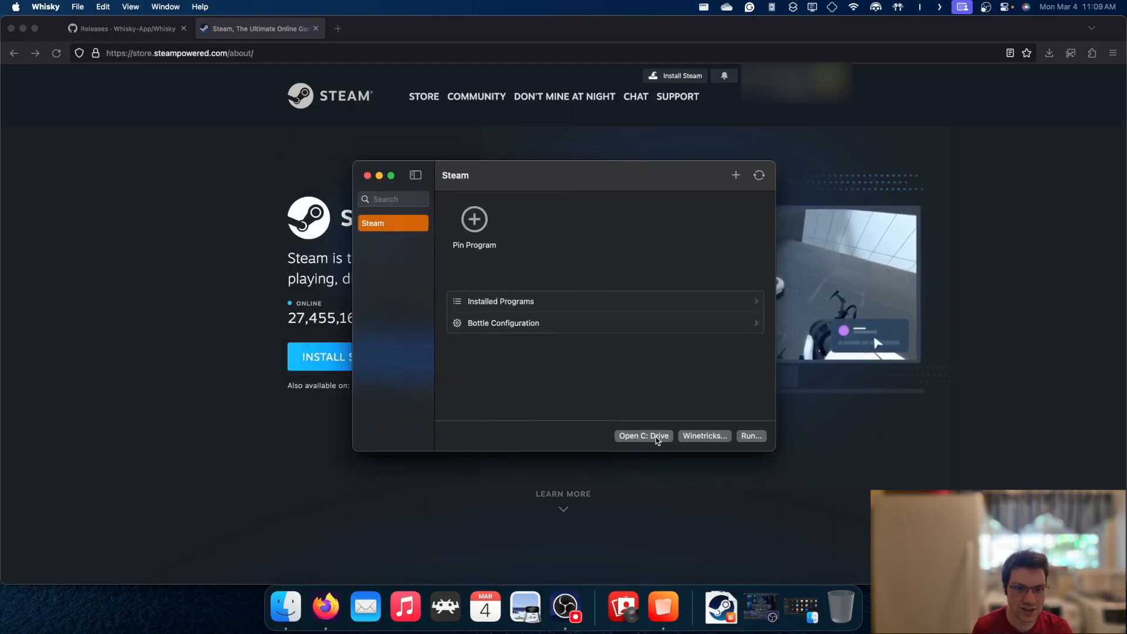
# - Move SteamSetup.exe from Downloads into the Steam bottle's drive_c, then reach Whisky's Run file picker
pyautogui.click(642, 435)
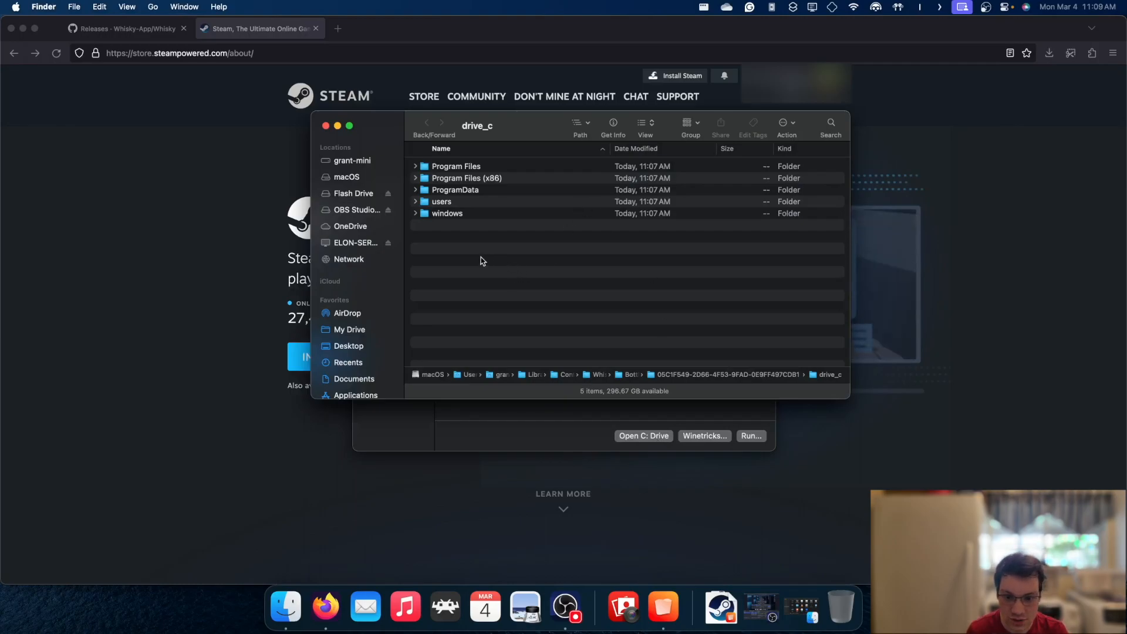
pyautogui.moveTo(776, 352)
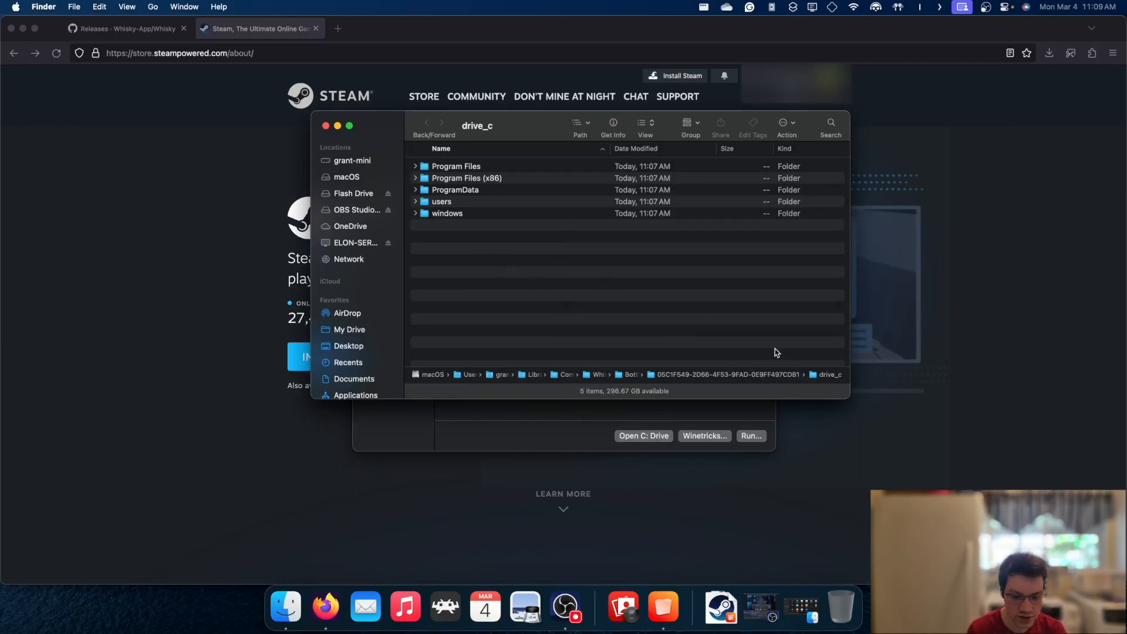
pyautogui.rightClick(284, 606)
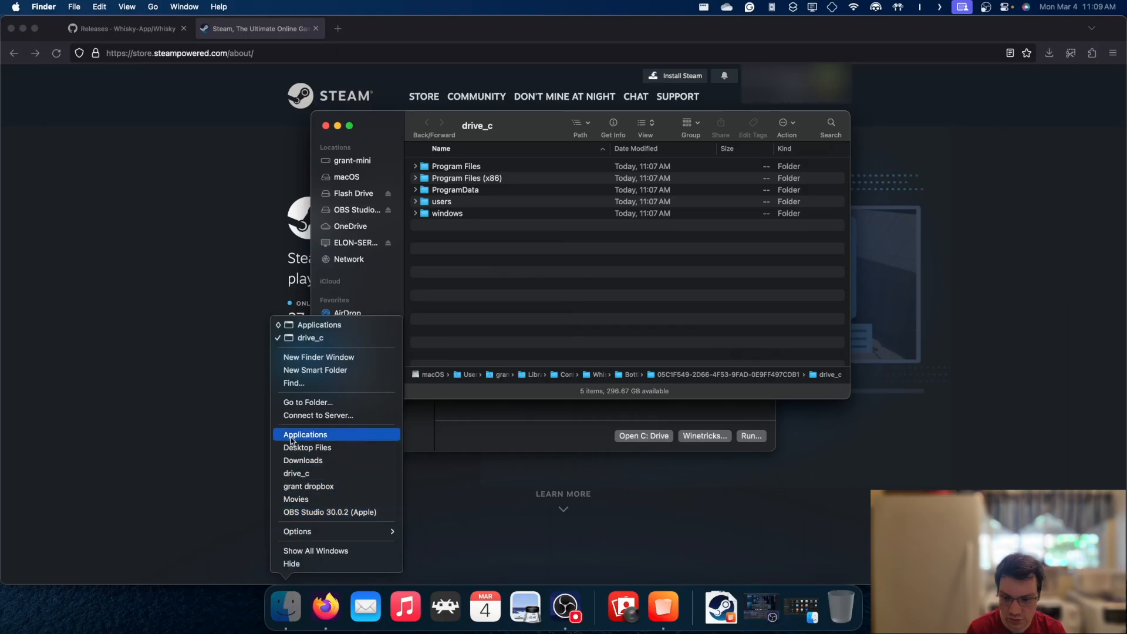
pyautogui.click(318, 357)
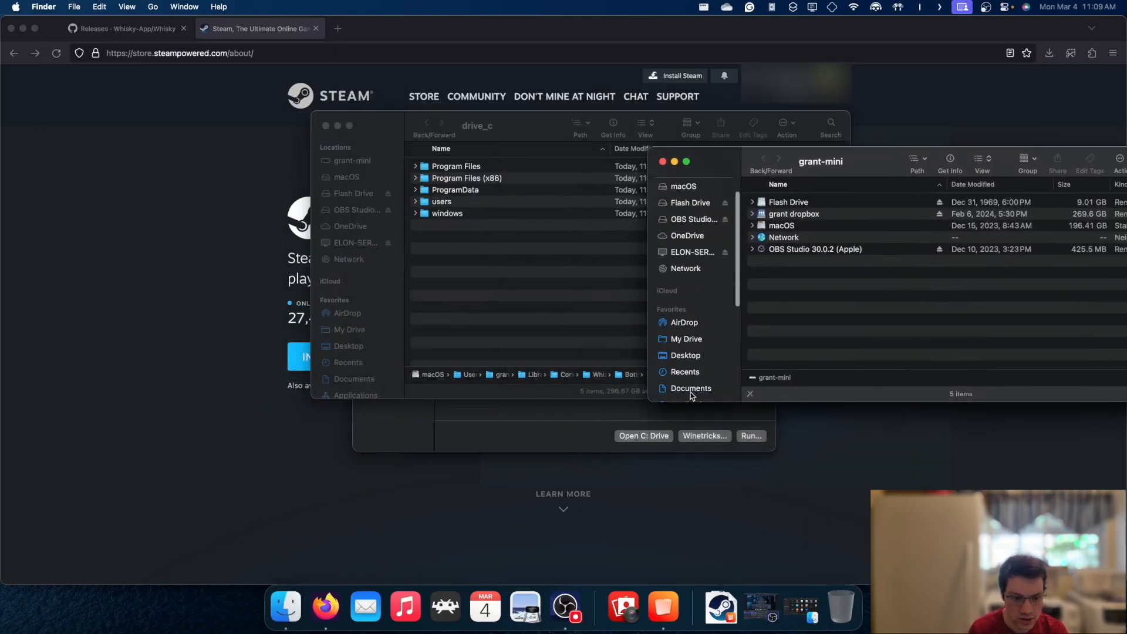
pyautogui.click(691, 379)
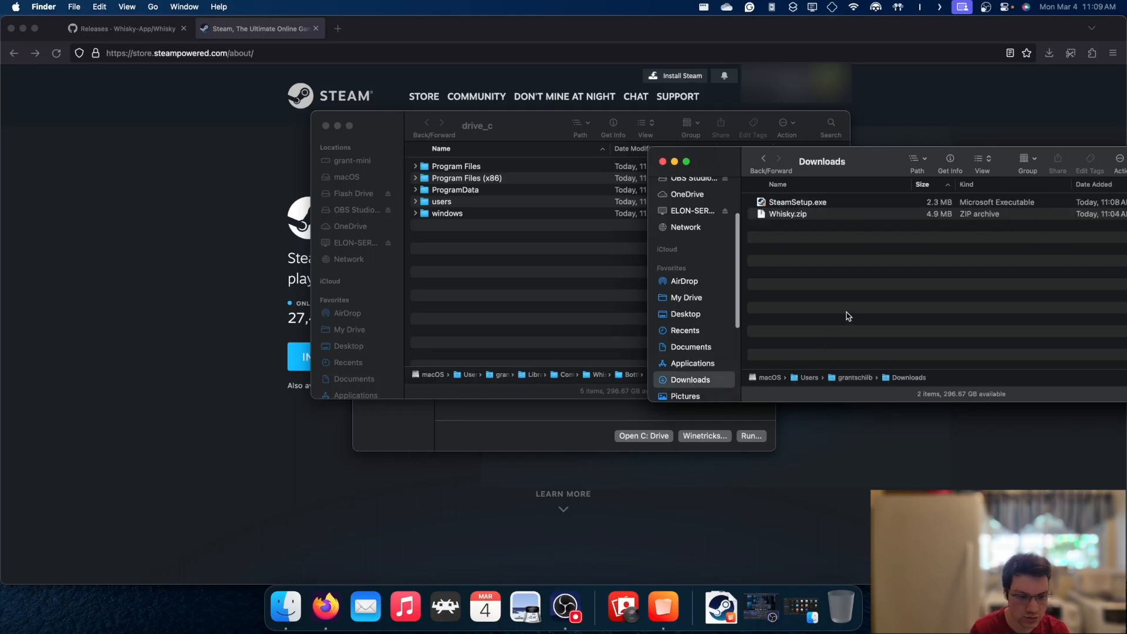
pyautogui.click(796, 202)
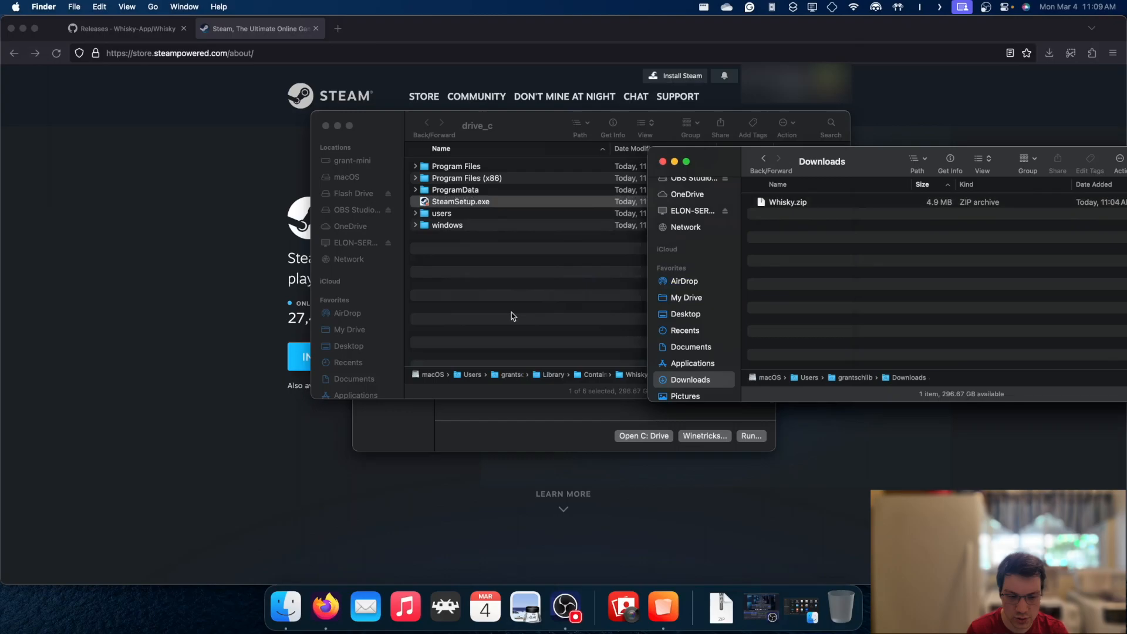
pyautogui.click(460, 201)
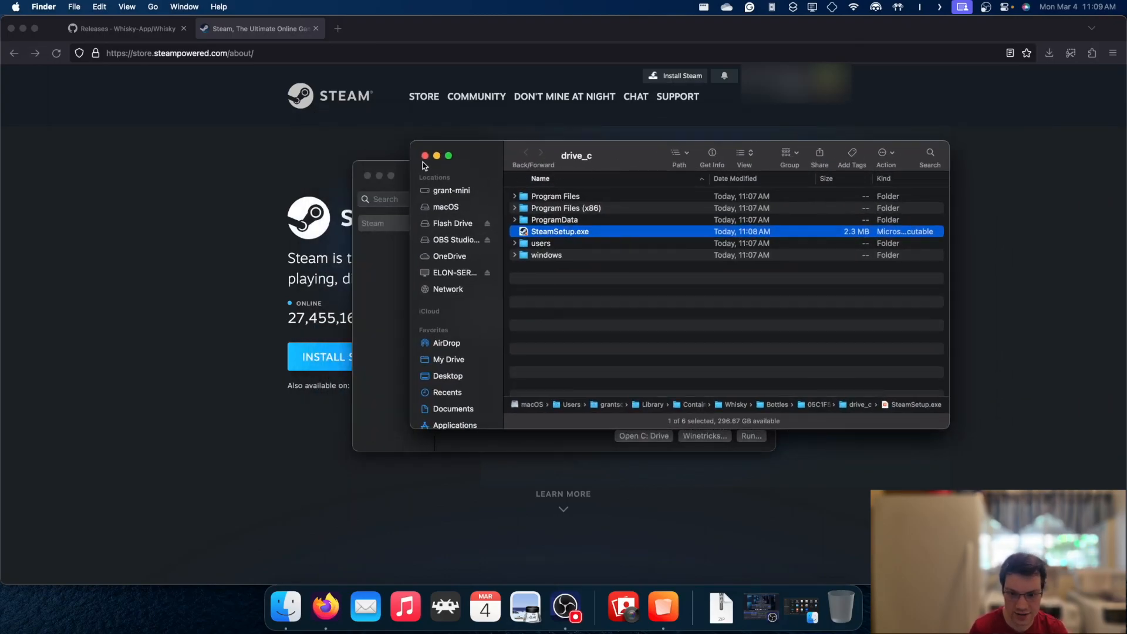
pyautogui.click(423, 155)
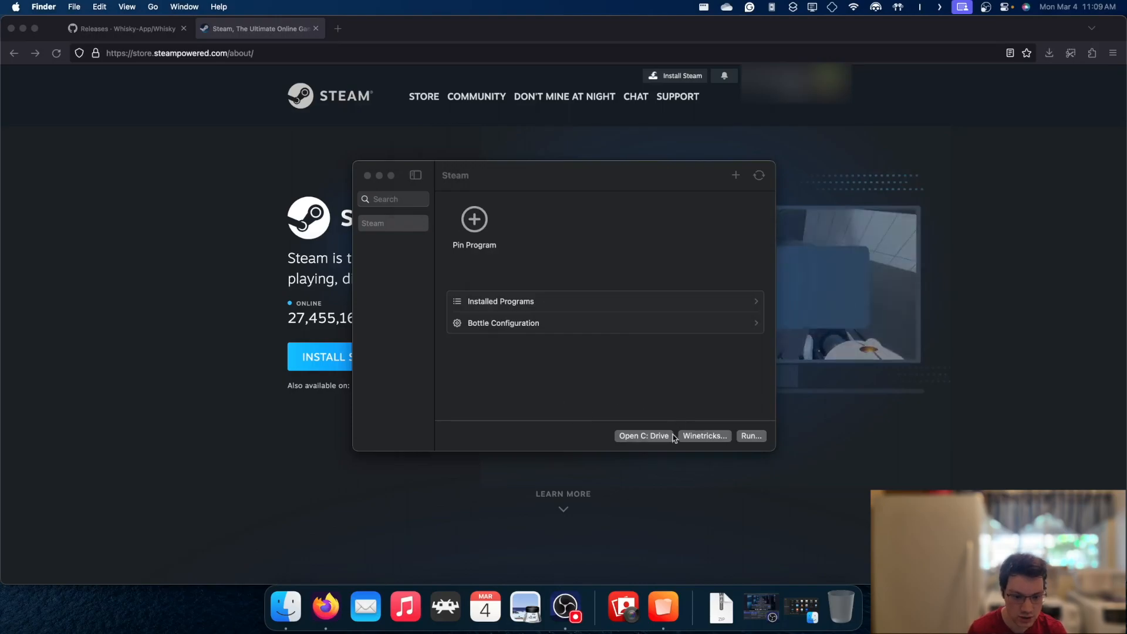
pyautogui.click(642, 436)
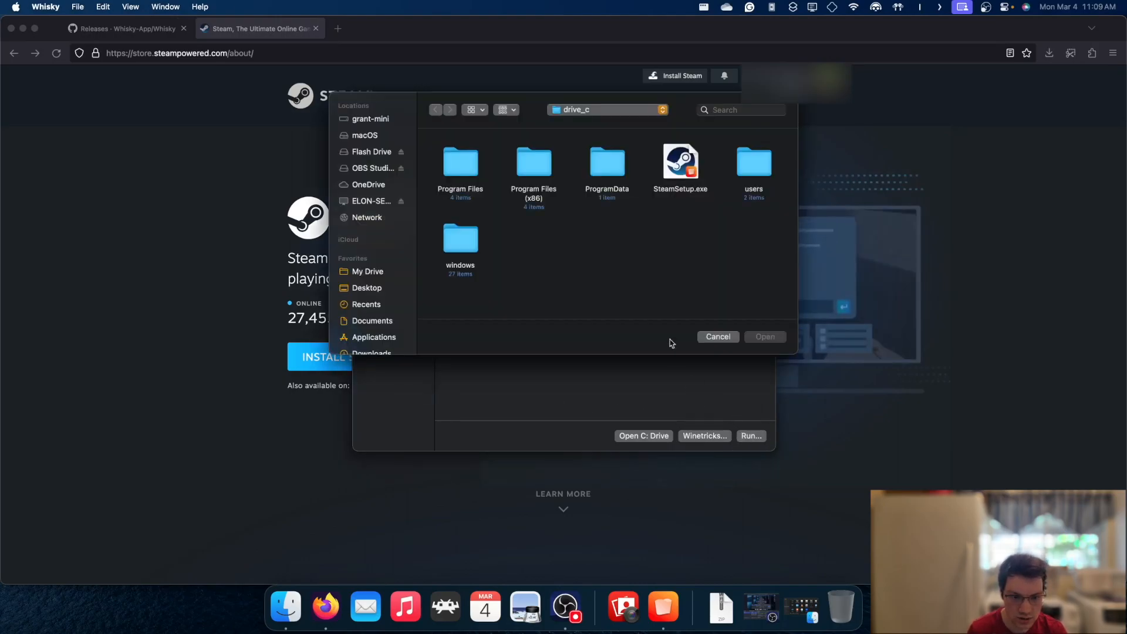
# - Run SteamSetup.exe from drive_c inside the Steam bottle
pyautogui.click(680, 165)
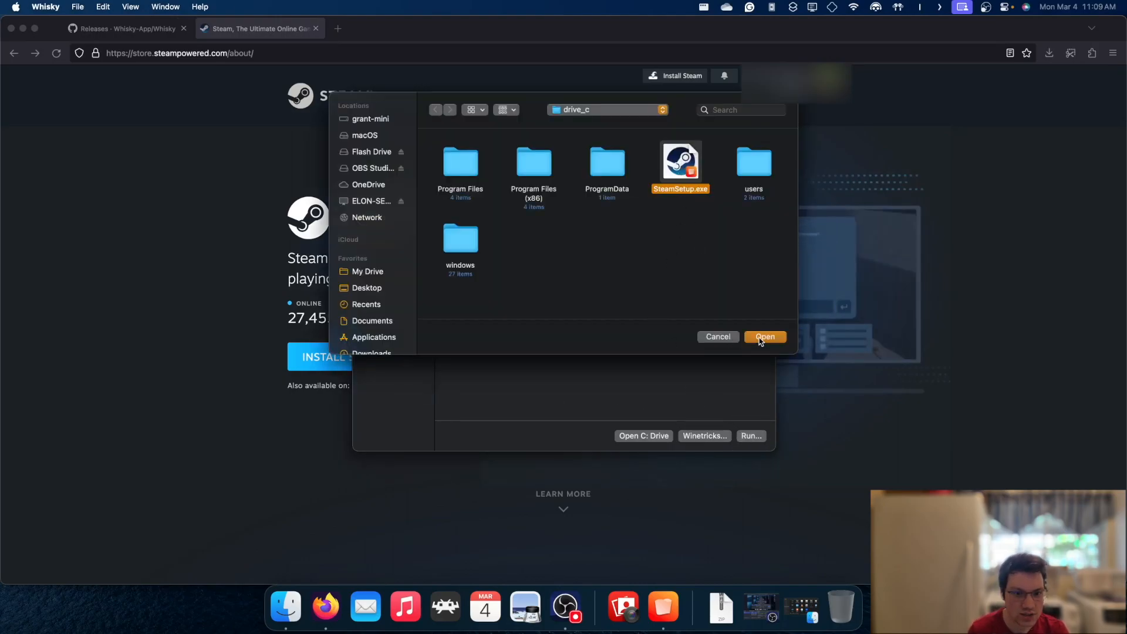
pyautogui.click(764, 337)
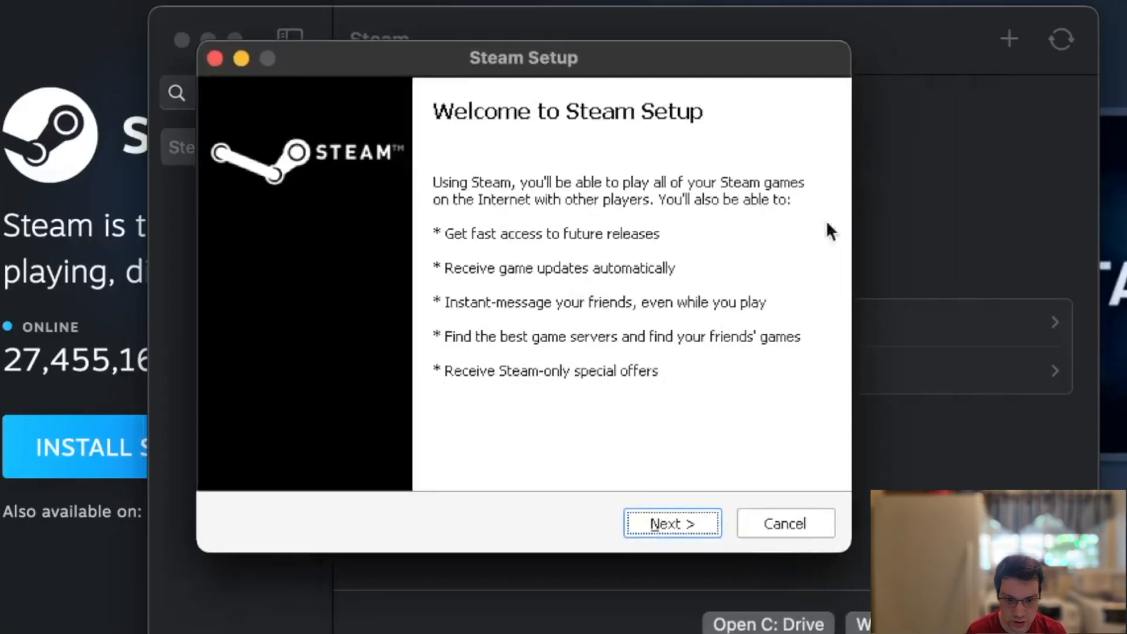
pyautogui.moveTo(680, 524)
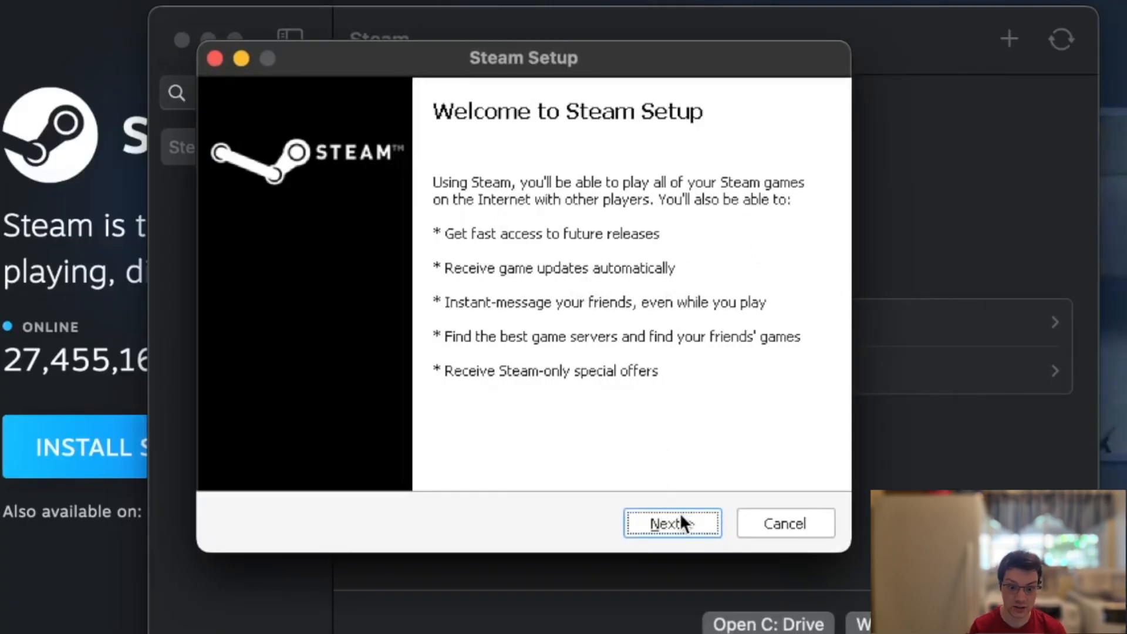
# - Install Steam in English to C:\Program Files (x86)\Steam and finish with Run Steam checked
pyautogui.click(671, 522)
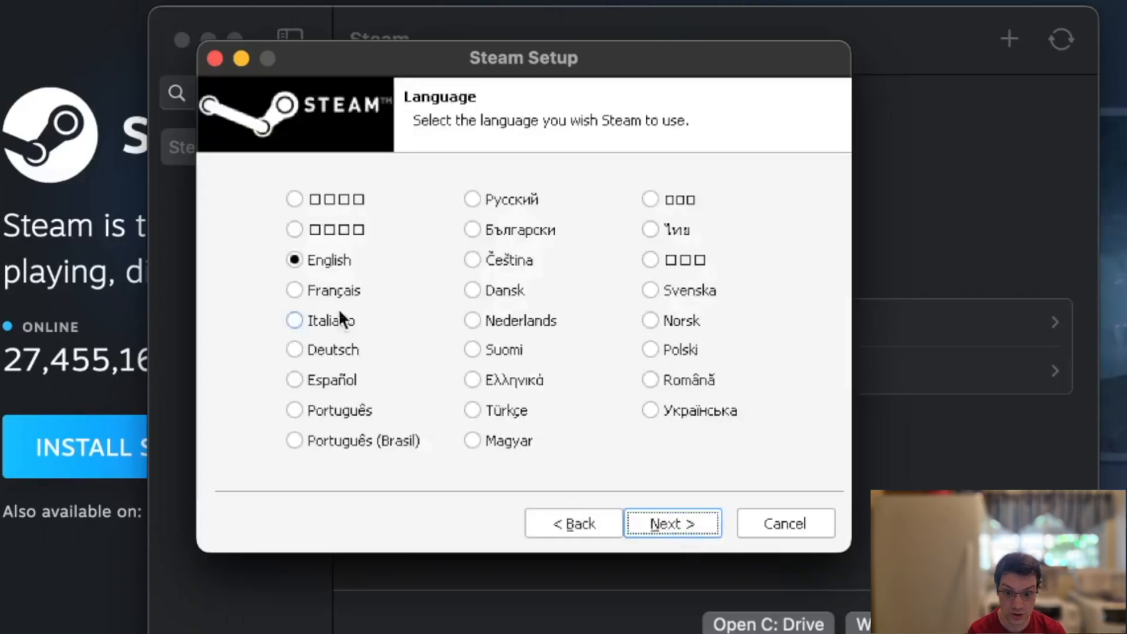
pyautogui.click(671, 522)
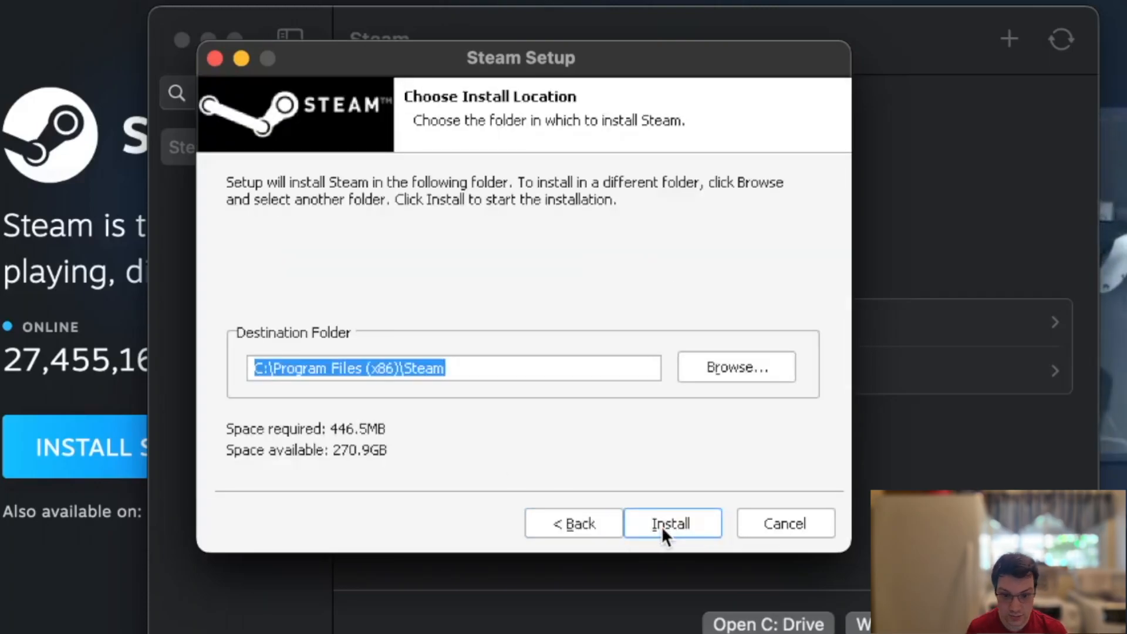
pyautogui.click(672, 522)
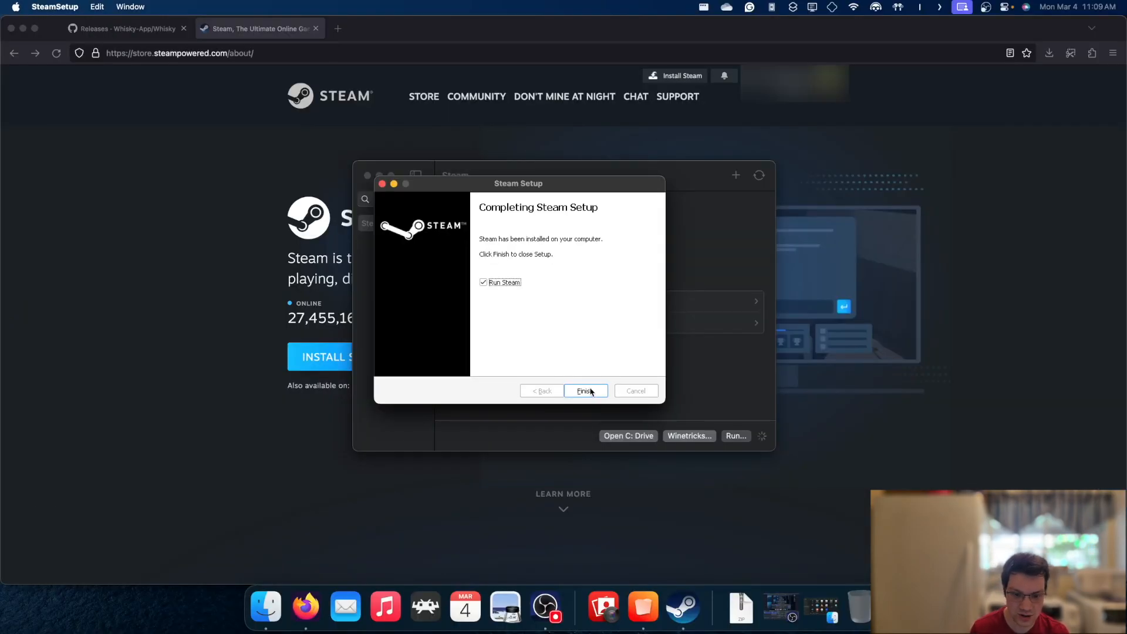
pyautogui.click(584, 390)
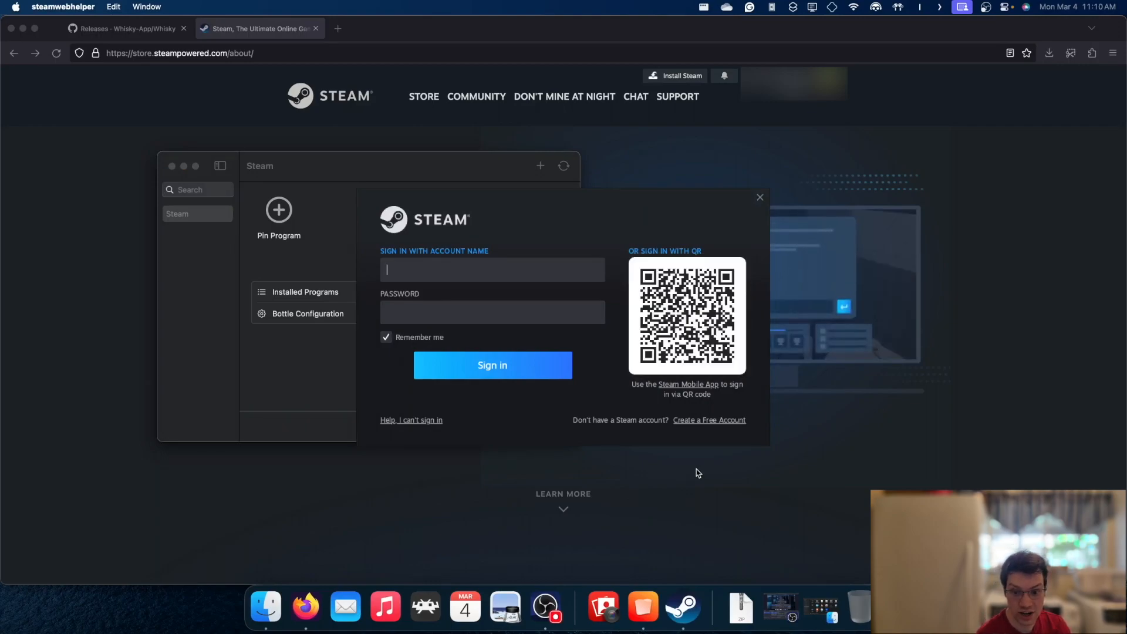
pyautogui.moveTo(581, 250)
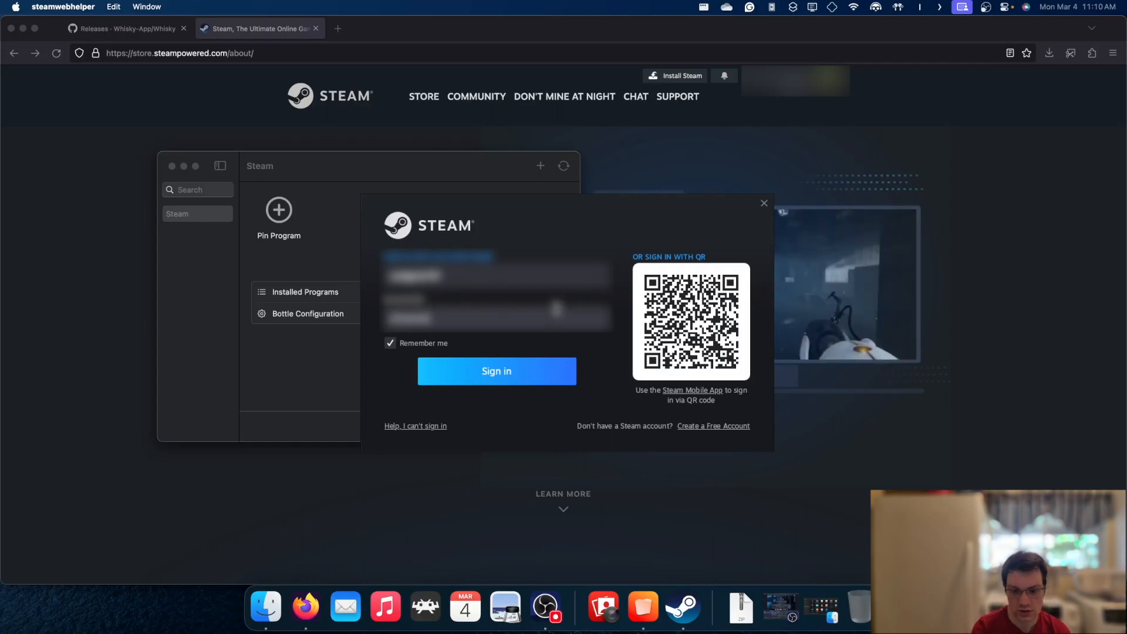
pyautogui.moveTo(390, 345)
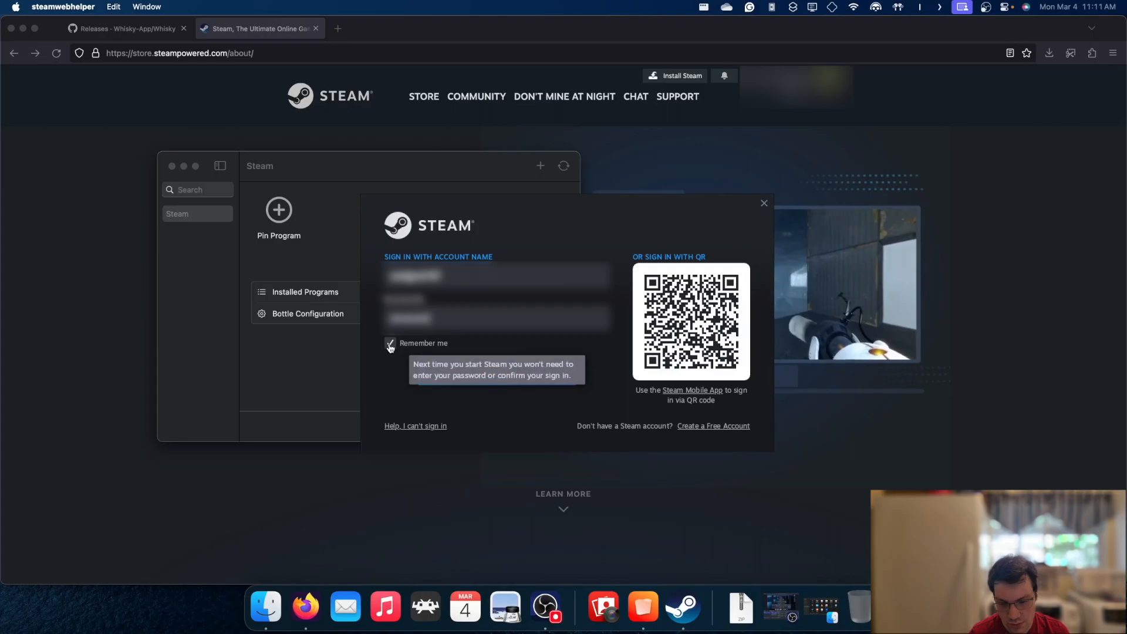
pyautogui.moveTo(496, 371)
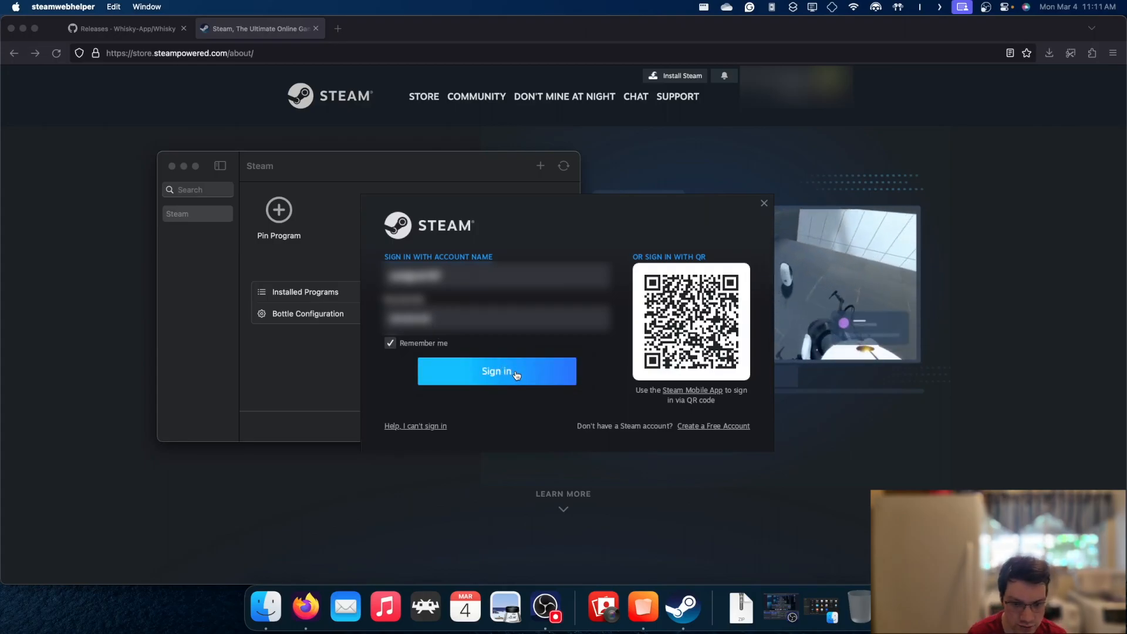
# - Sign in with the entered credentials, keeping Remember me on, to reach the Store page
pyautogui.click(496, 371)
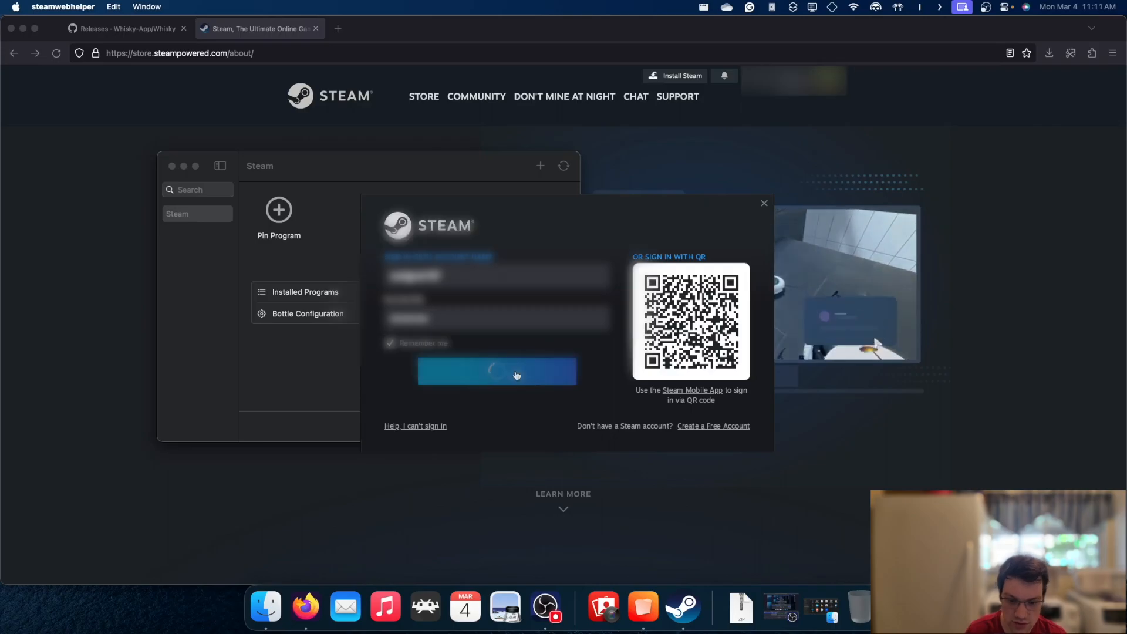
pyautogui.click(496, 370)
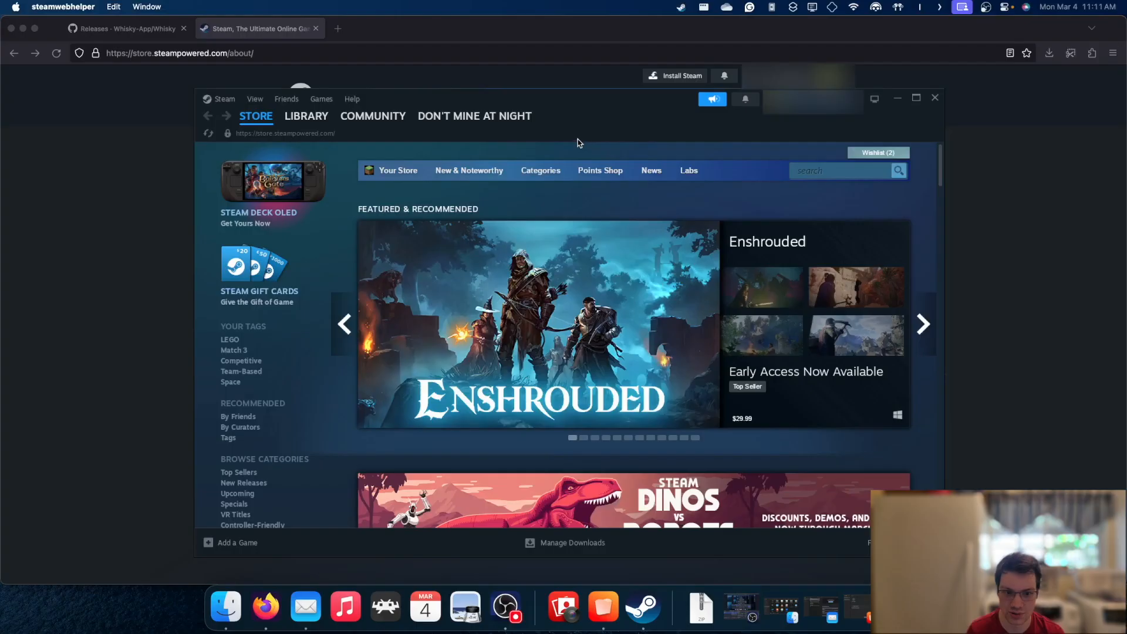
# - Close the Firefox window, leaving the Steam Store alone on the desktop
pyautogui.click(923, 324)
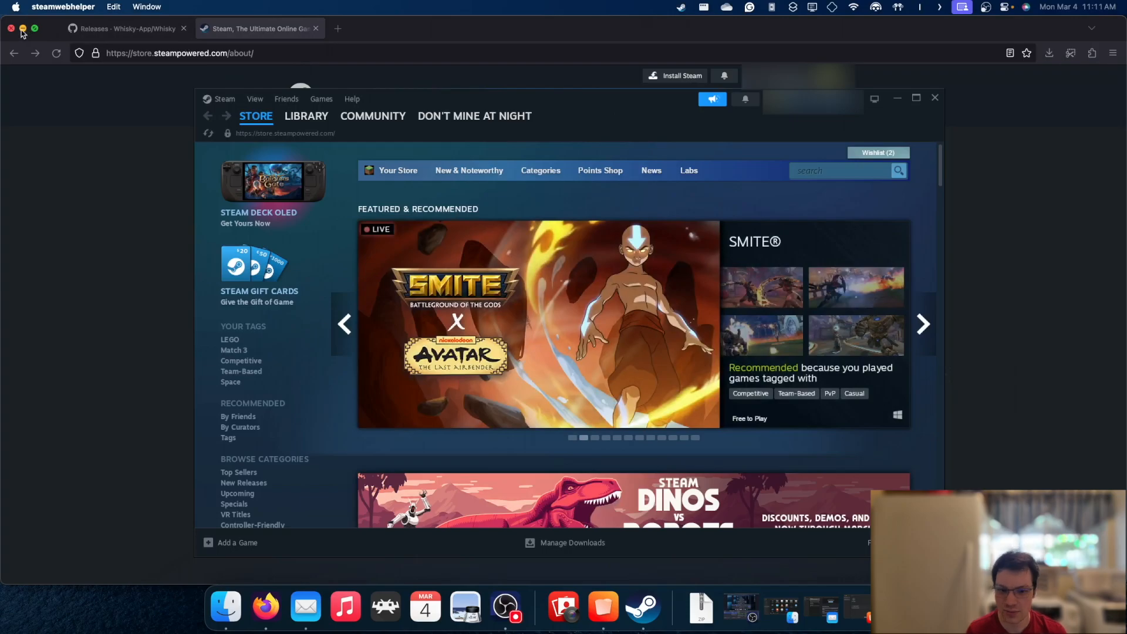
pyautogui.click(12, 29)
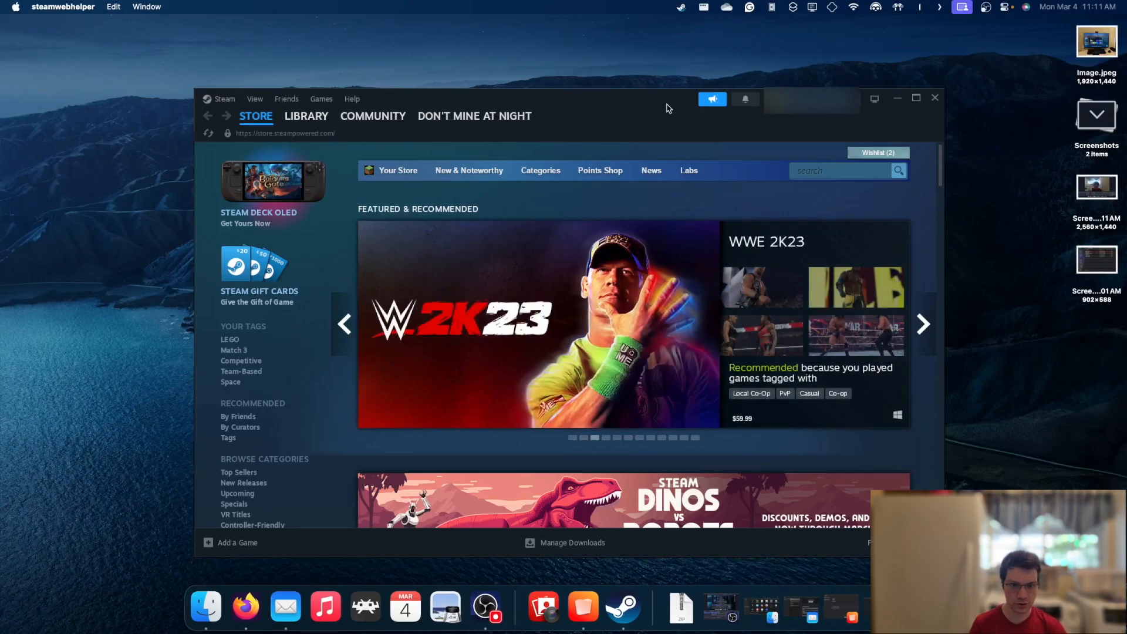
# - Go to the Library home and select Crab Champions under Favorites
pyautogui.click(306, 116)
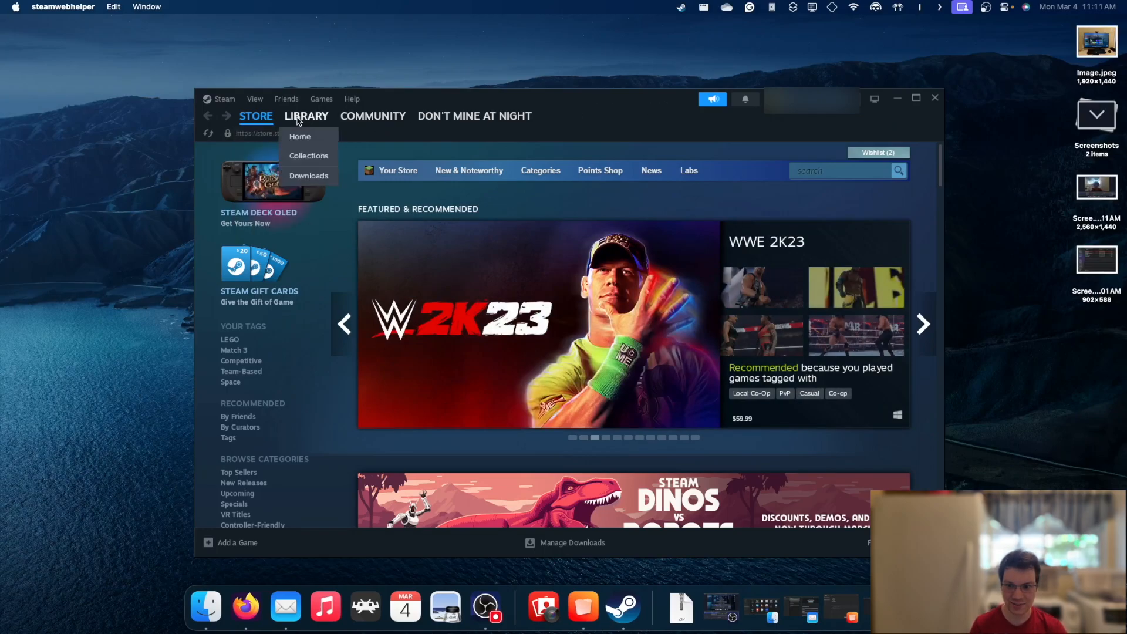
pyautogui.click(307, 116)
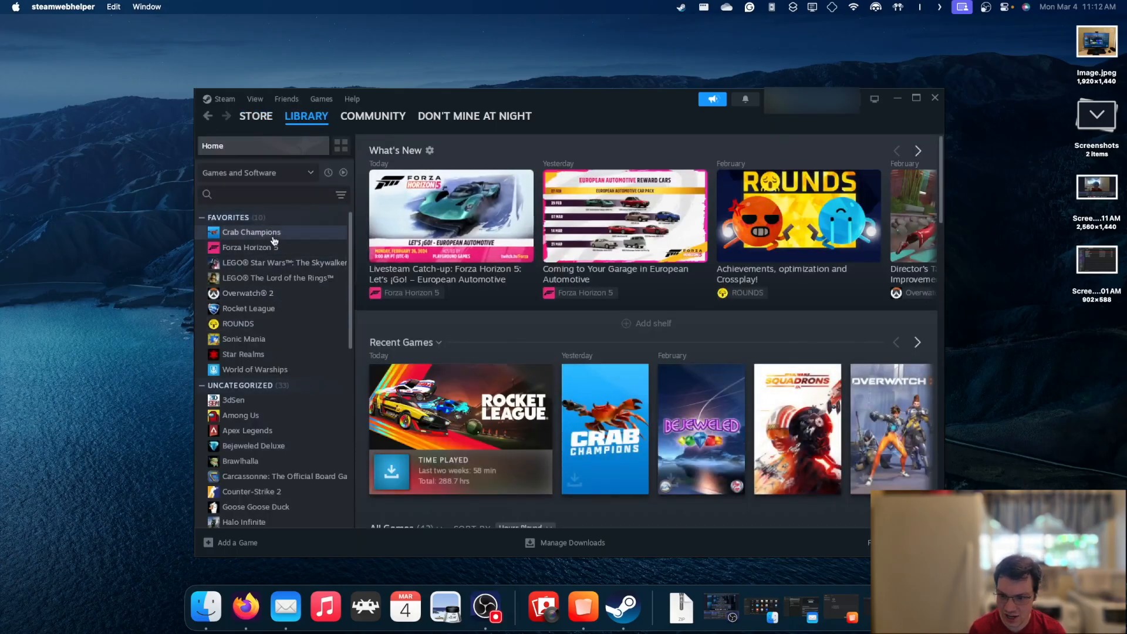
pyautogui.click(252, 231)
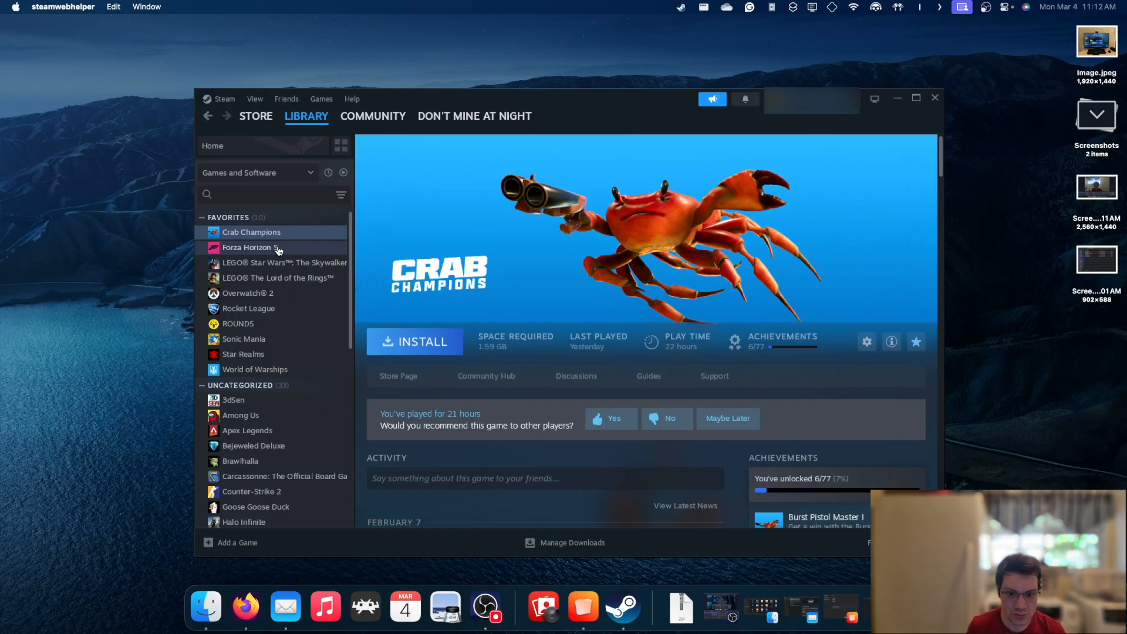
pyautogui.moveTo(249, 308)
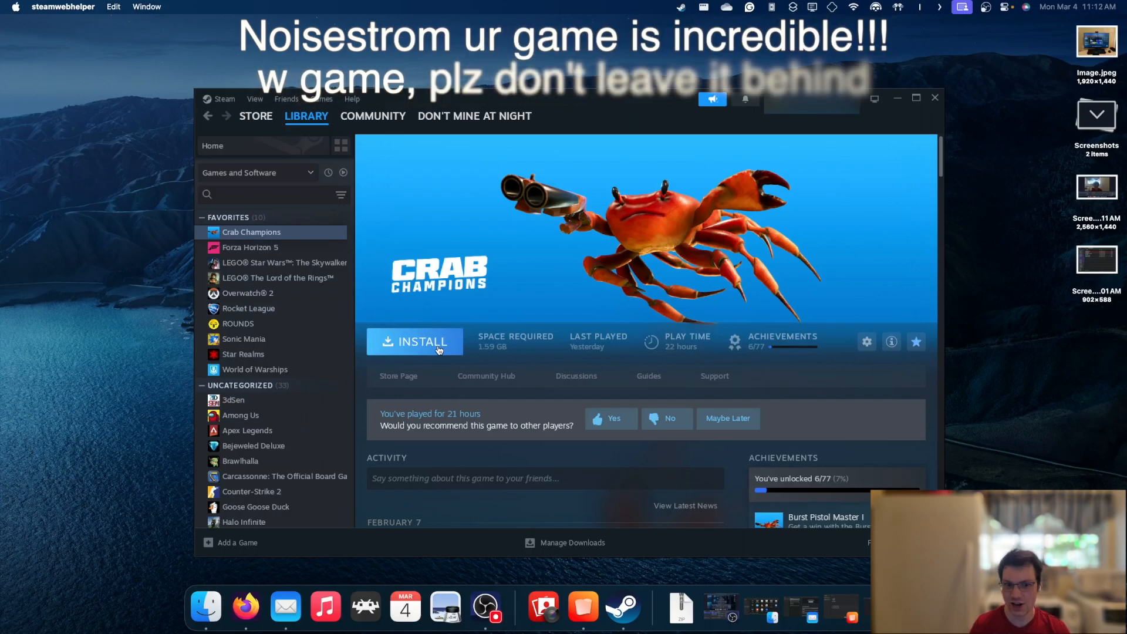
# - Install Crab Champions to the bottle's C drive and let the download finish
pyautogui.click(414, 342)
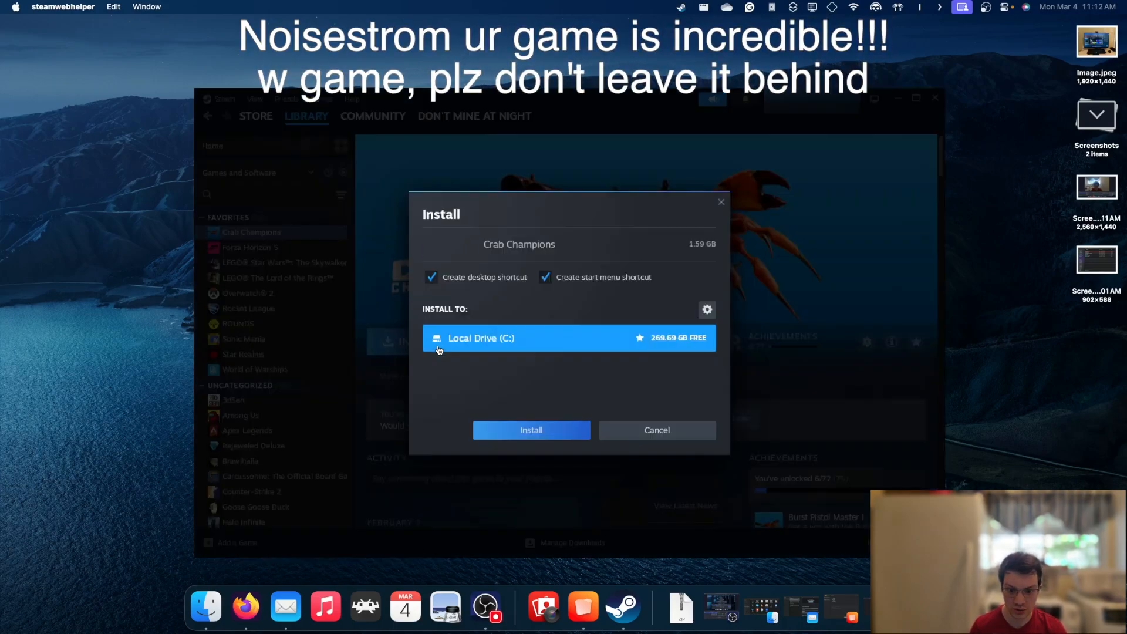
pyautogui.click(655, 430)
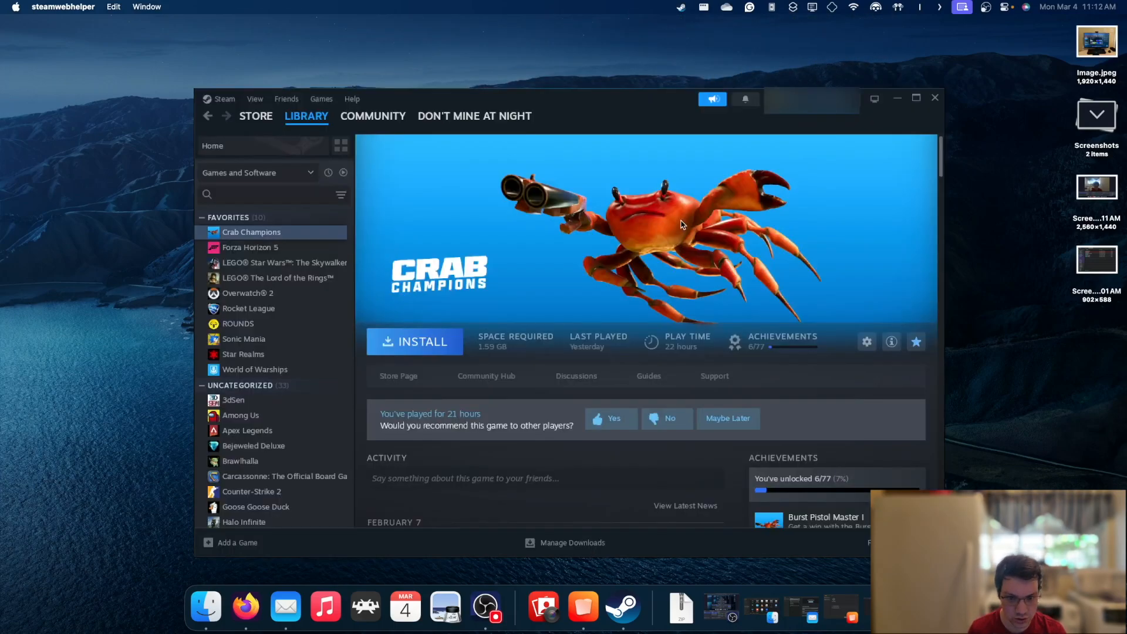
pyautogui.click(415, 342)
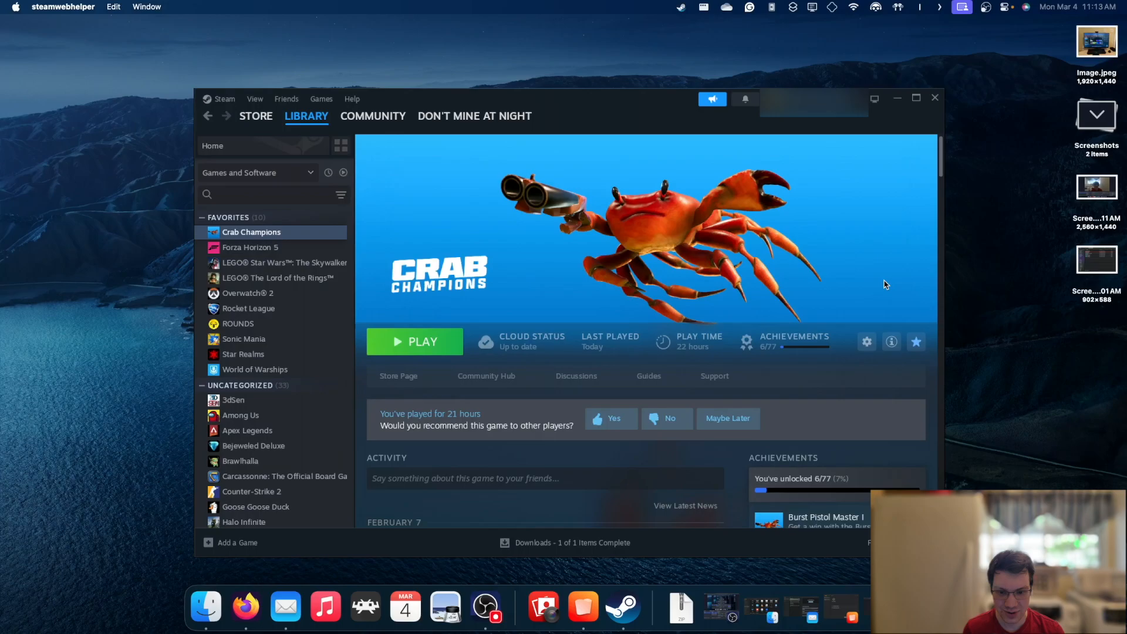
pyautogui.moveTo(496, 303)
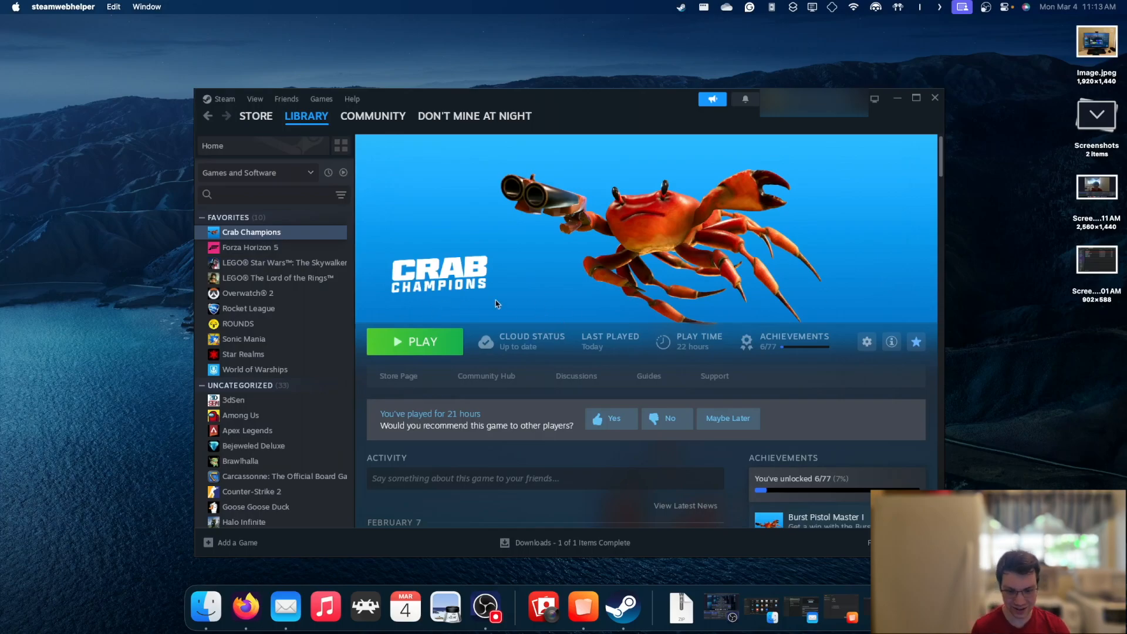
pyautogui.moveTo(505, 345)
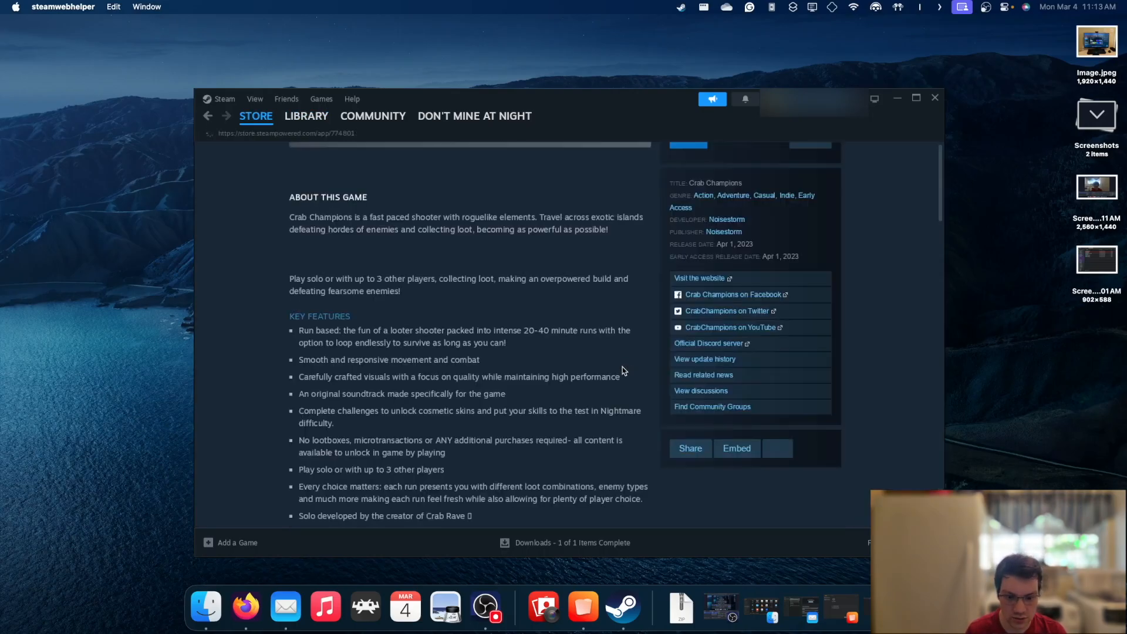
# - Scroll the Crab Champions store page down to its System Requirements
pyautogui.scroll(-3)
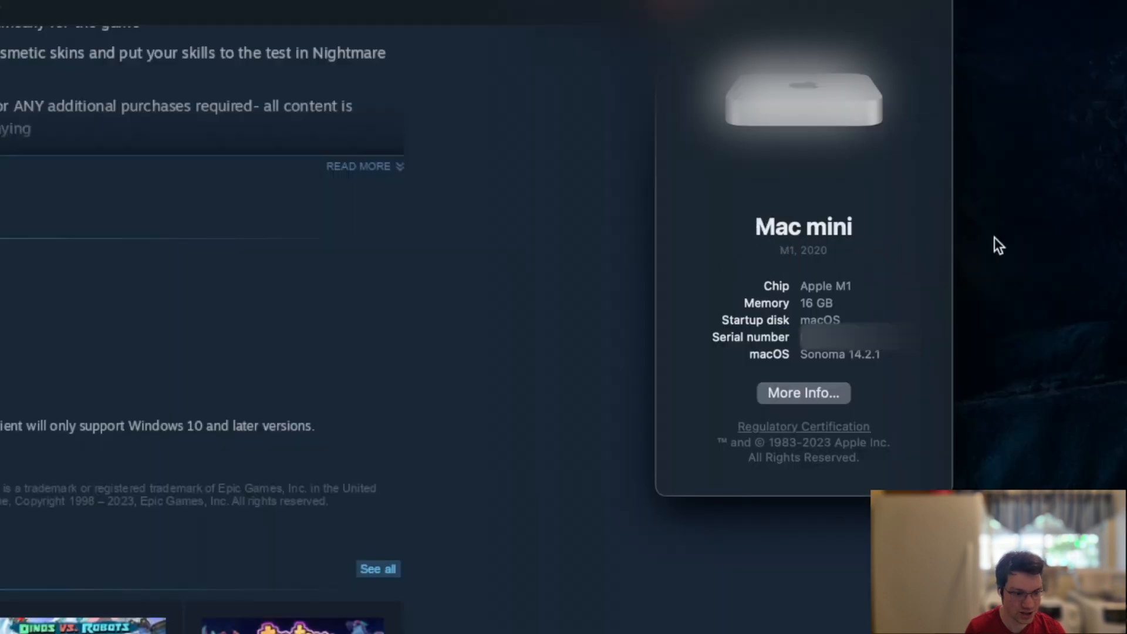
pyautogui.moveTo(767, 324)
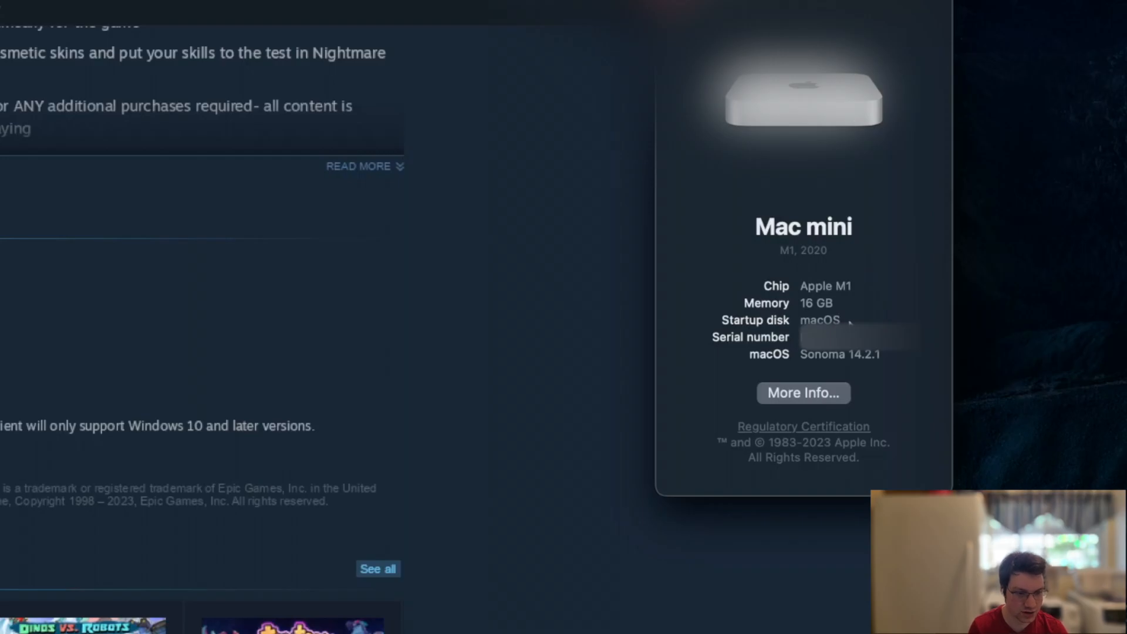
pyautogui.moveTo(866, 376)
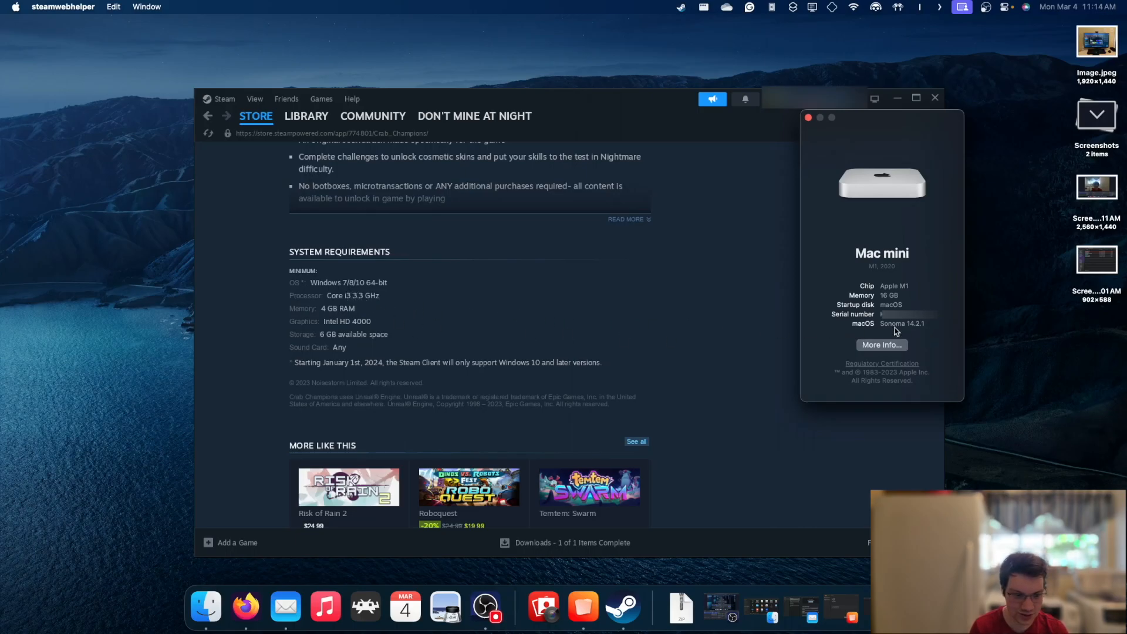
pyautogui.moveTo(911, 338)
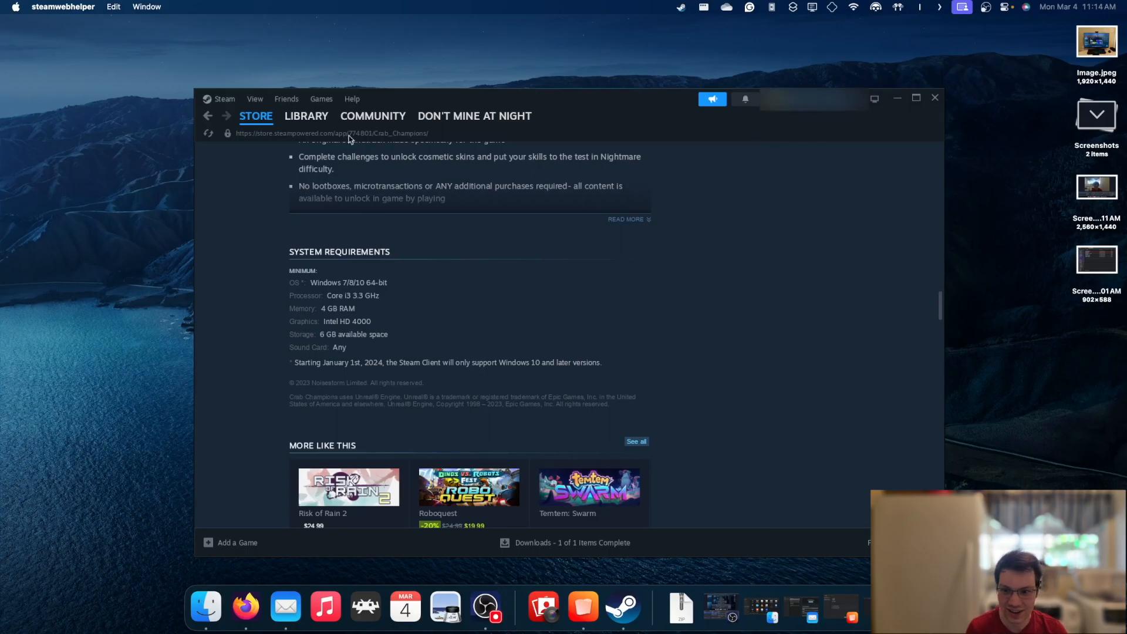
# - Launch Crab Champions from the Library and agree to the Visual C++ runtime prompt
pyautogui.click(306, 116)
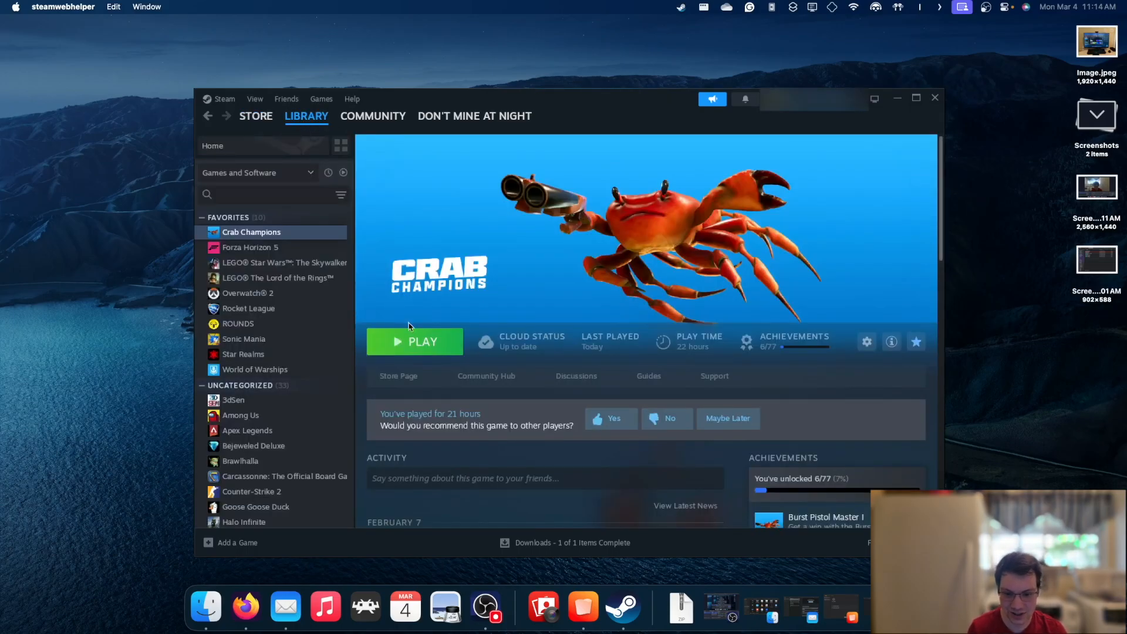
pyautogui.click(414, 342)
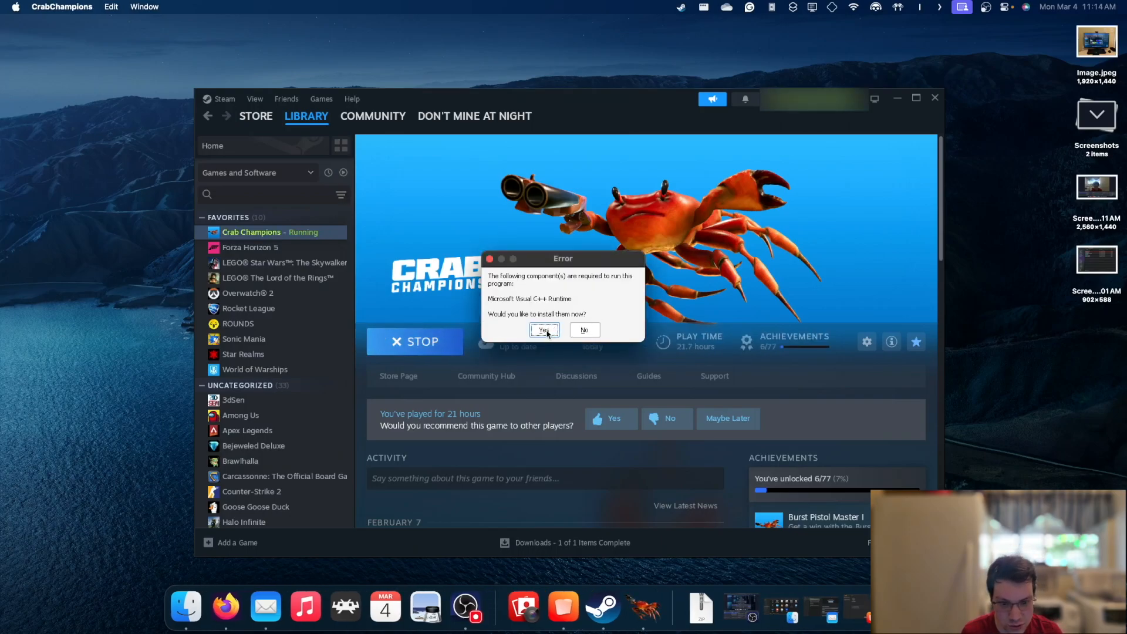
pyautogui.click(542, 330)
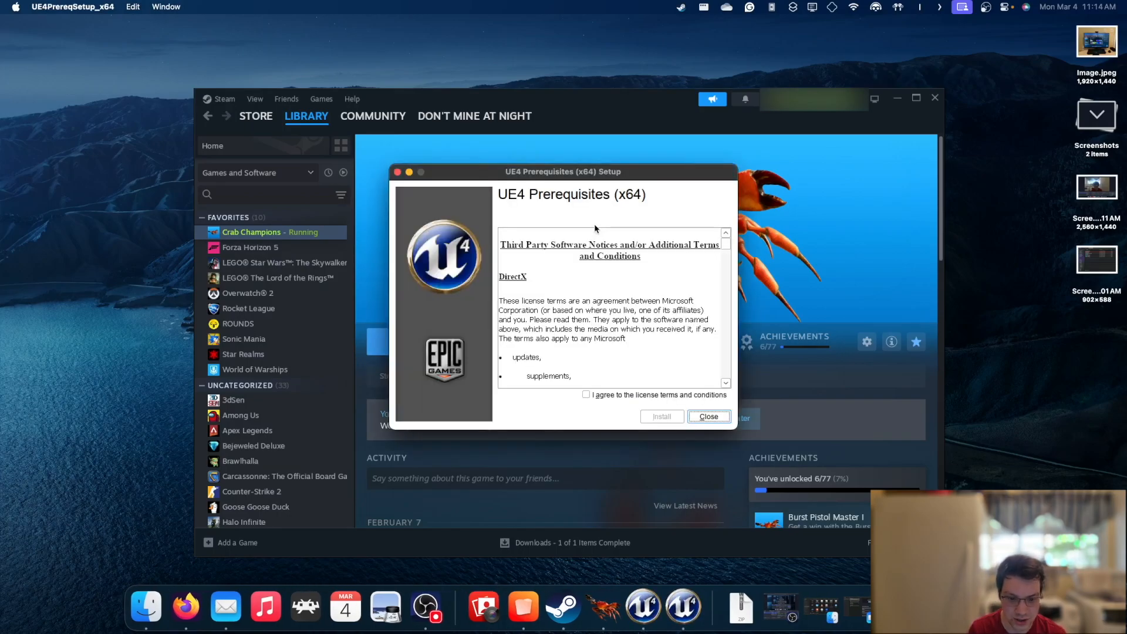
# - Accept the UE4 Prerequisites license and start its install, which fails
pyautogui.click(586, 395)
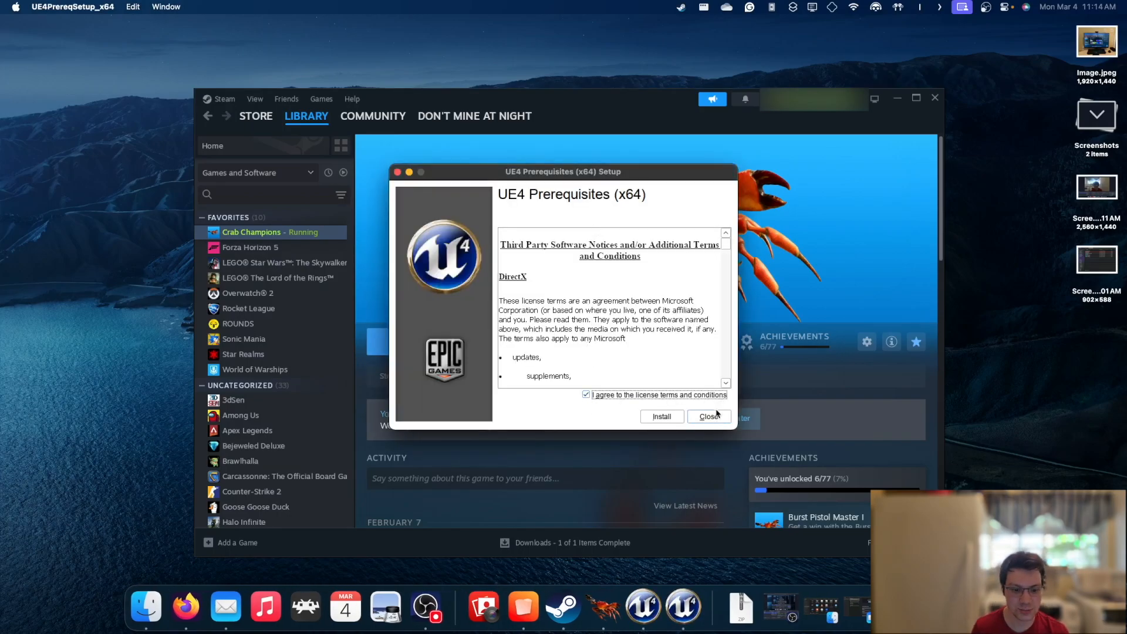
pyautogui.click(661, 416)
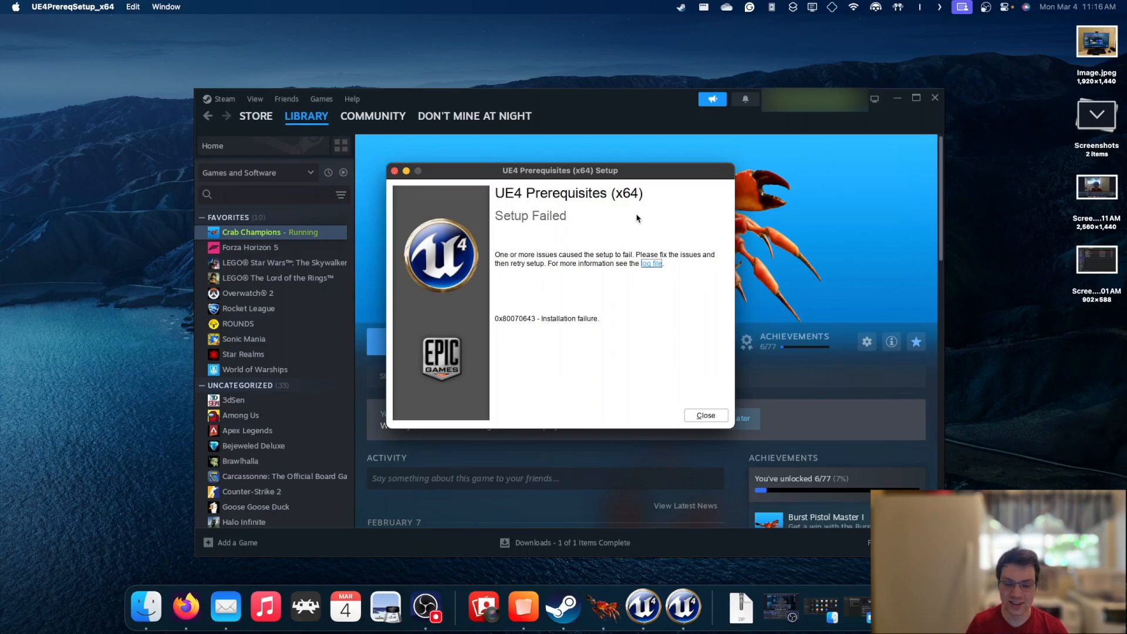
pyautogui.moveTo(518, 232)
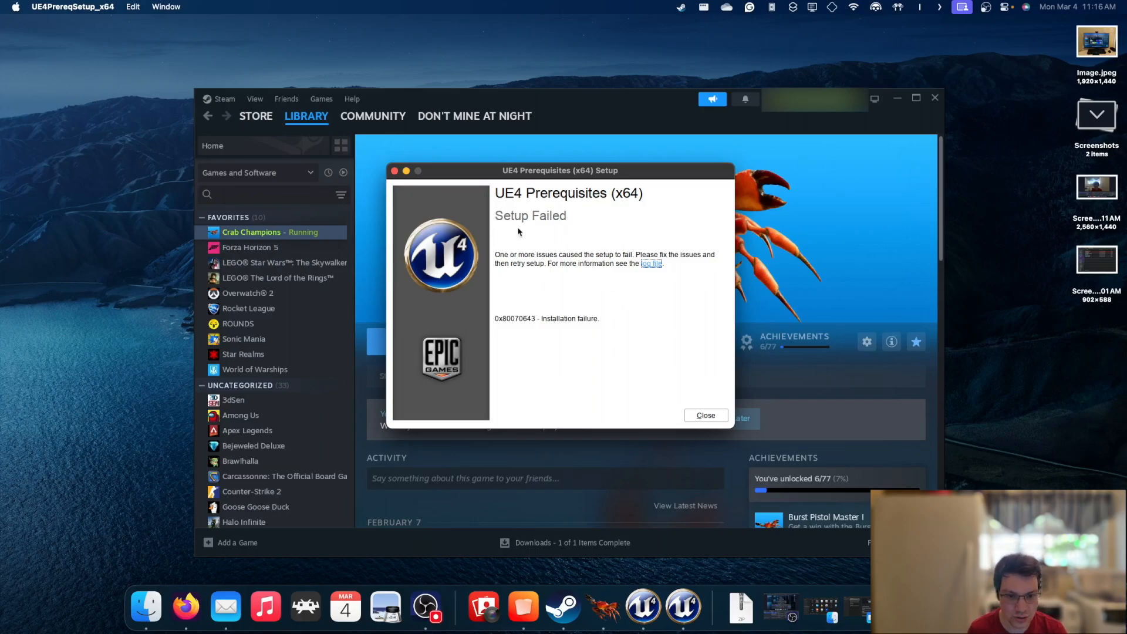
pyautogui.moveTo(725, 308)
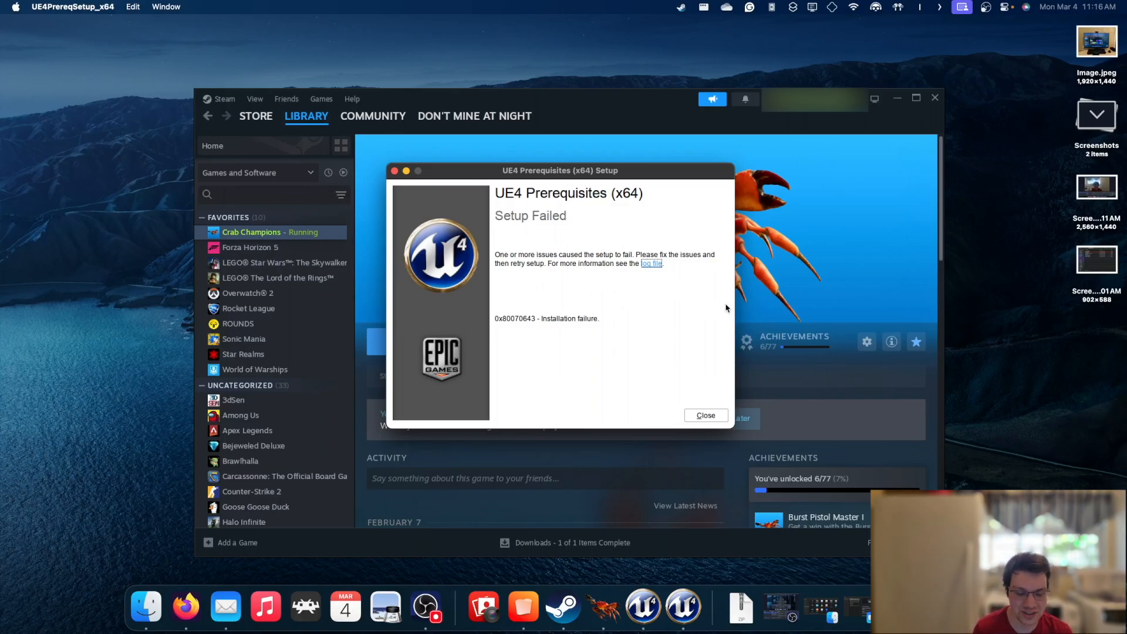
pyautogui.moveTo(657, 333)
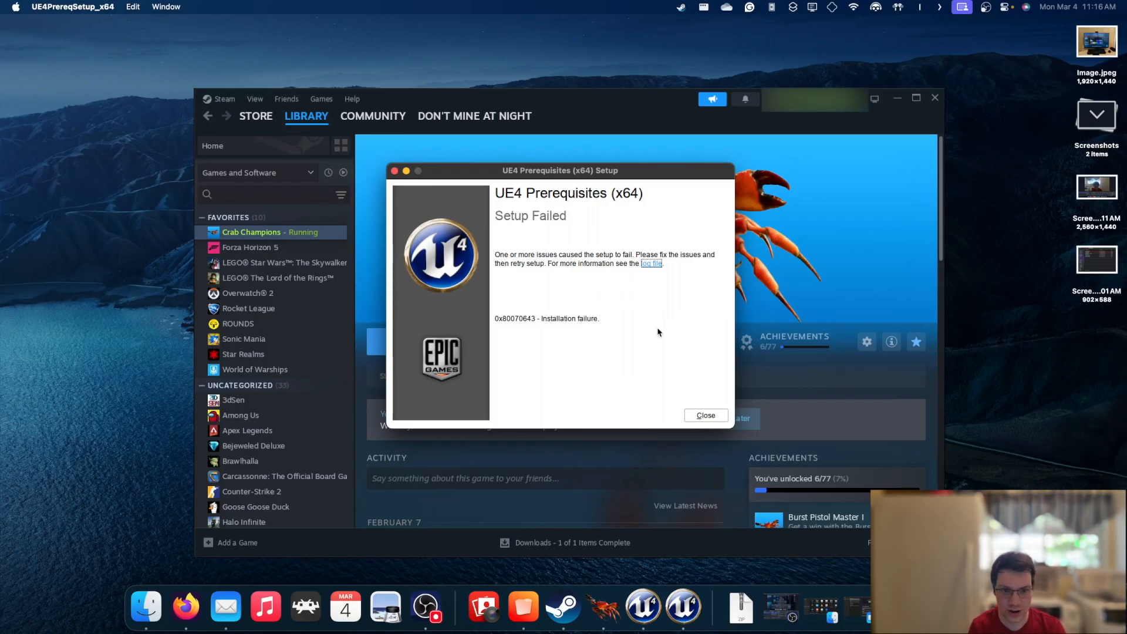
# - Dismiss the Setup Failed dialog and launch Crab Champions again so it shows Running
pyautogui.click(704, 414)
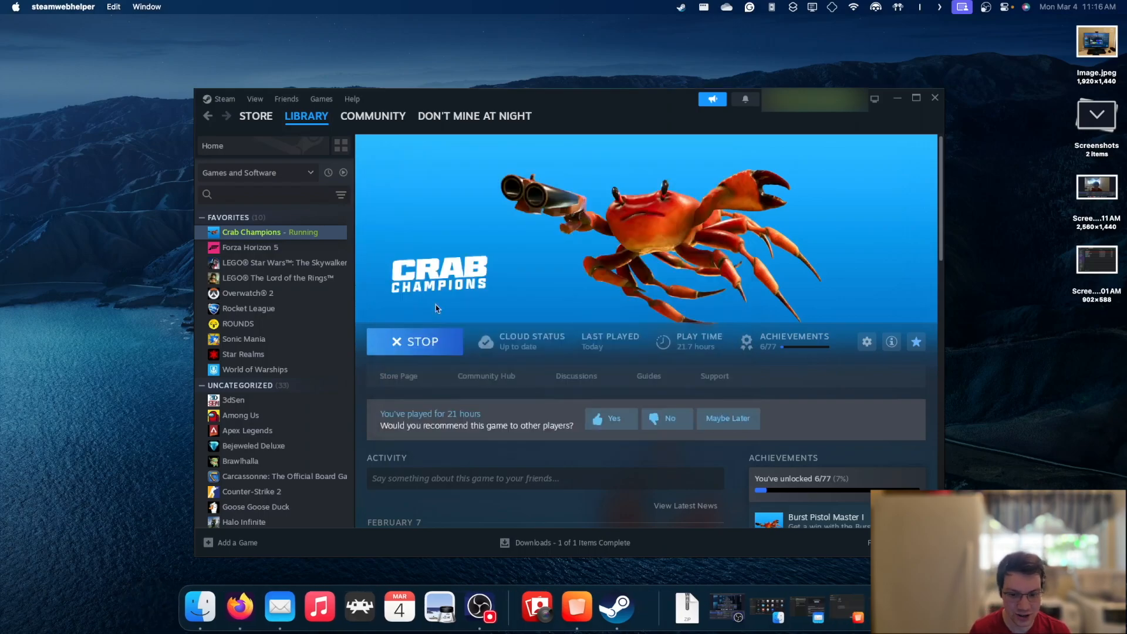
pyautogui.click(414, 340)
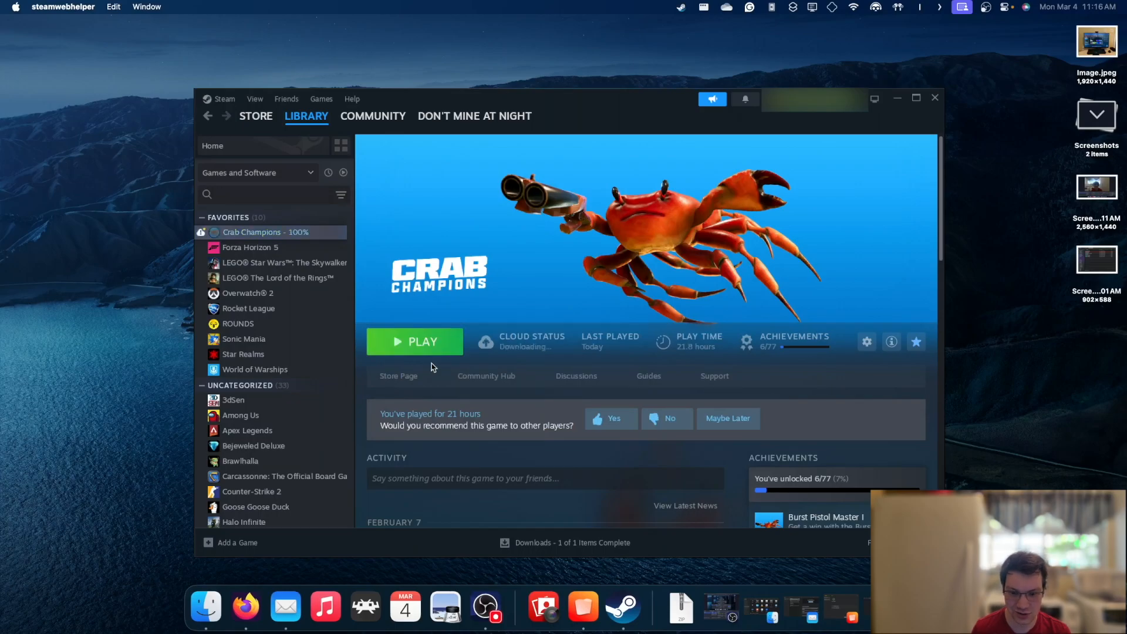
pyautogui.click(414, 342)
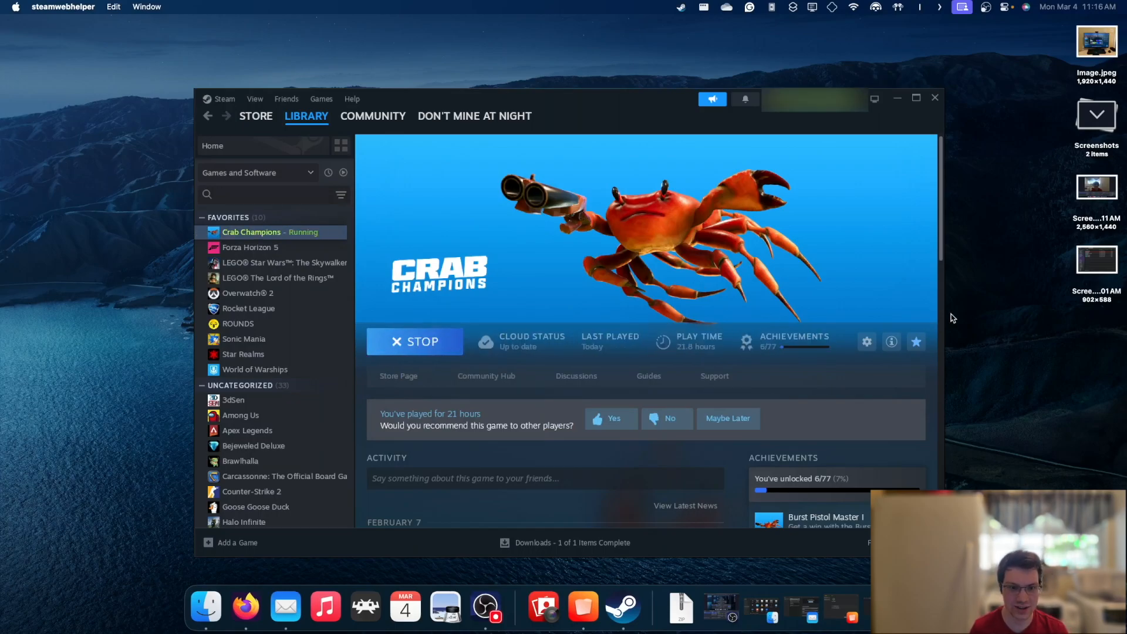
pyautogui.moveTo(887, 292)
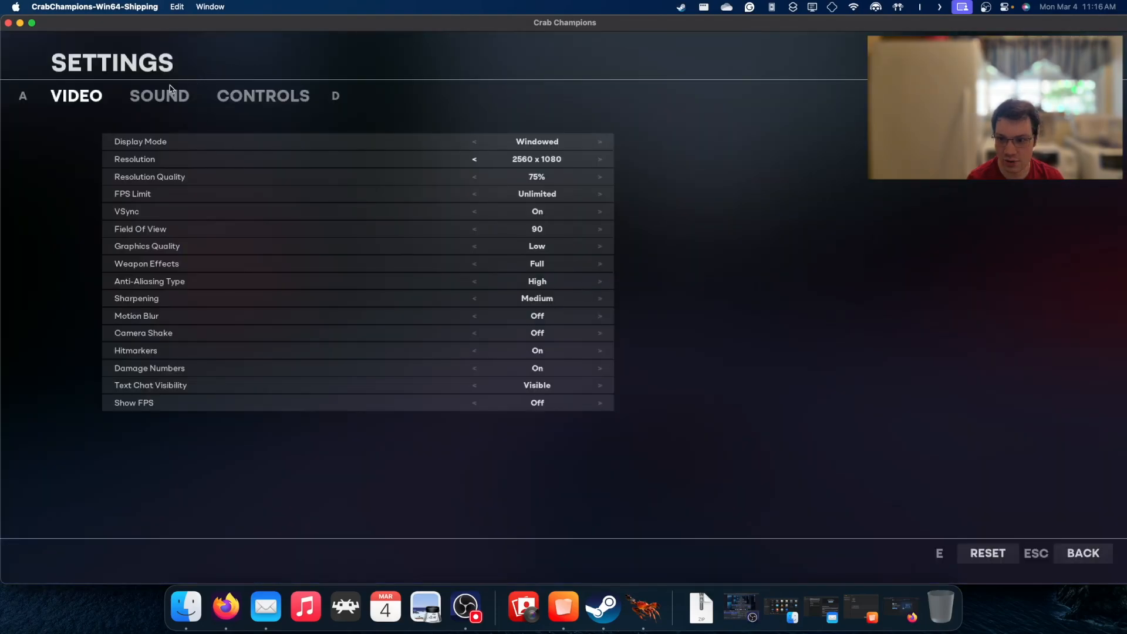
# - Enter the lobby, then lower the resolution from 2560x1080 to 1600x900 in Settings
pyautogui.click(159, 95)
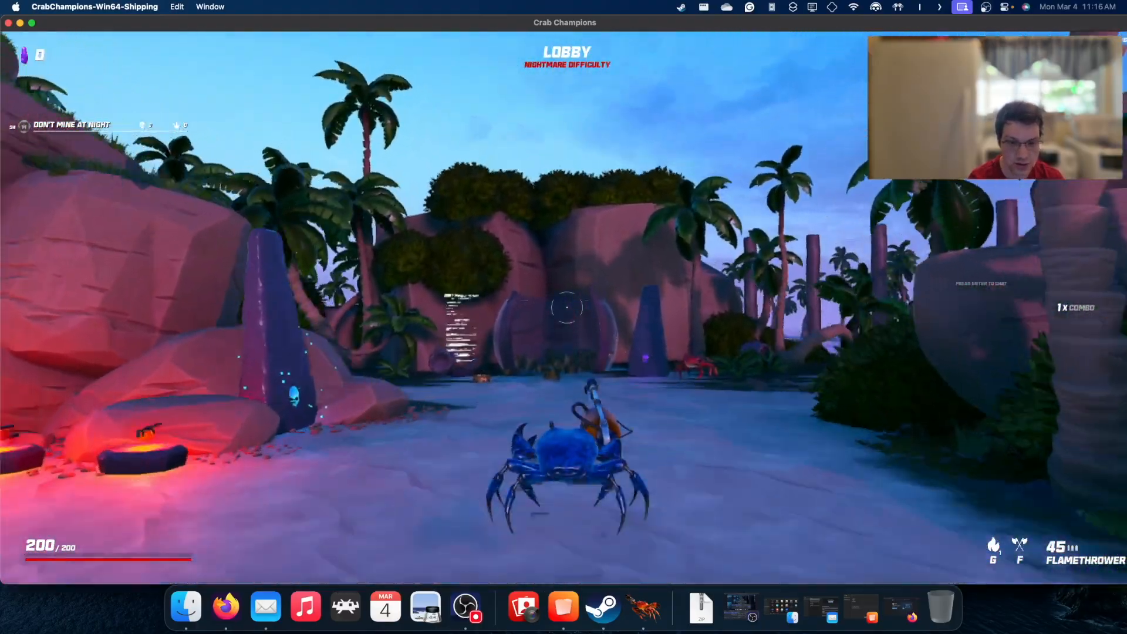
pyautogui.moveTo(565, 307)
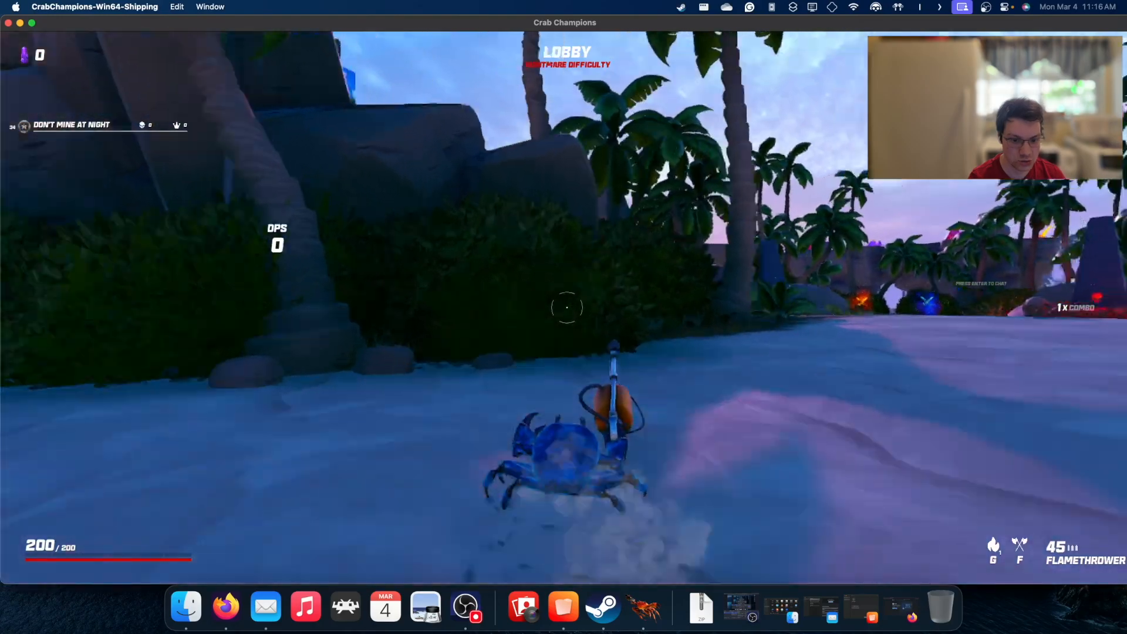
pyautogui.press('Escape')
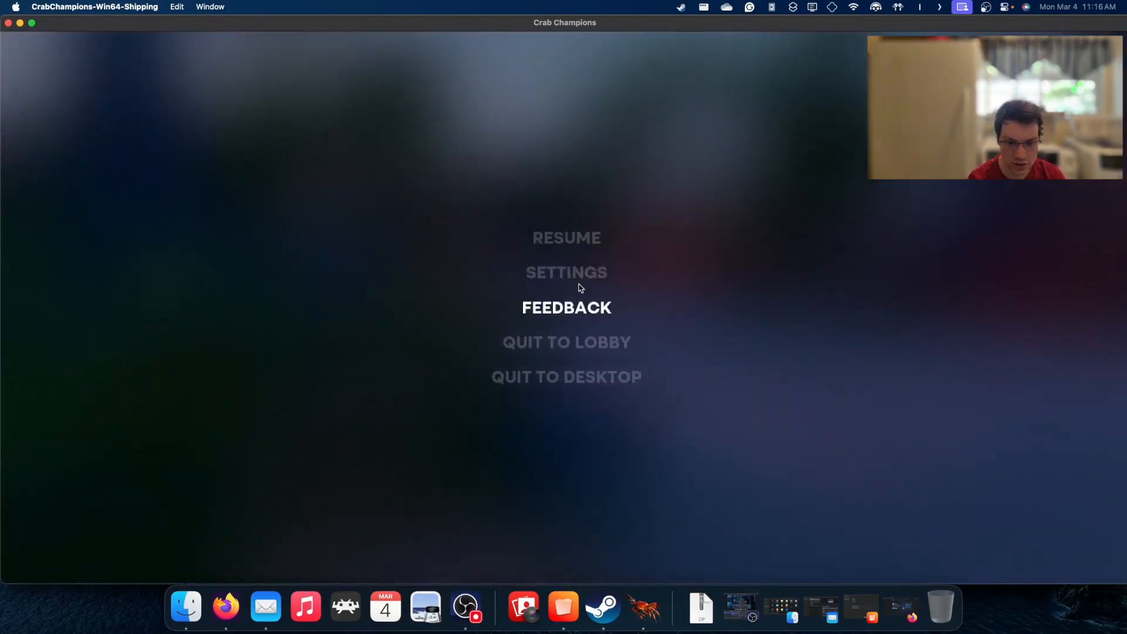
pyautogui.click(566, 271)
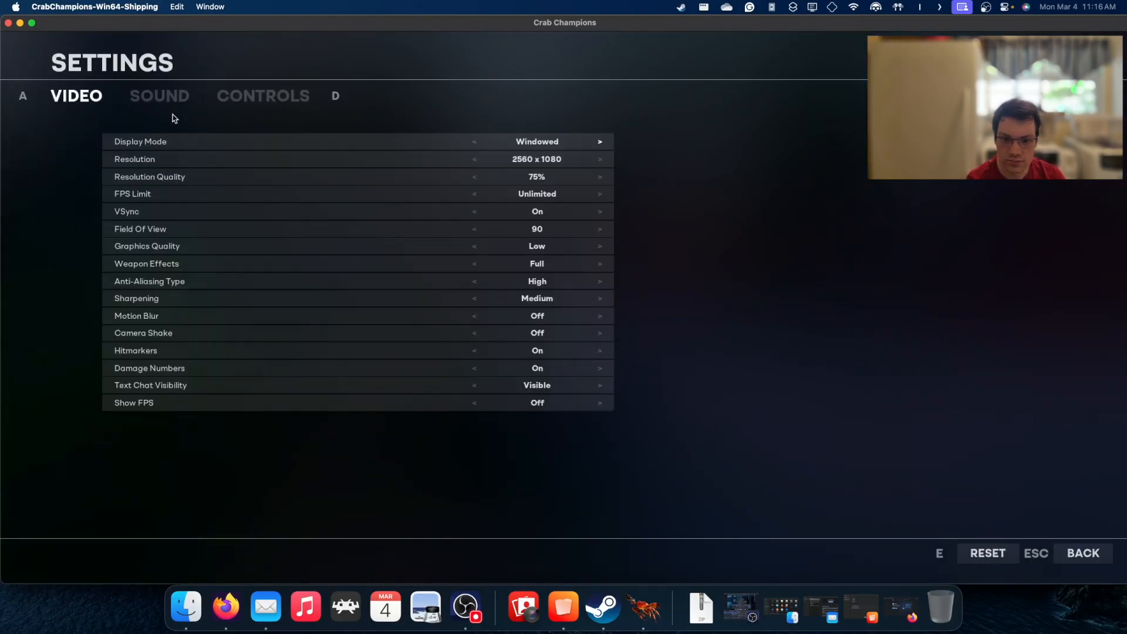
pyautogui.click(474, 159)
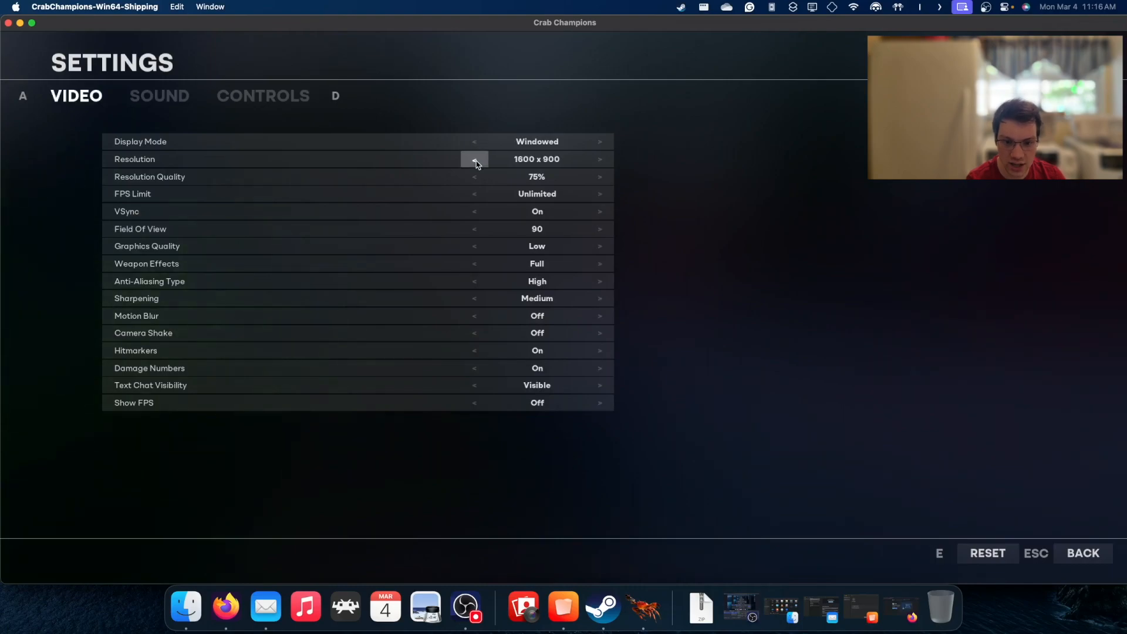